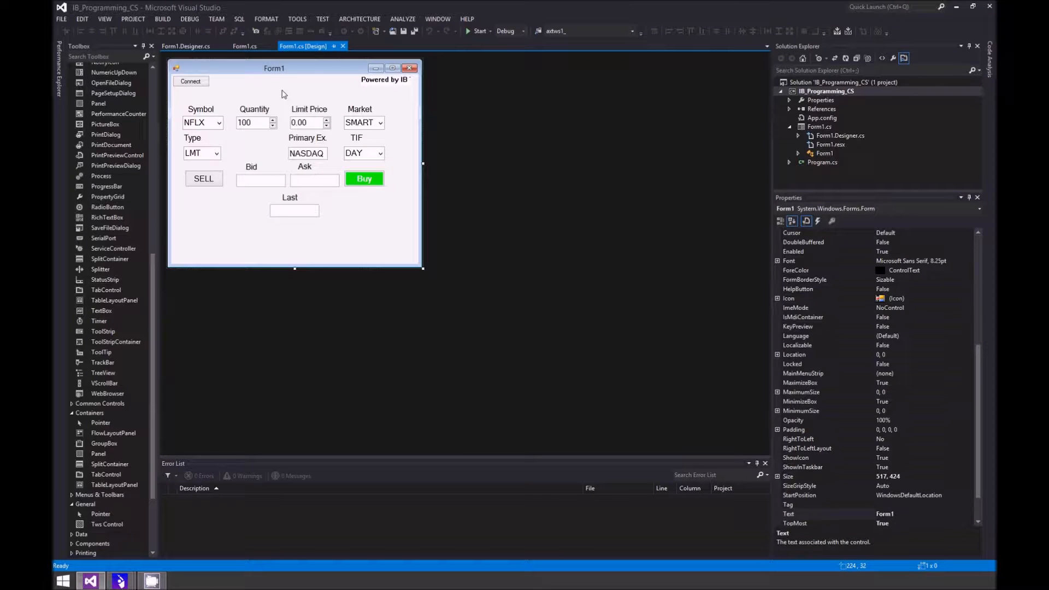
mouse_move(214, 154)
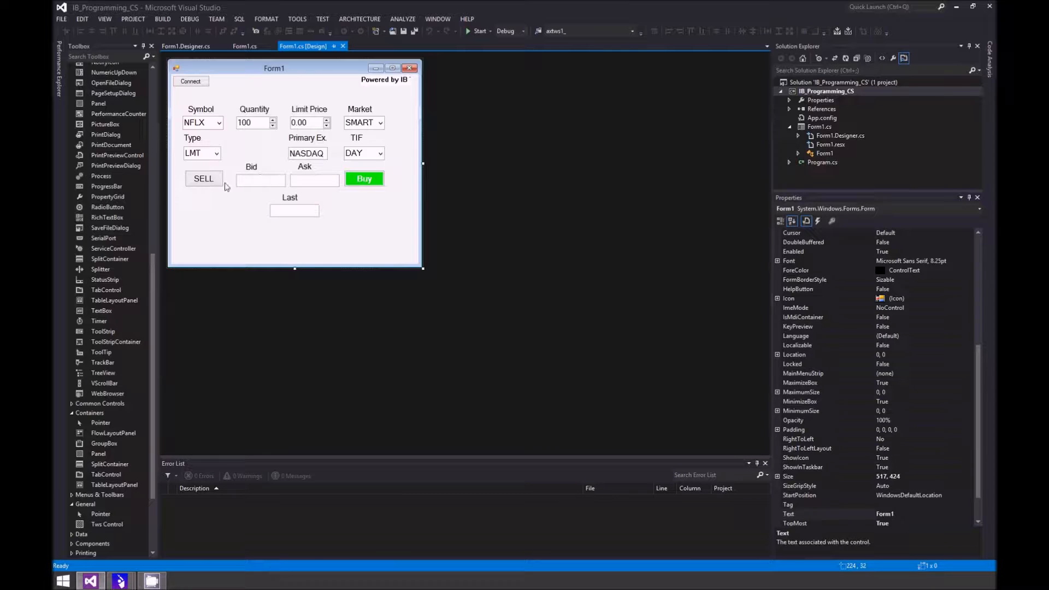
mouse_move(274, 178)
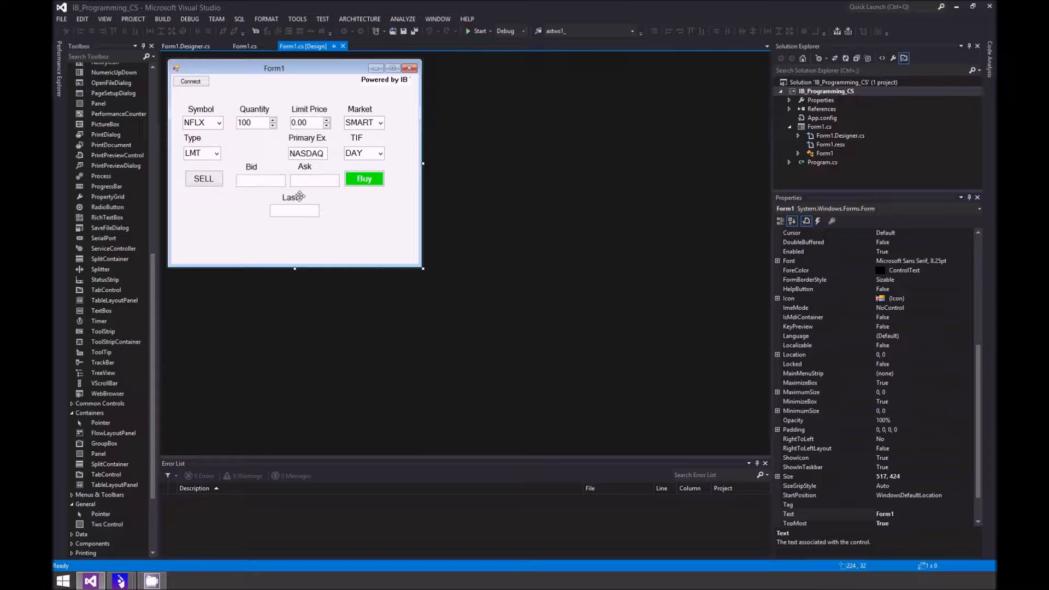
mouse_move(215, 192)
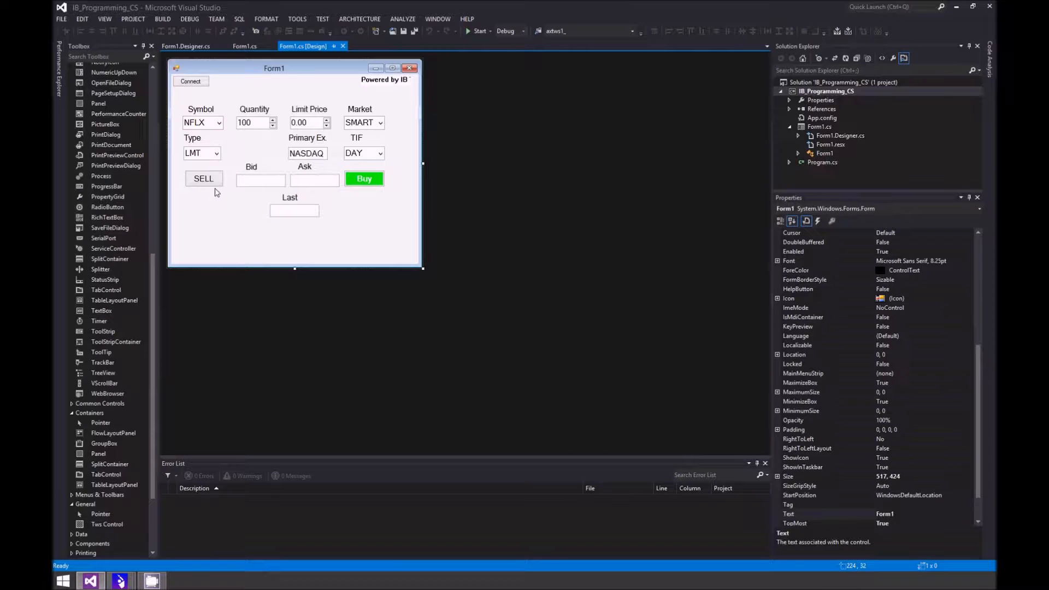
mouse_move(216, 201)
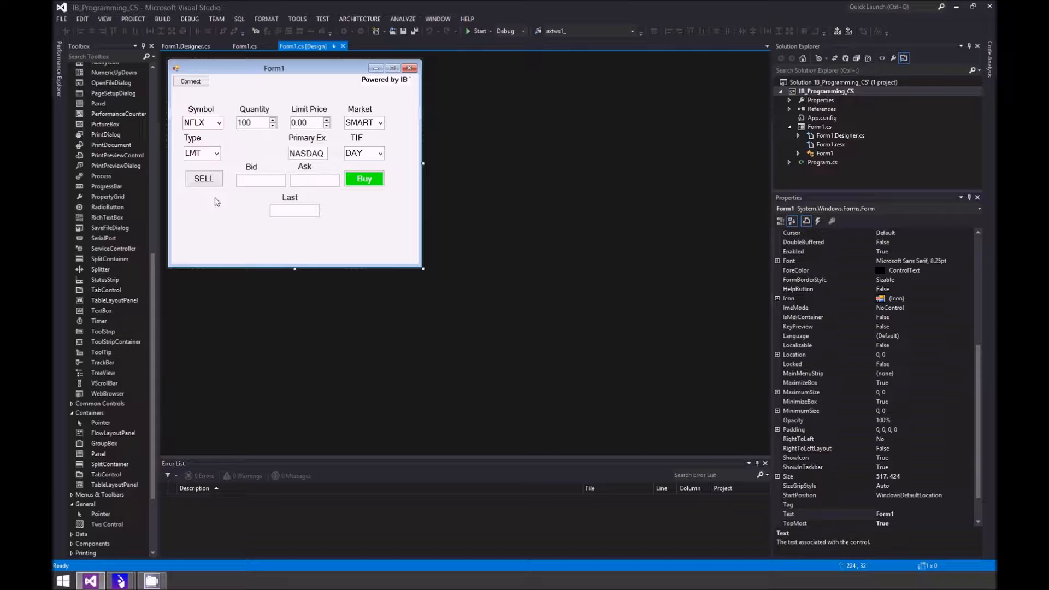
Set the SELL button's BackColor to red from the Custom colour palette.
left_click(204, 178)
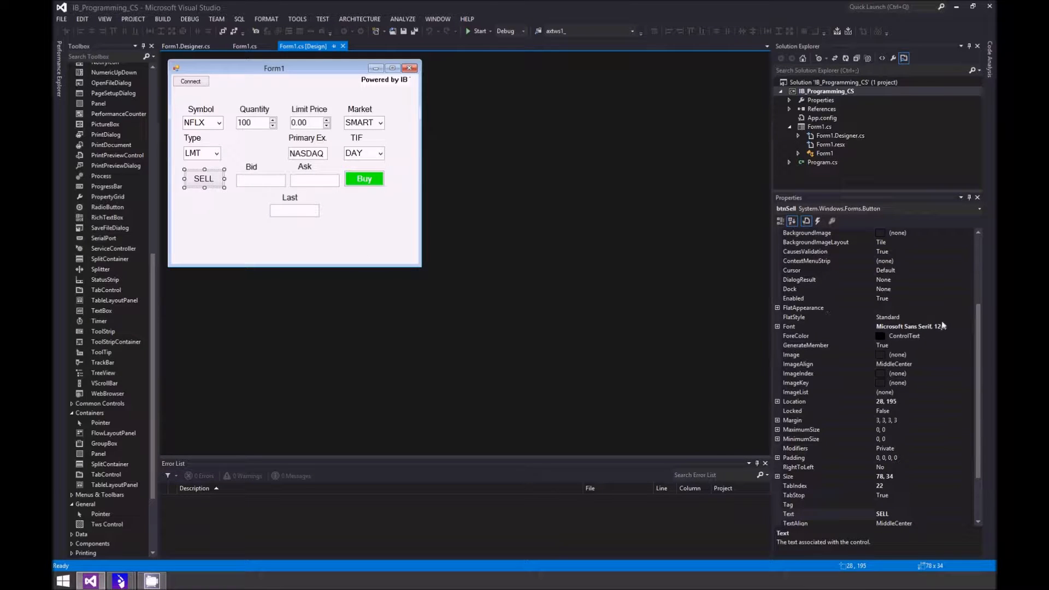
scroll("up", 3)
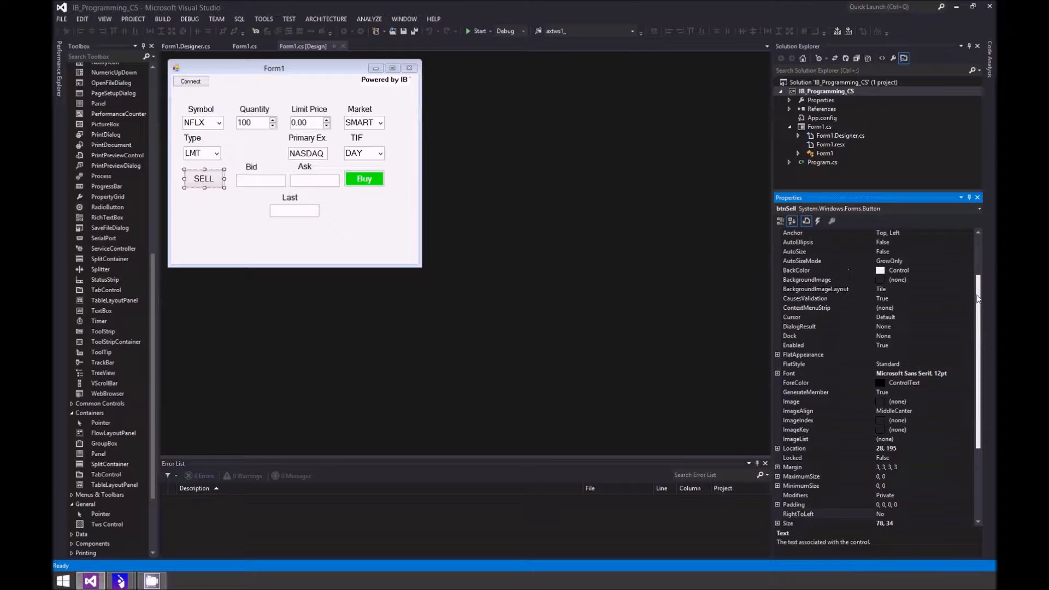
scroll("up", 3)
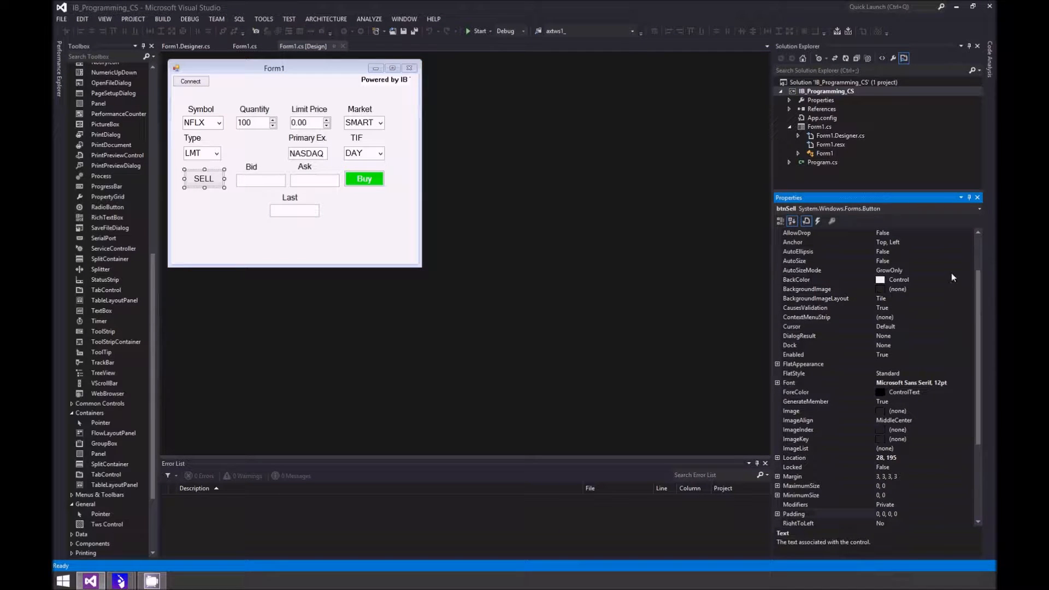
left_click(797, 279)
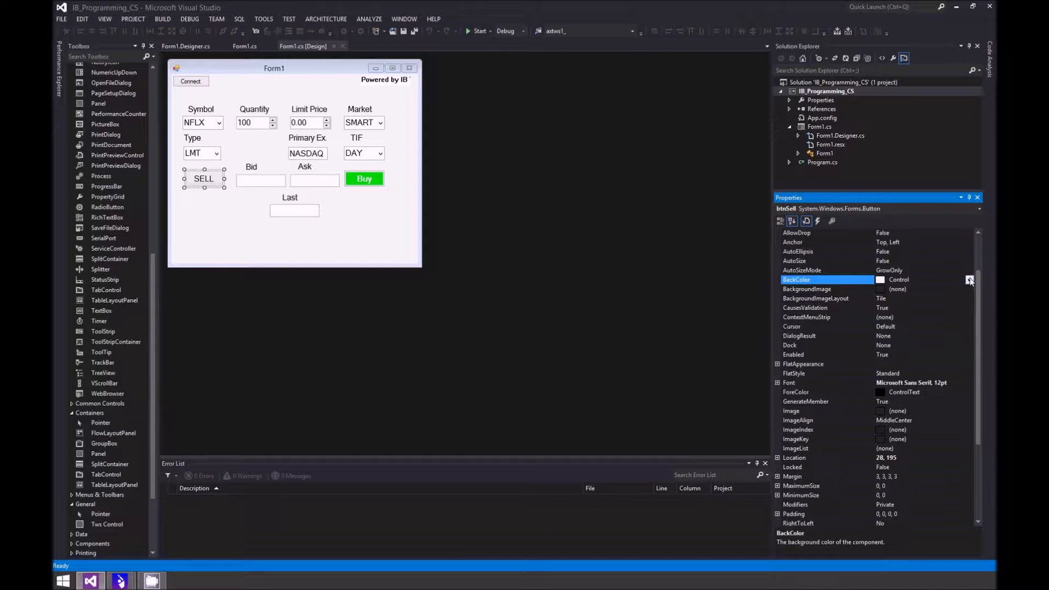
left_click(969, 280)
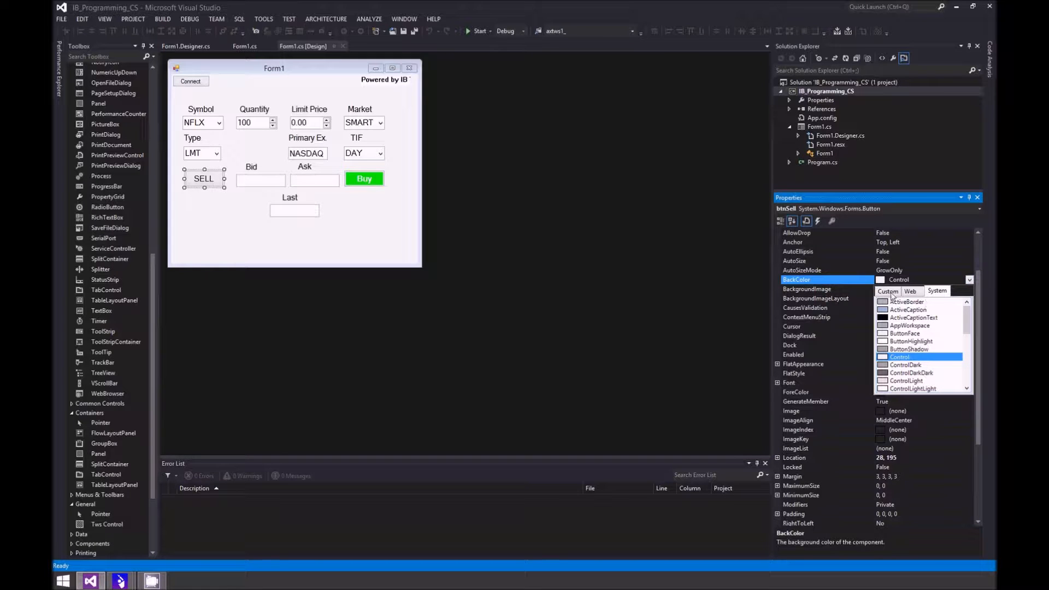
left_click(888, 290)
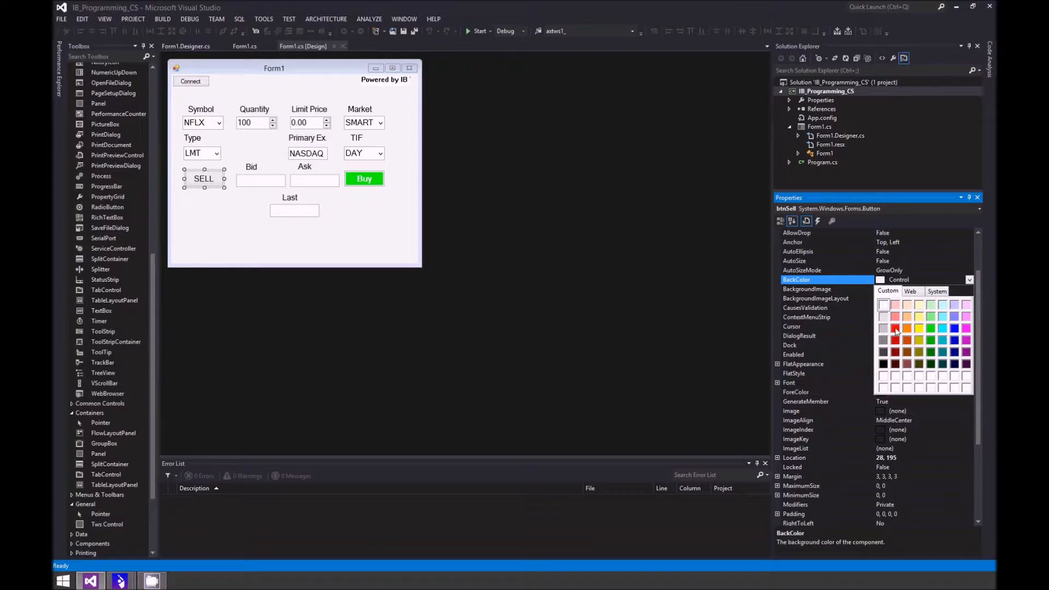
left_click(896, 328)
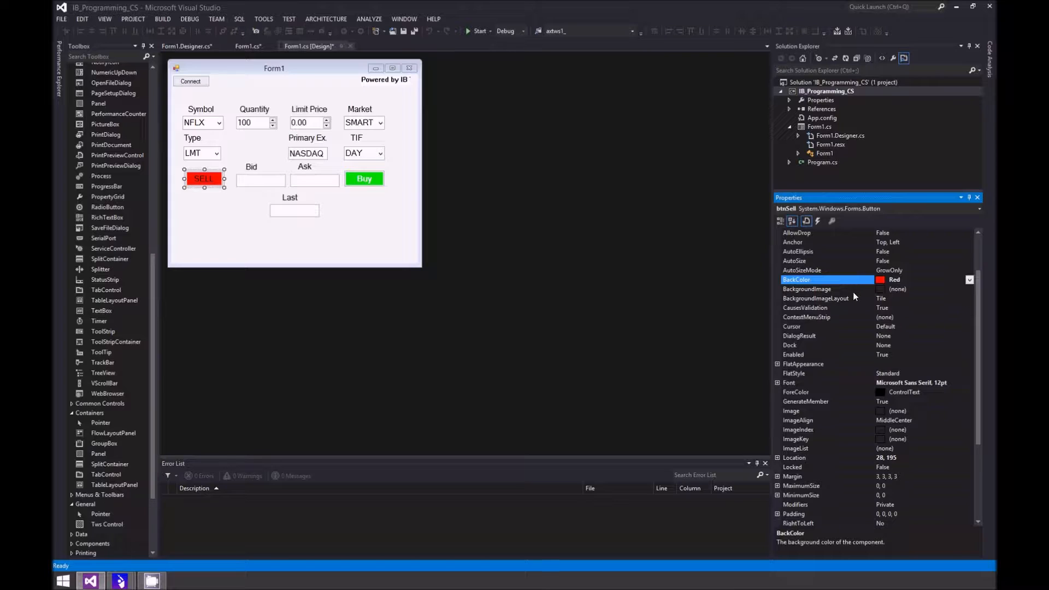
mouse_move(843, 392)
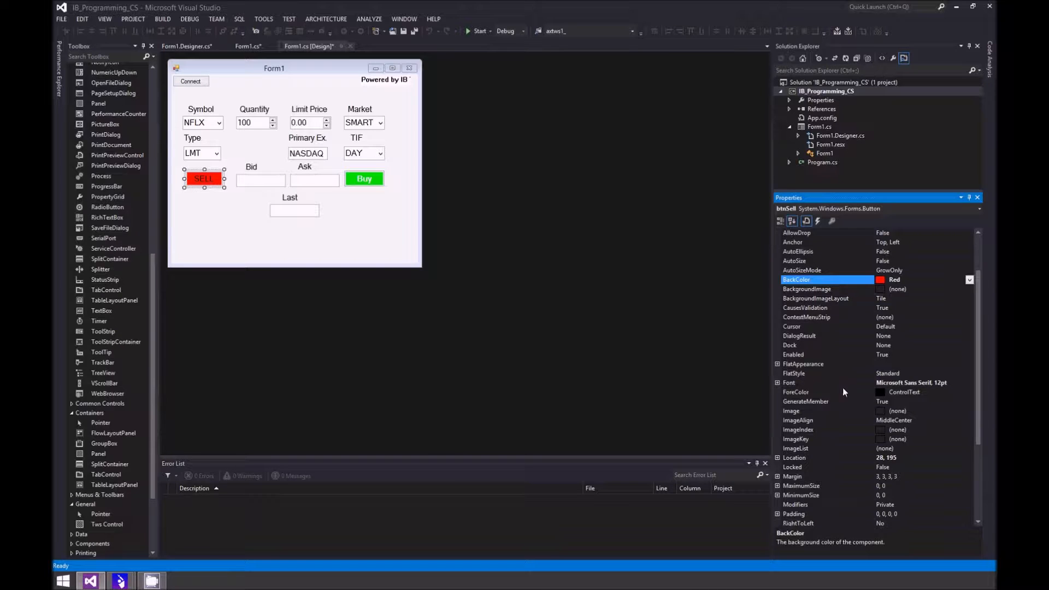
mouse_move(807, 382)
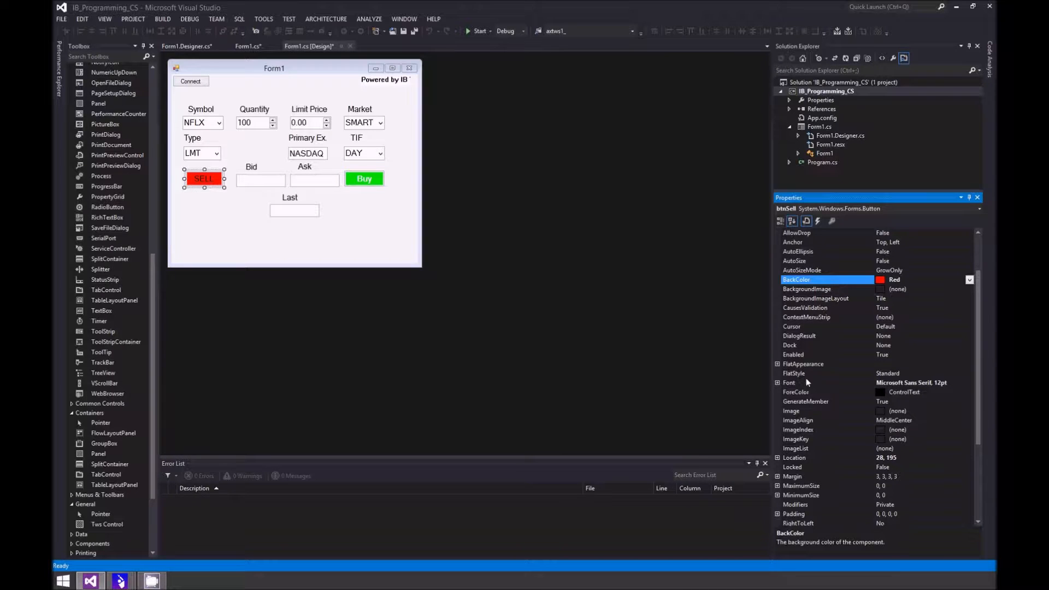
mouse_move(817, 394)
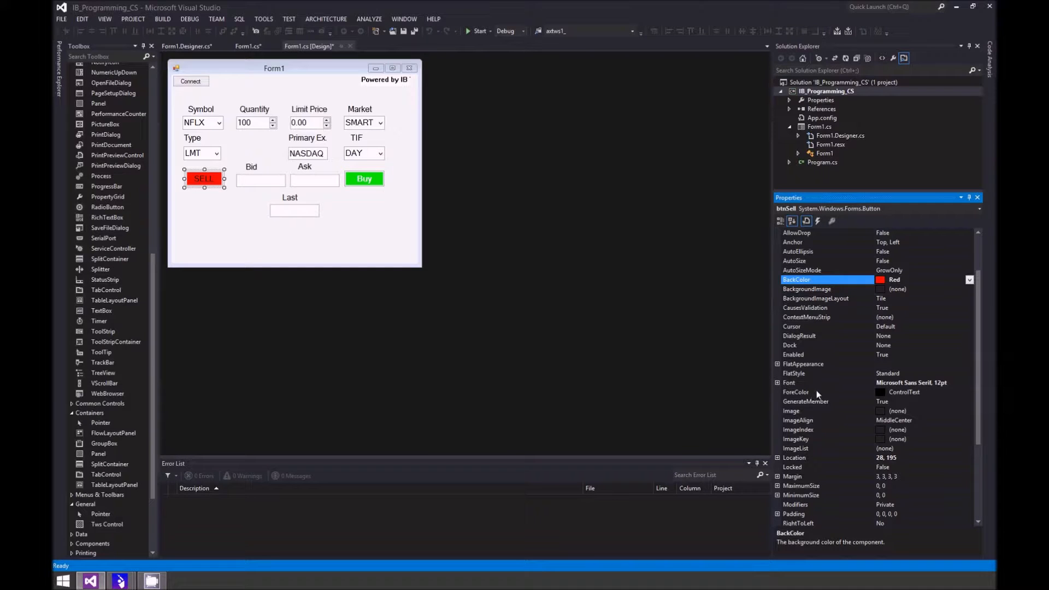
Set the SELL button's ForeColor to White from the Custom palette.
left_click(795, 392)
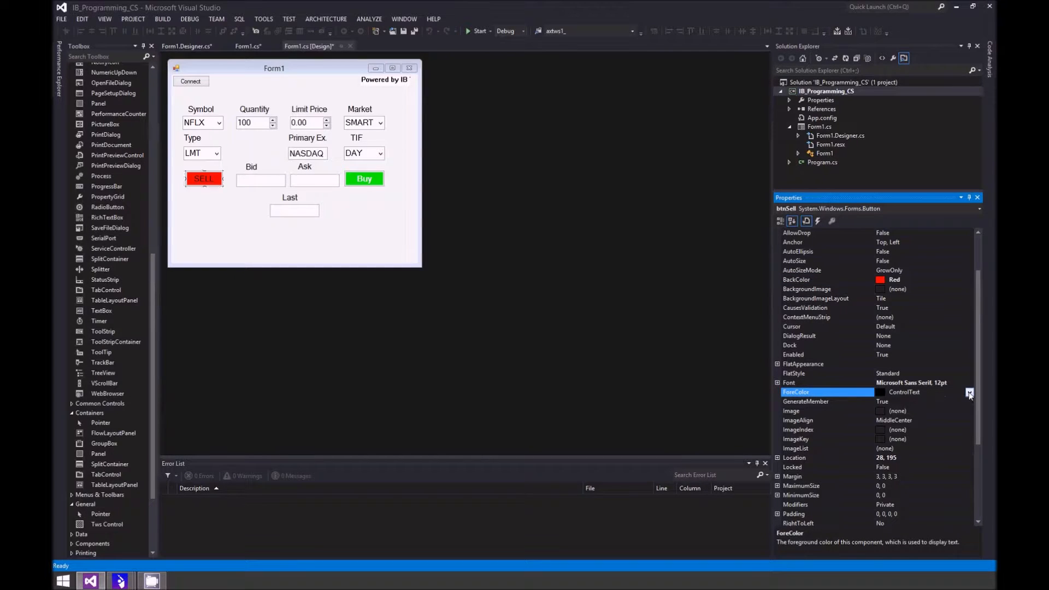
left_click(969, 393)
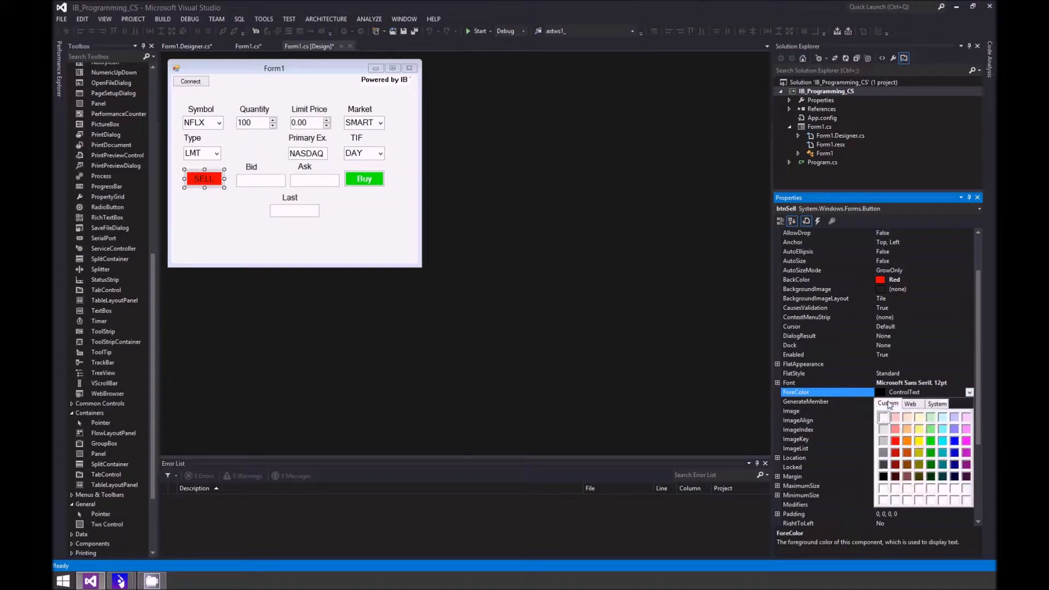
left_click(884, 417)
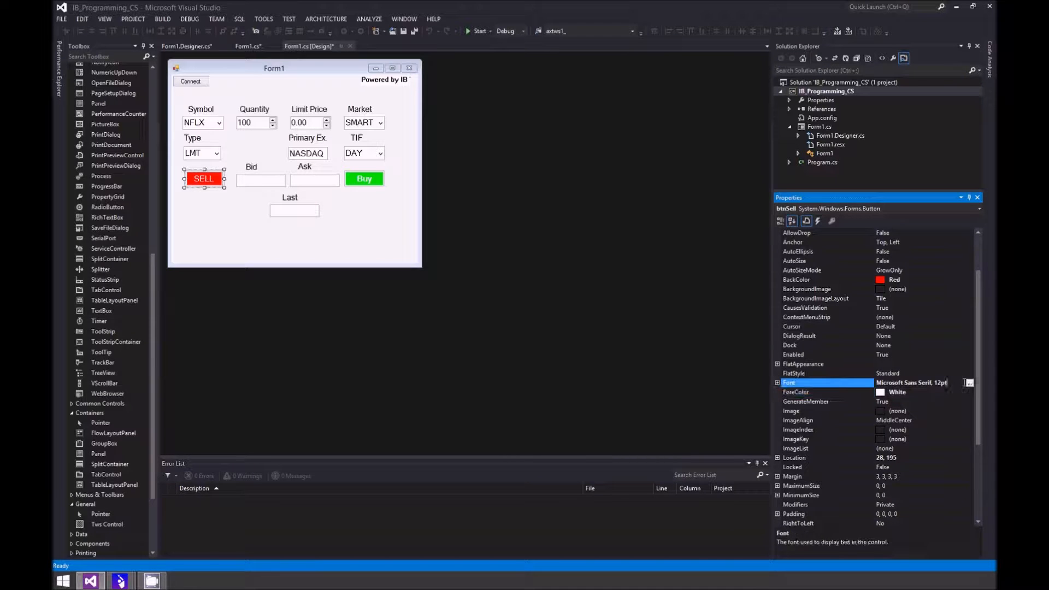
Make the SELL button's font Bold via the Font dialog.
left_click(968, 383)
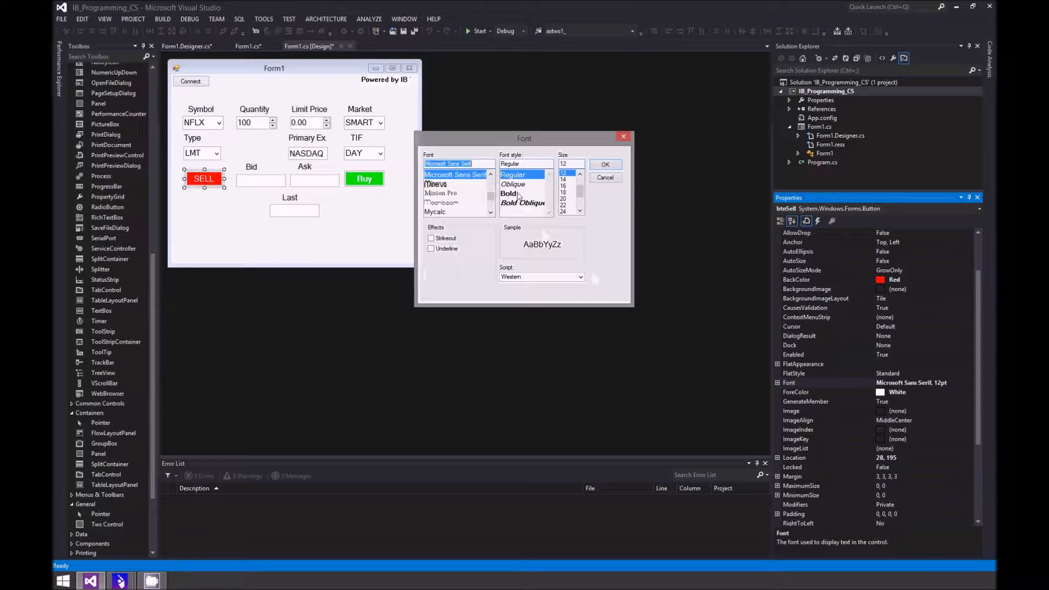
left_click(509, 194)
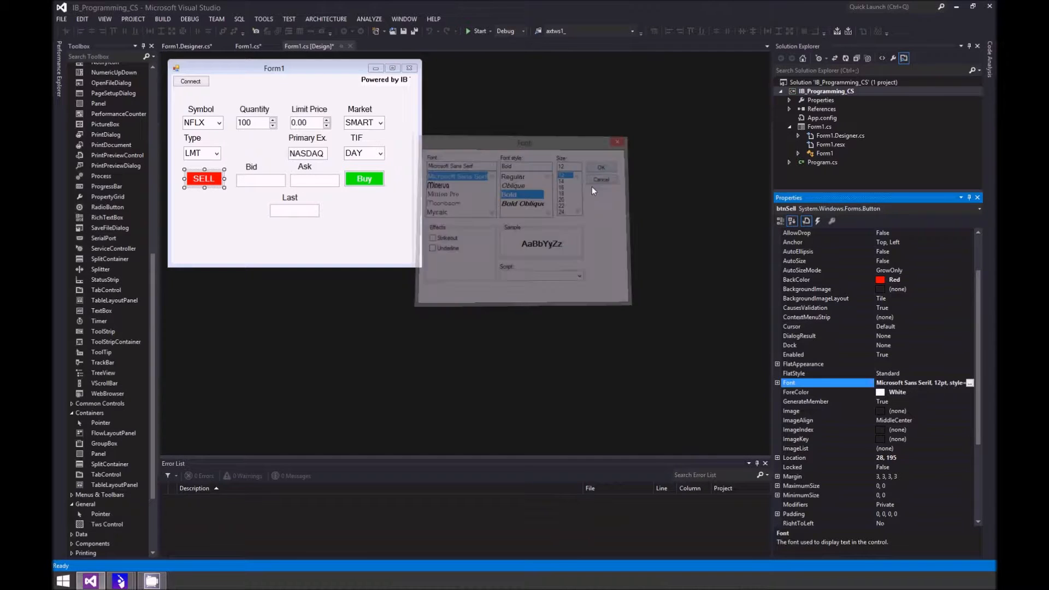
left_click(600, 166)
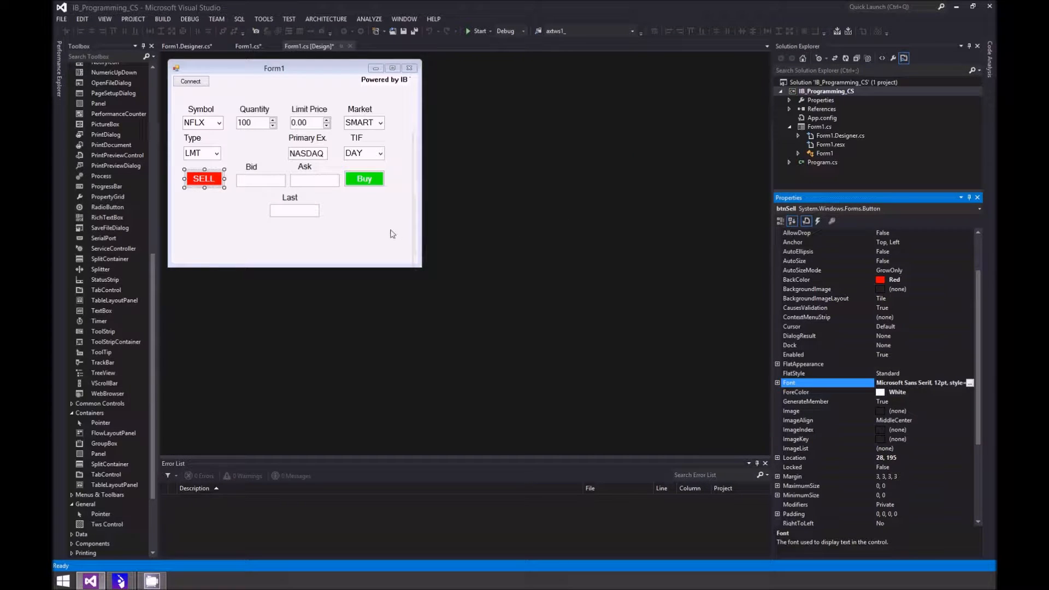
mouse_move(168, 224)
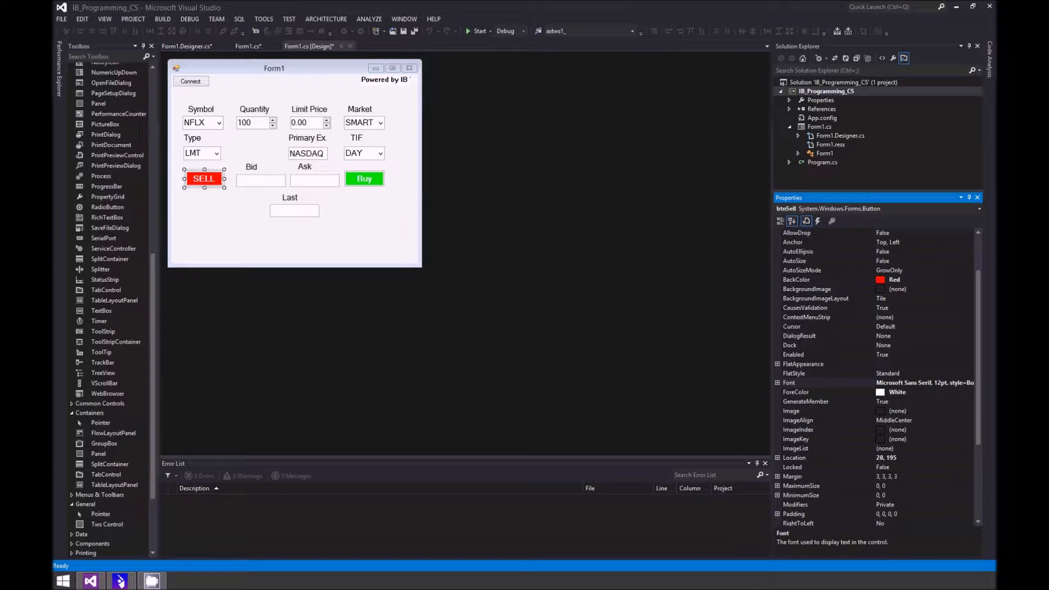
scroll("down", 3)
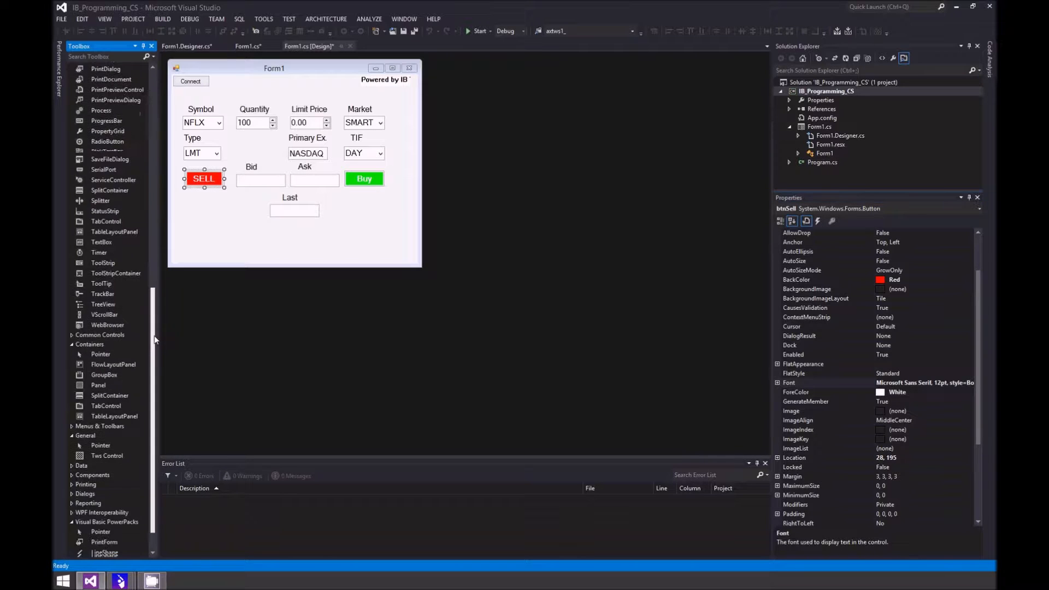
scroll("down", 3)
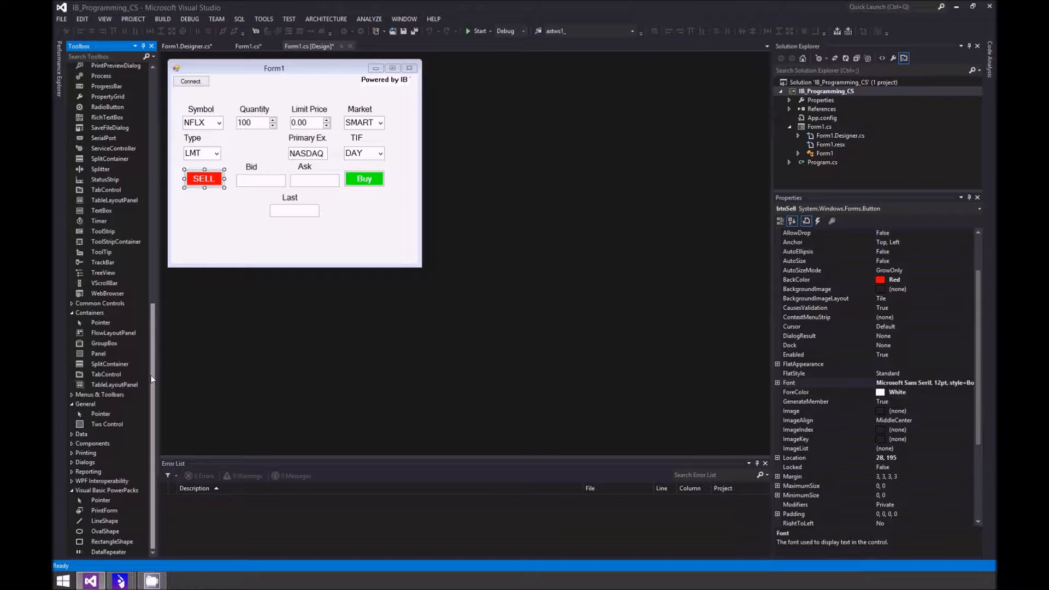
mouse_move(166, 377)
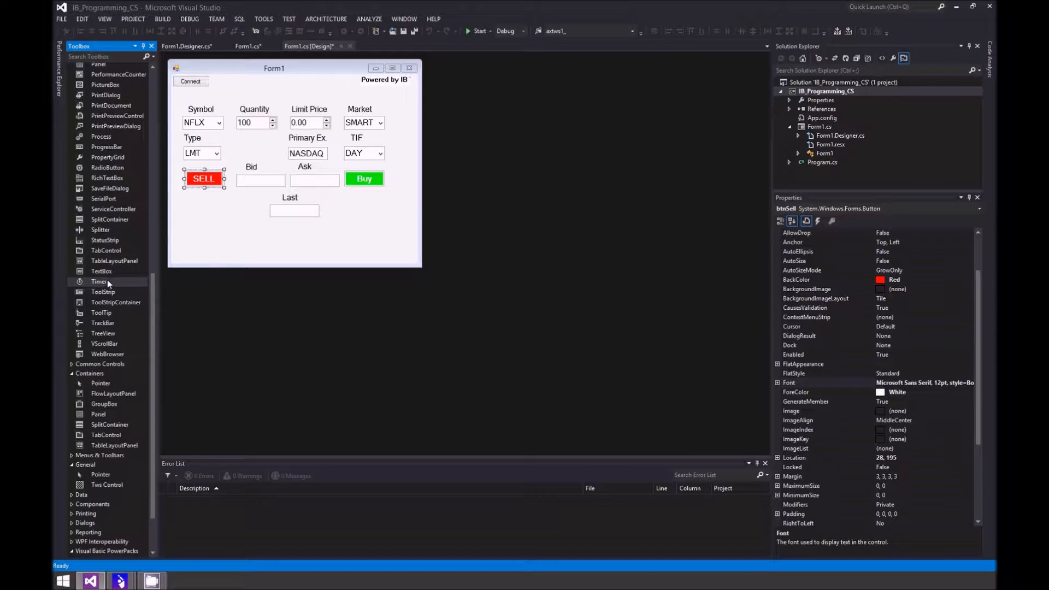
Add a Timer to the form and paste the countdown code into timer1_Tick.
left_click(100, 281)
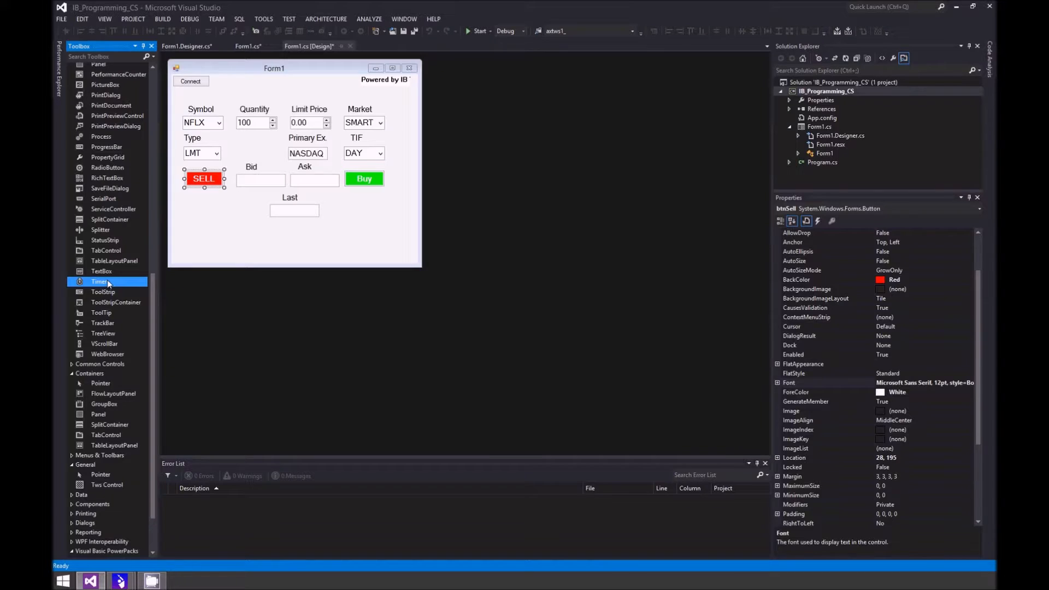
double_click(99, 281)
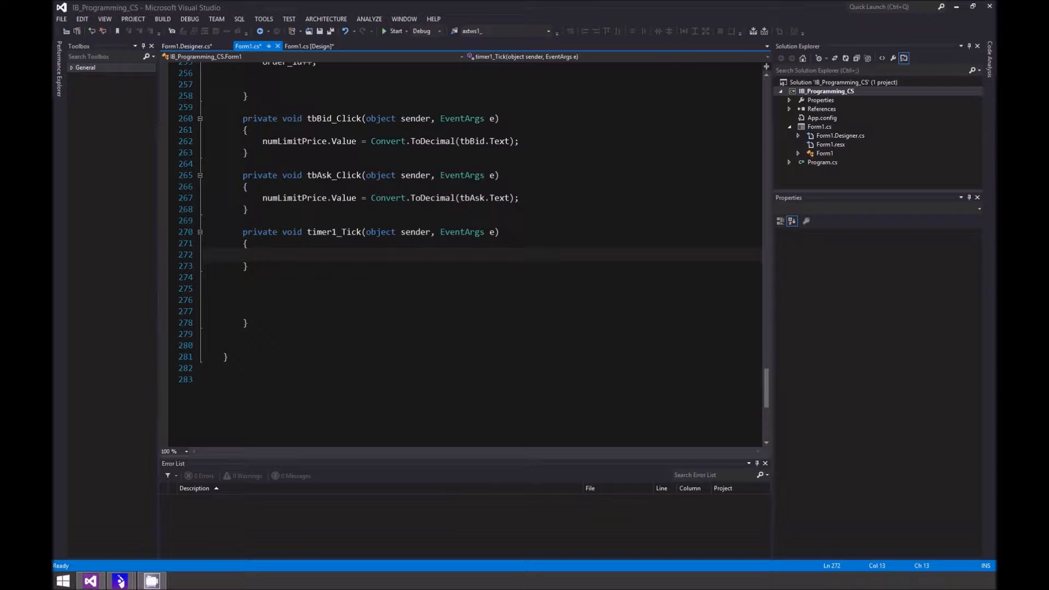
mouse_move(272, 289)
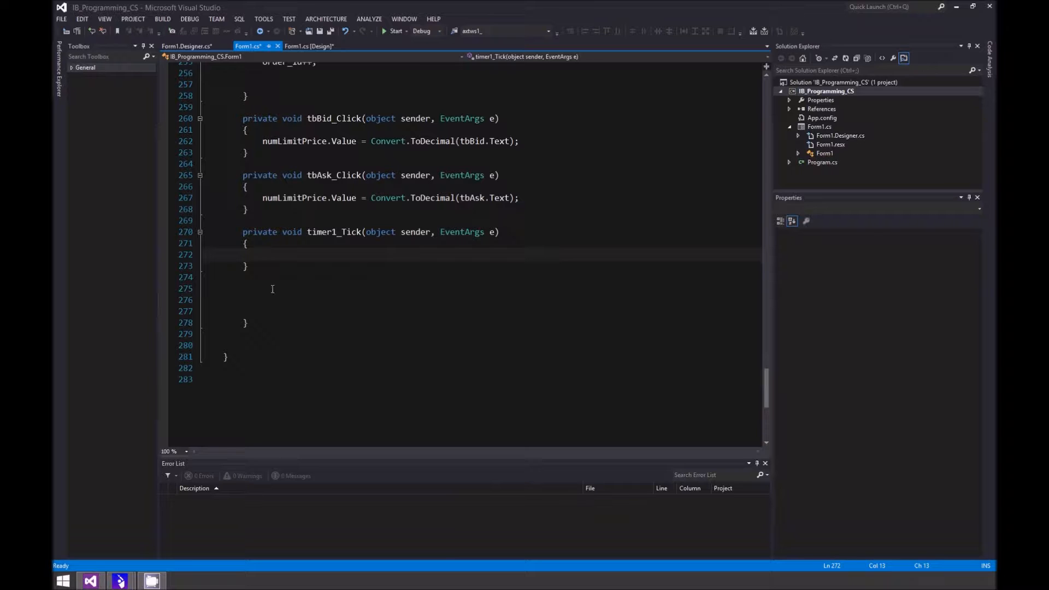
right_click(272, 289)
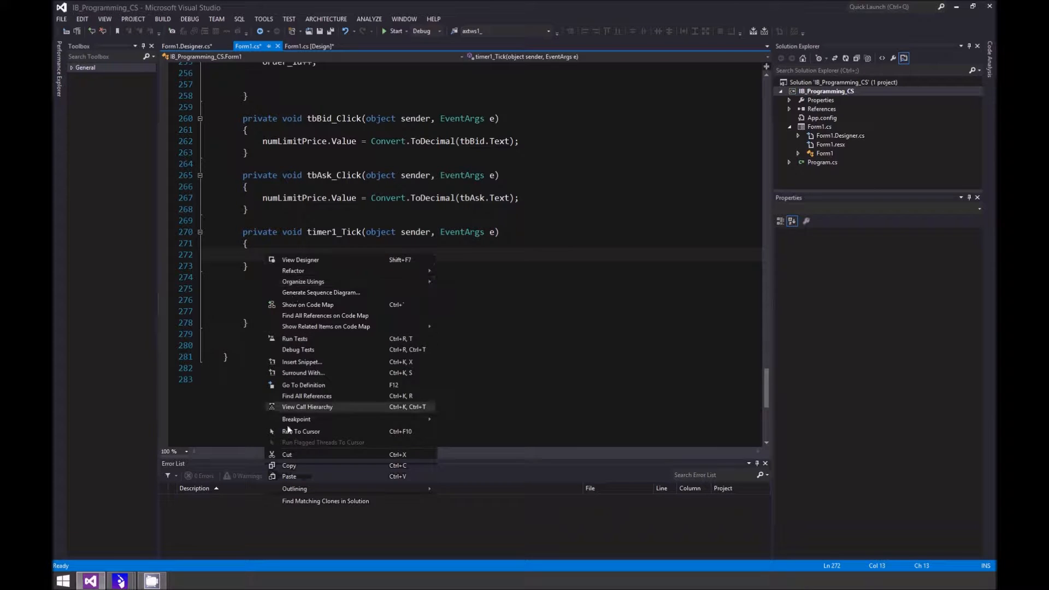
mouse_move(300, 480)
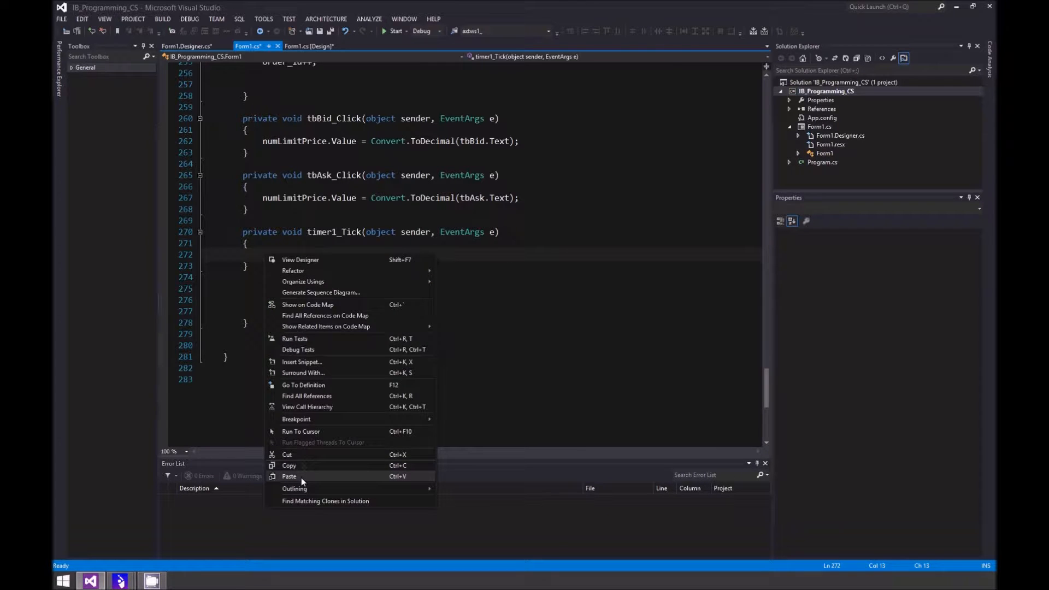
left_click(290, 476)
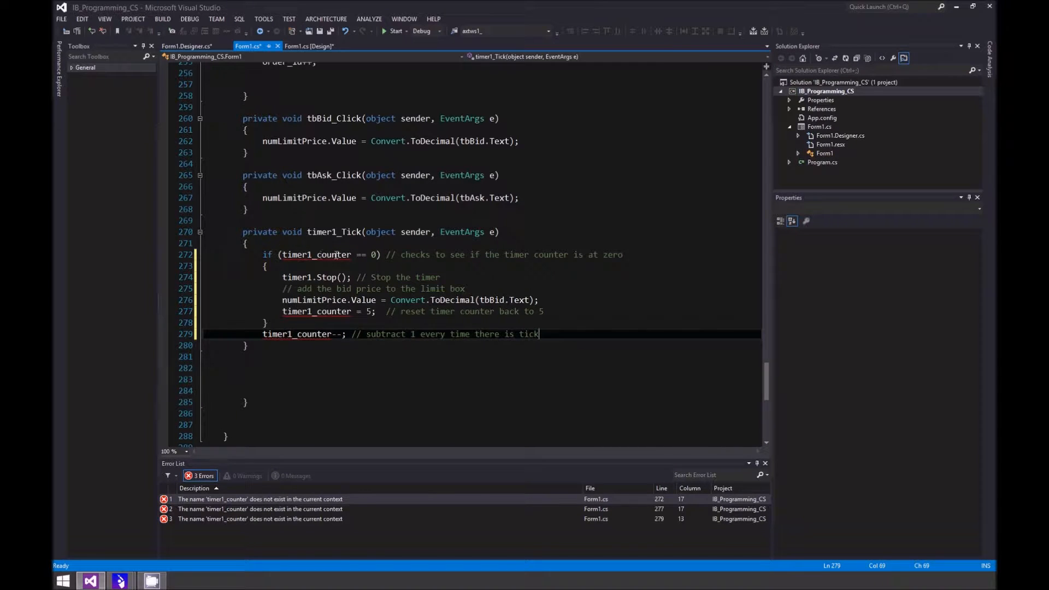
mouse_move(328, 255)
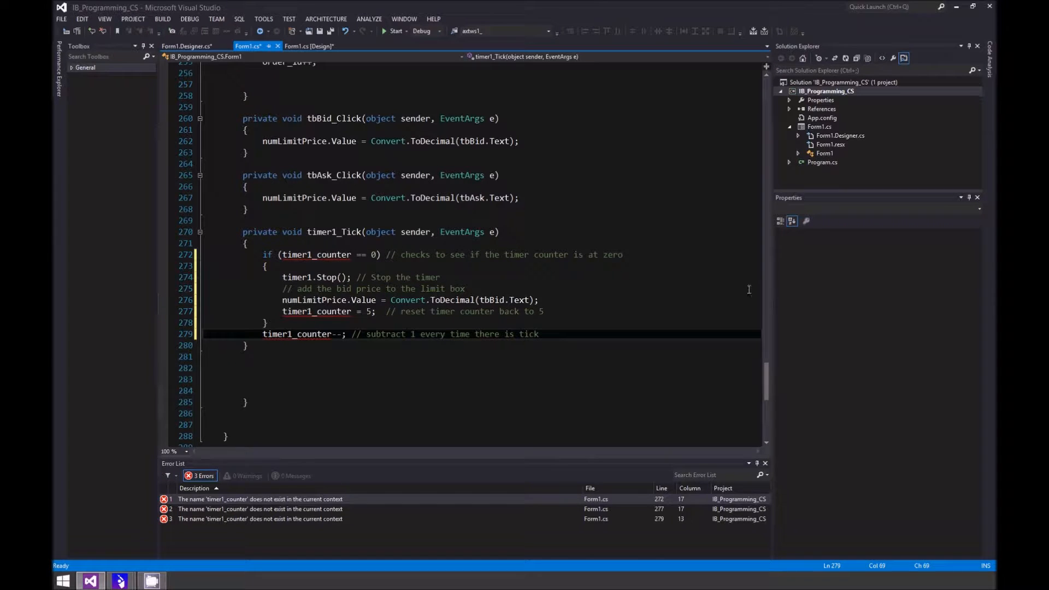
Declare int timer1_counter = 5; below order_id at the top of Form1.
scroll("up", 3)
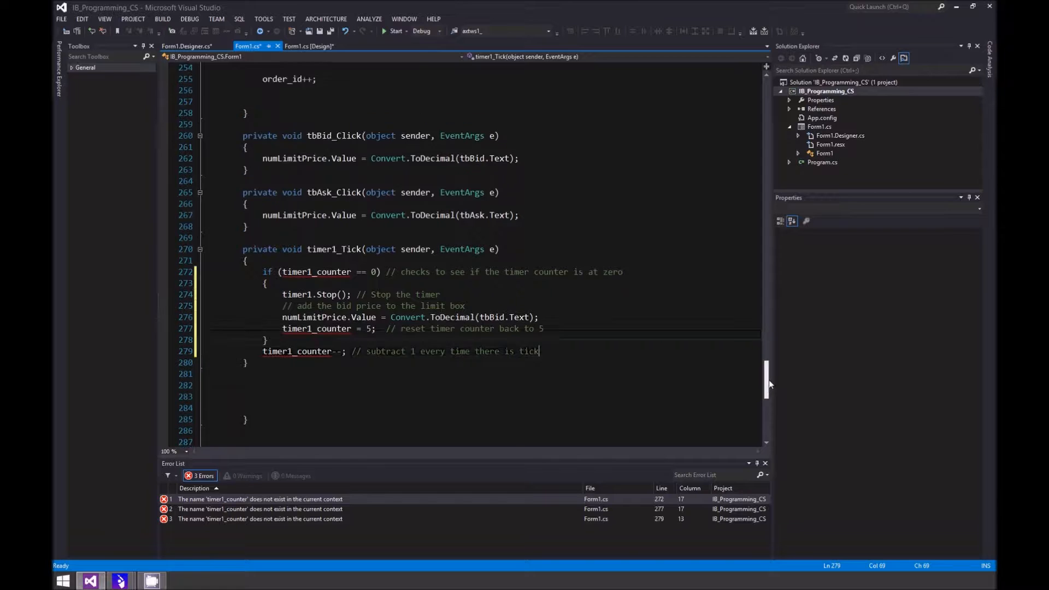
scroll("up", 3)
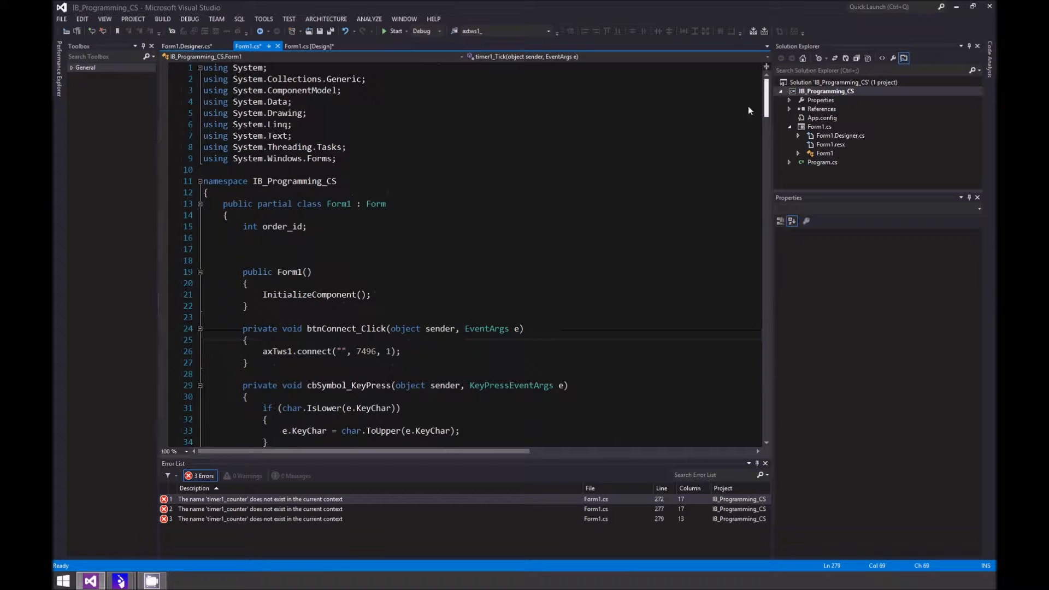
left_click(252, 237)
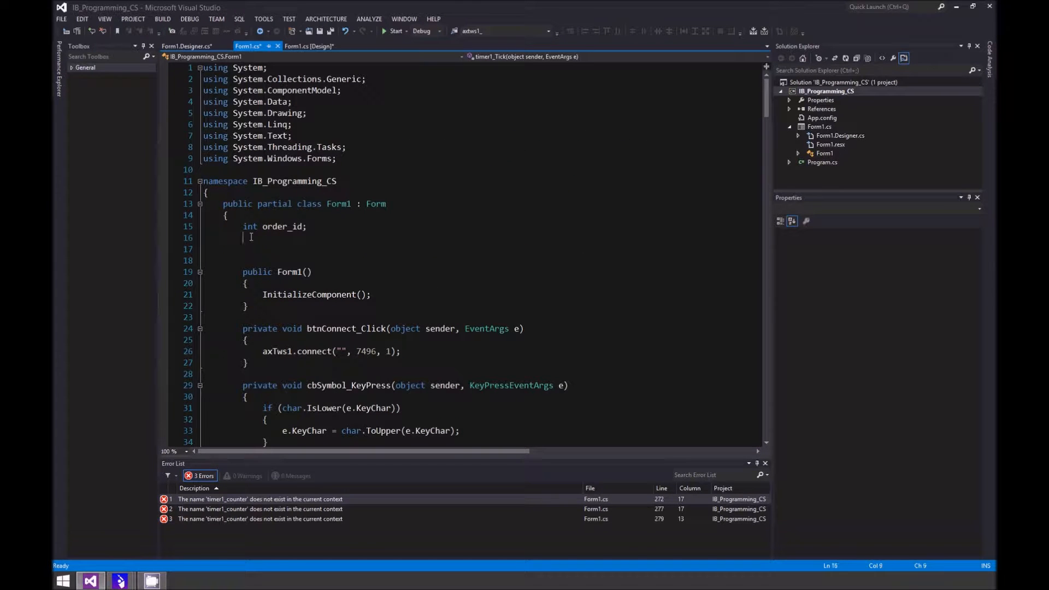
left_click(370, 276)
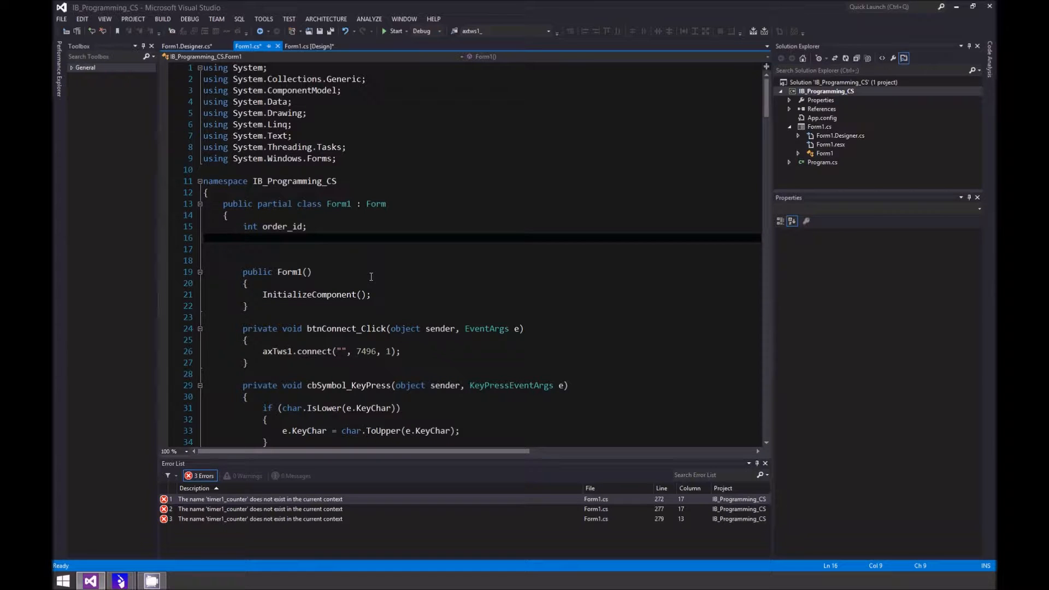
type("int")
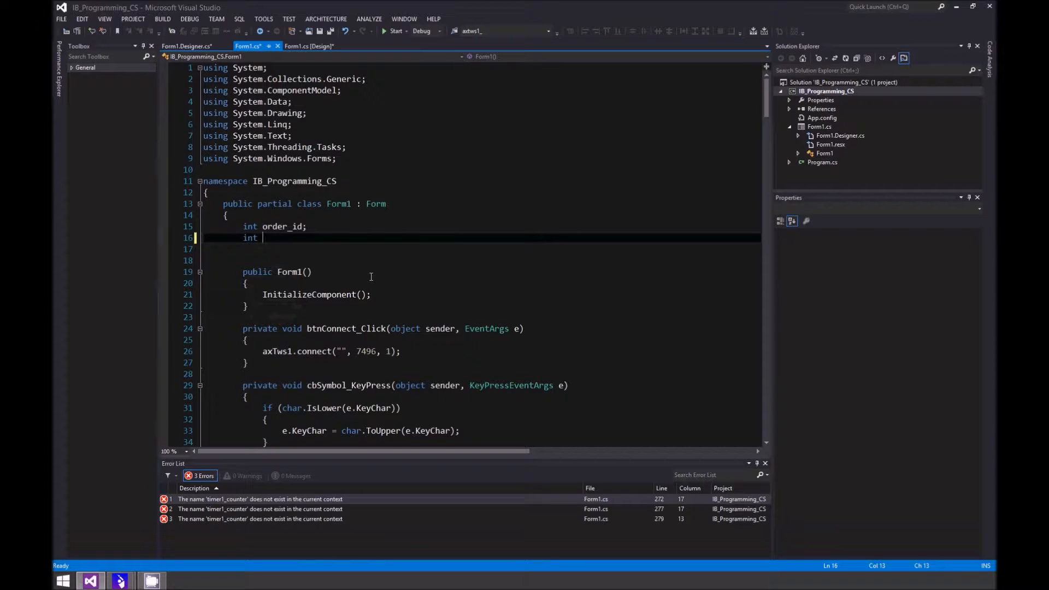
type("timer")
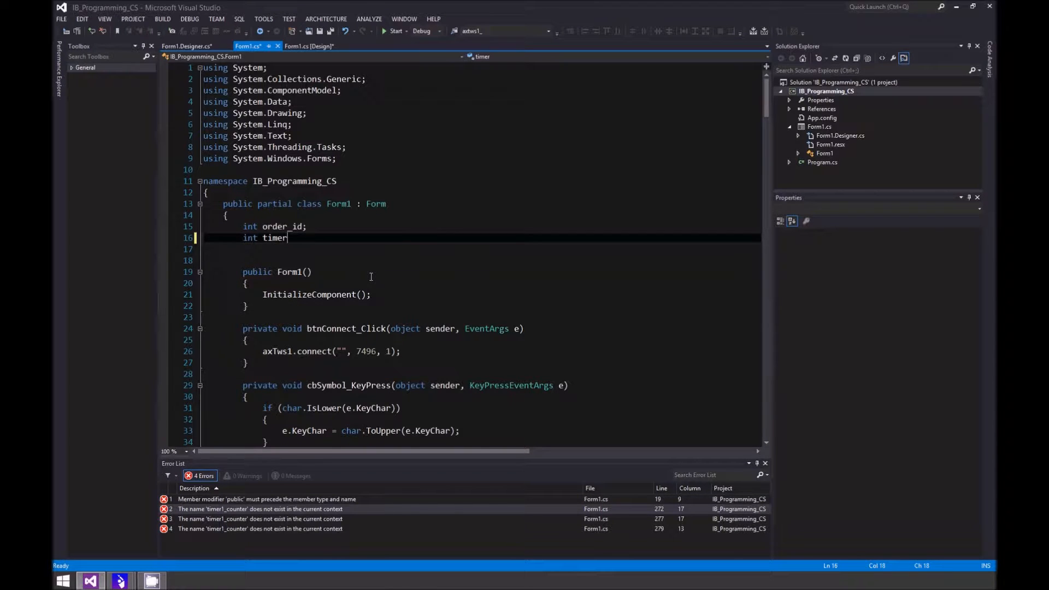
type("1")
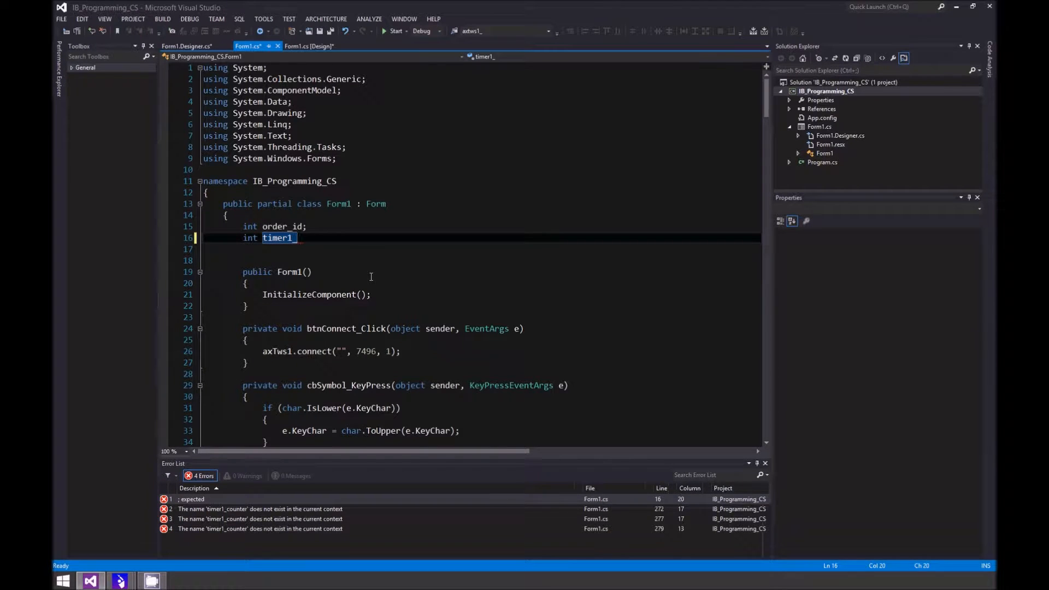
type("_counter =")
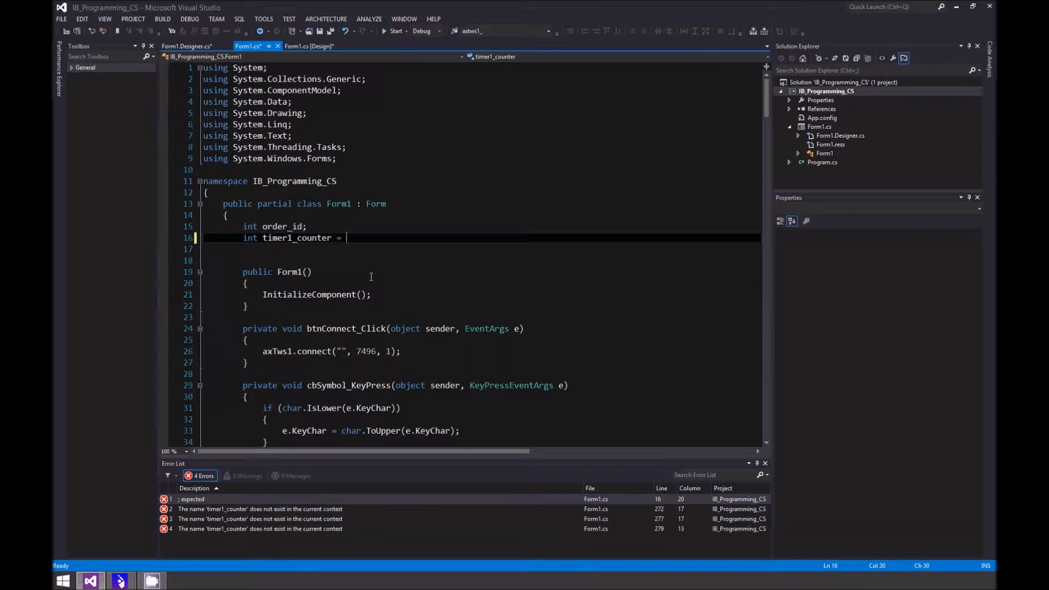
type("5")
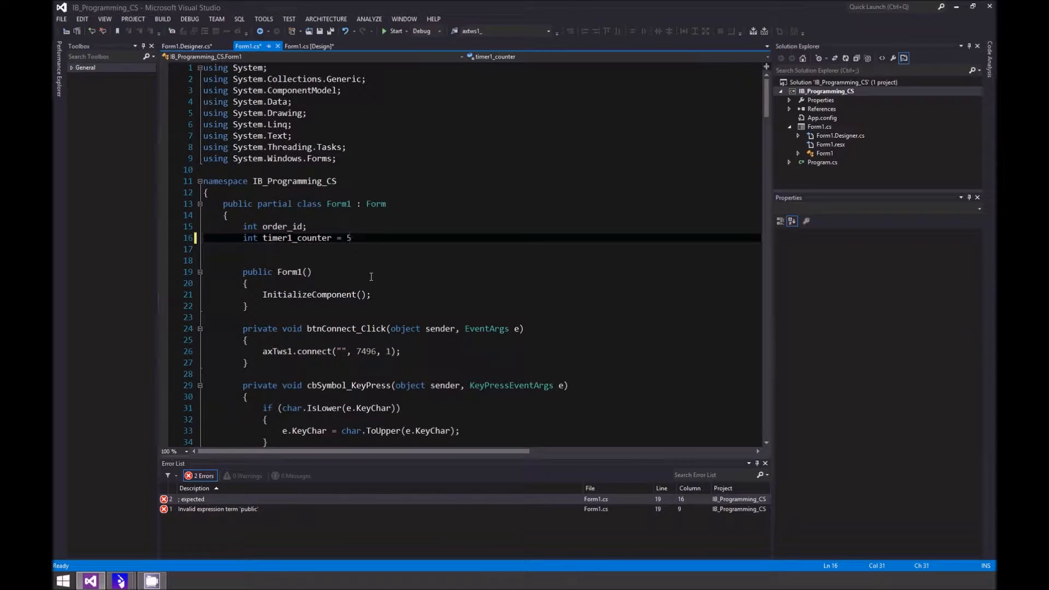
type(";")
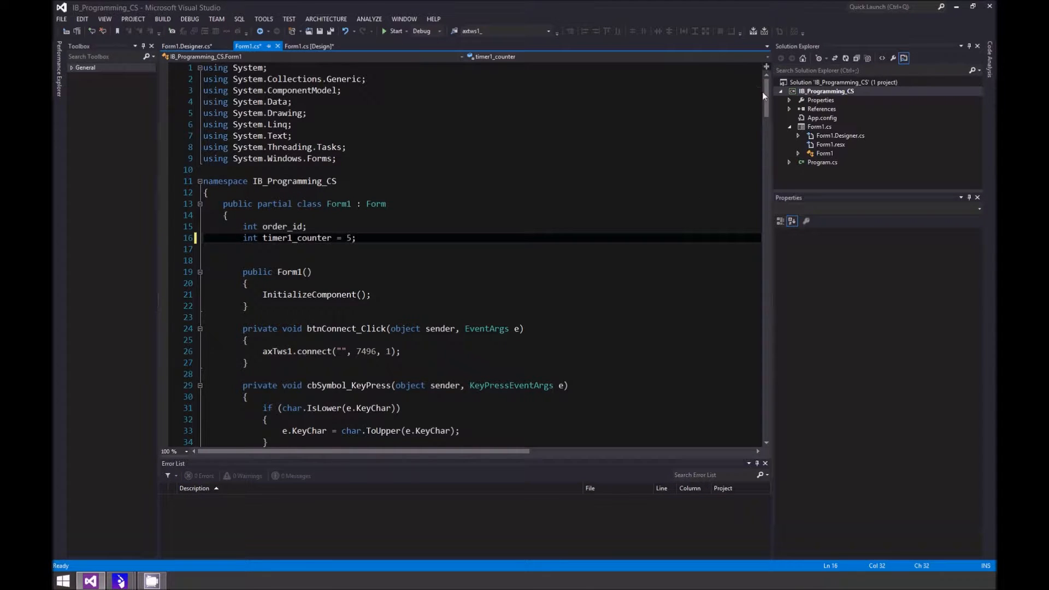
scroll("down", 3)
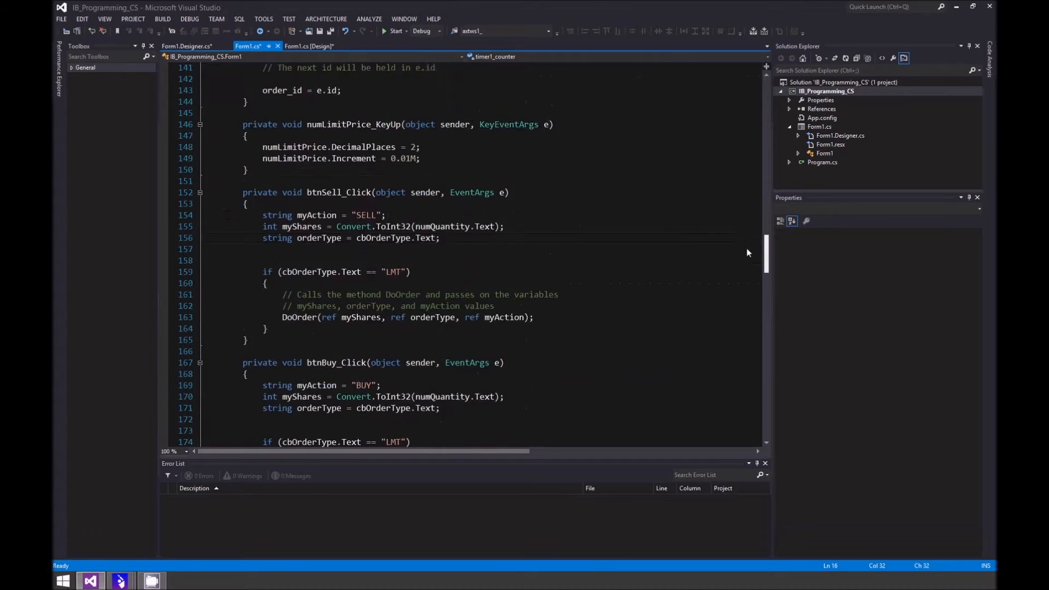
scroll("down", 3)
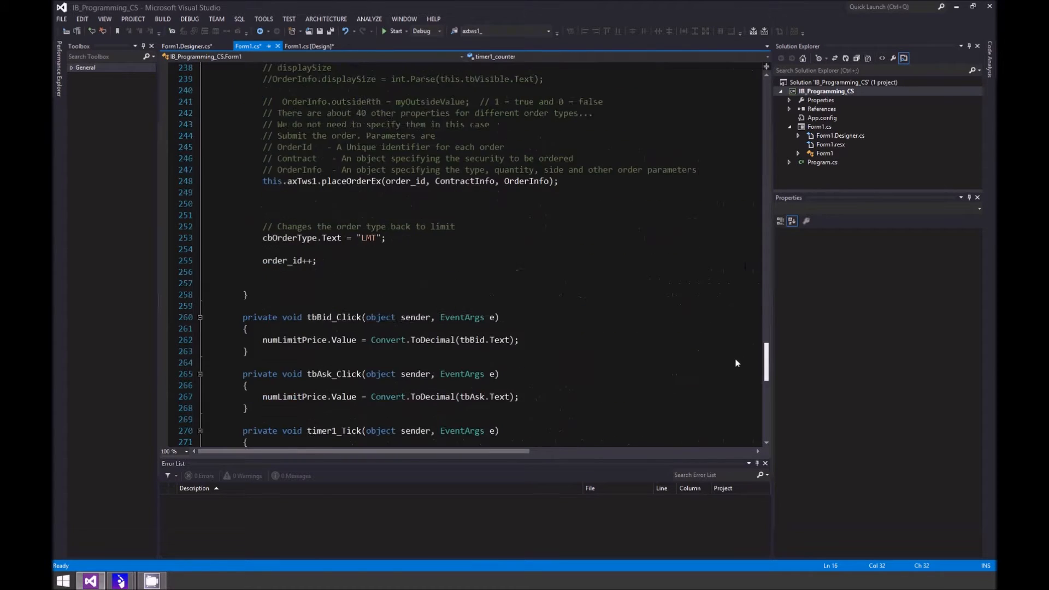
scroll("down", 3)
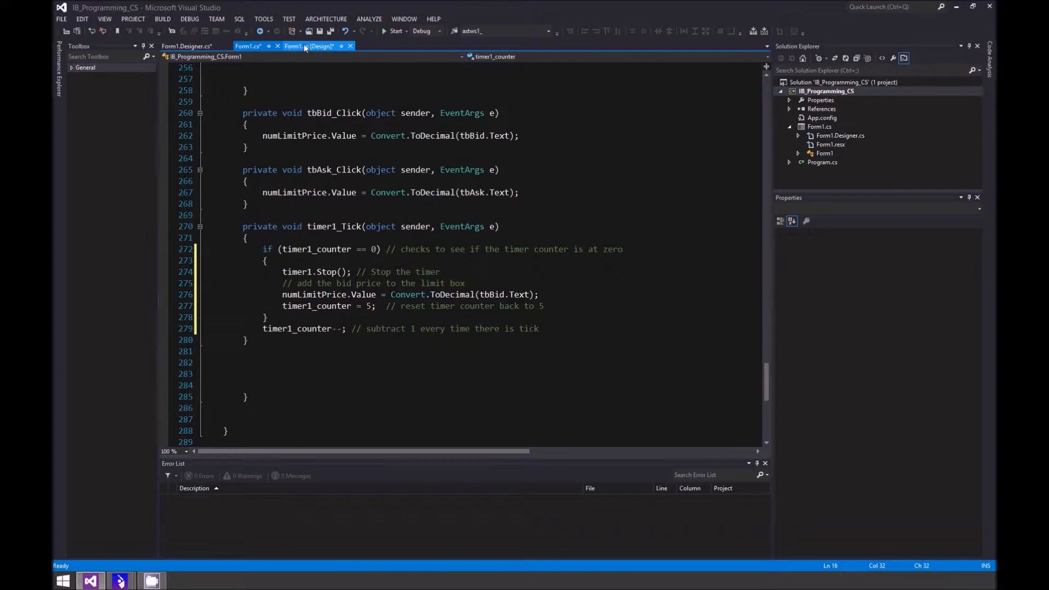
Show the Symbol combo box's events list in the designer's Properties window.
left_click(311, 46)
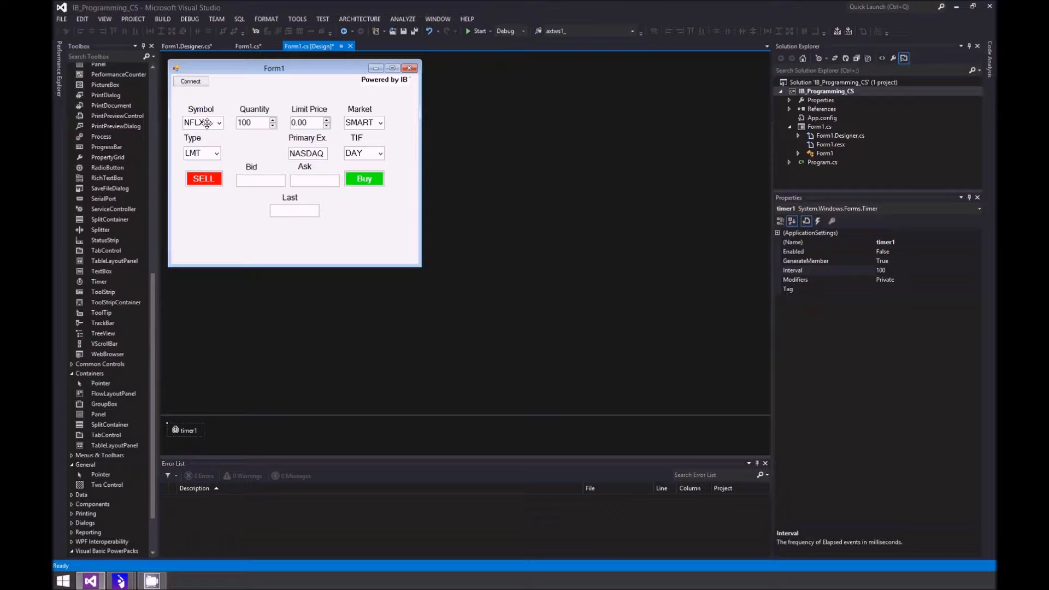
left_click(202, 123)
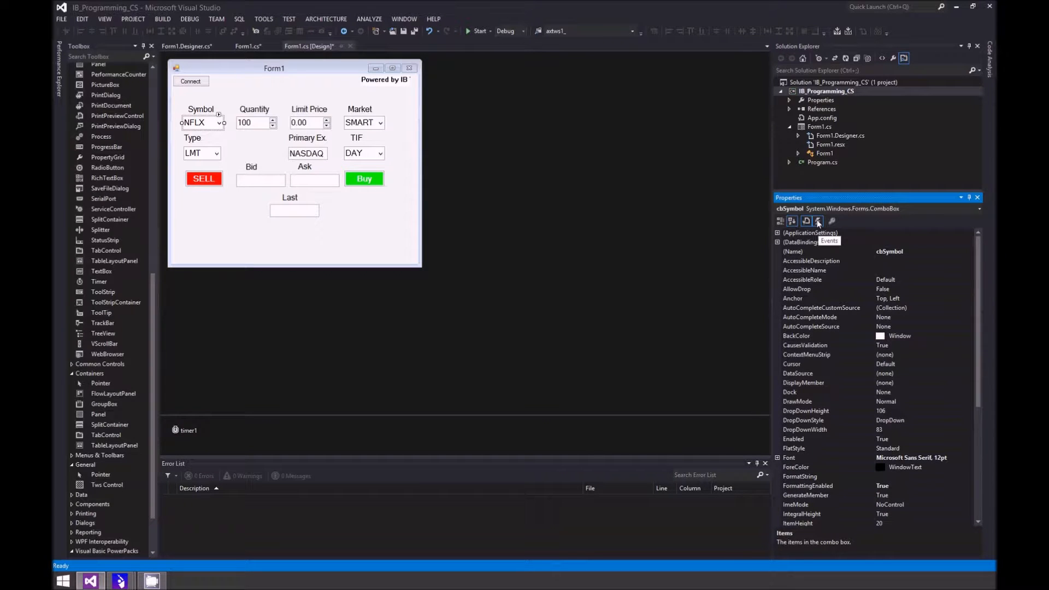
left_click(818, 222)
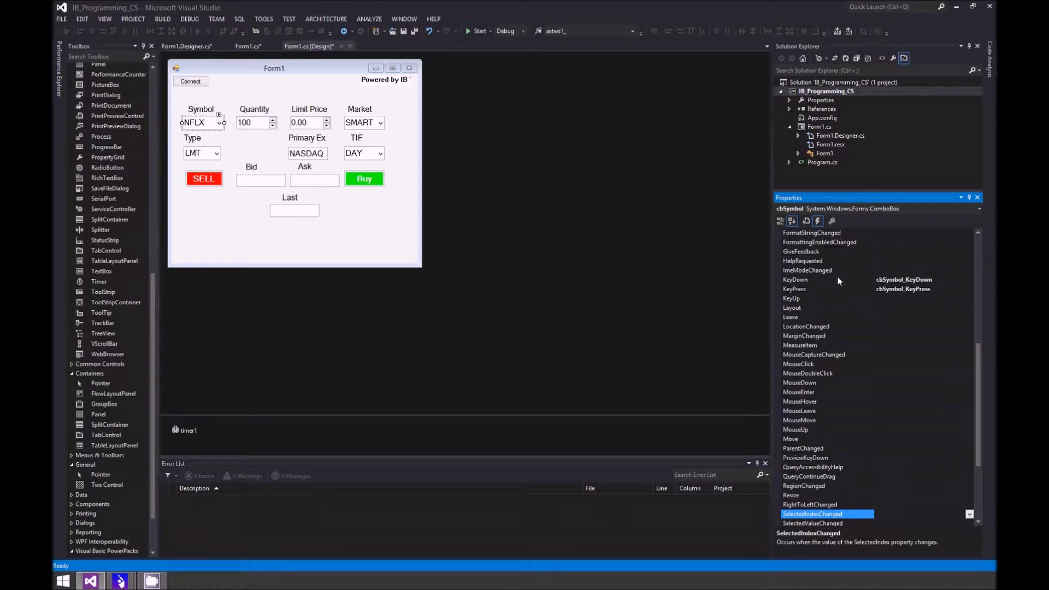
mouse_move(809, 285)
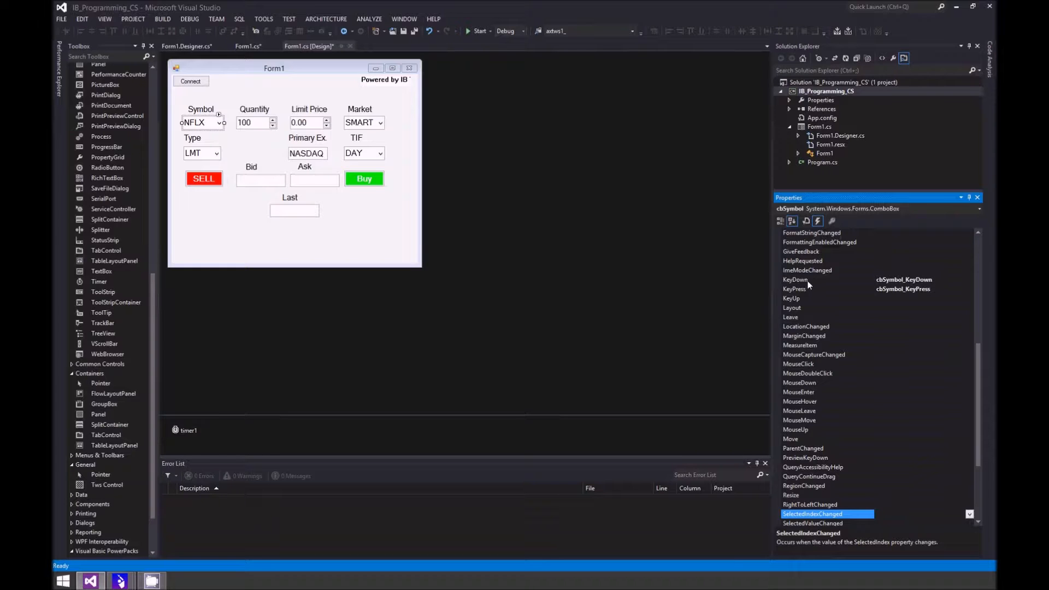
Add cbSymbol.SelectAll(); at the end of cbSymbol_KeyDown after the market data request.
double_click(796, 279)
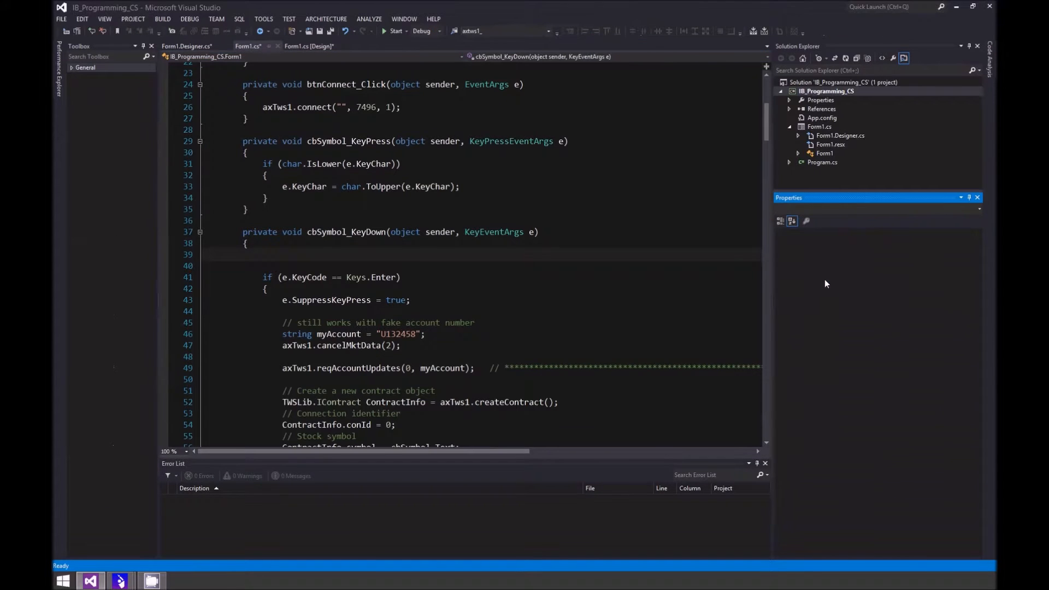
scroll("down", 3)
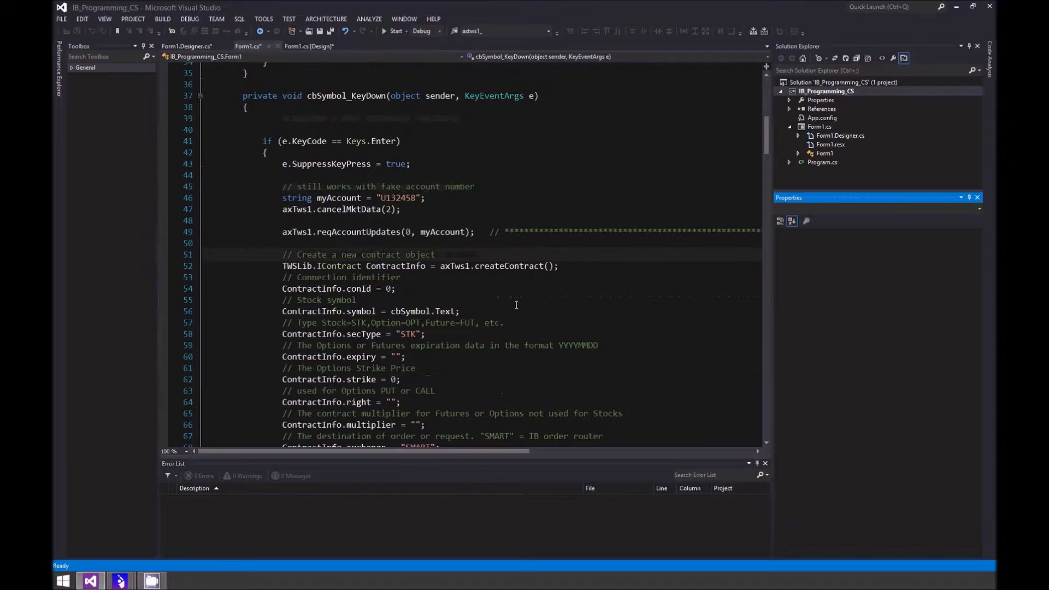
scroll("down", 3)
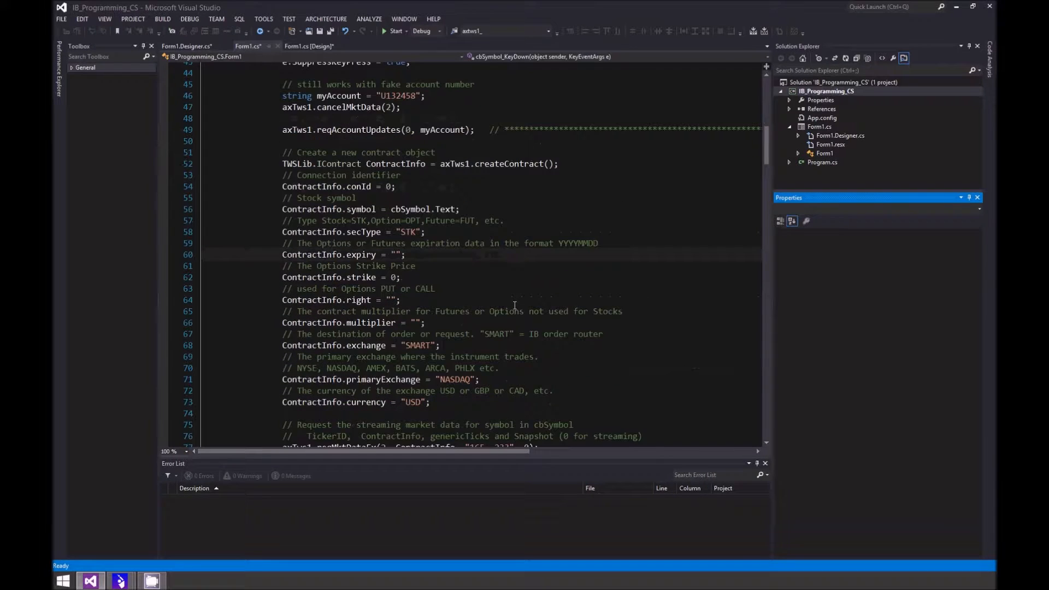
scroll("down", 3)
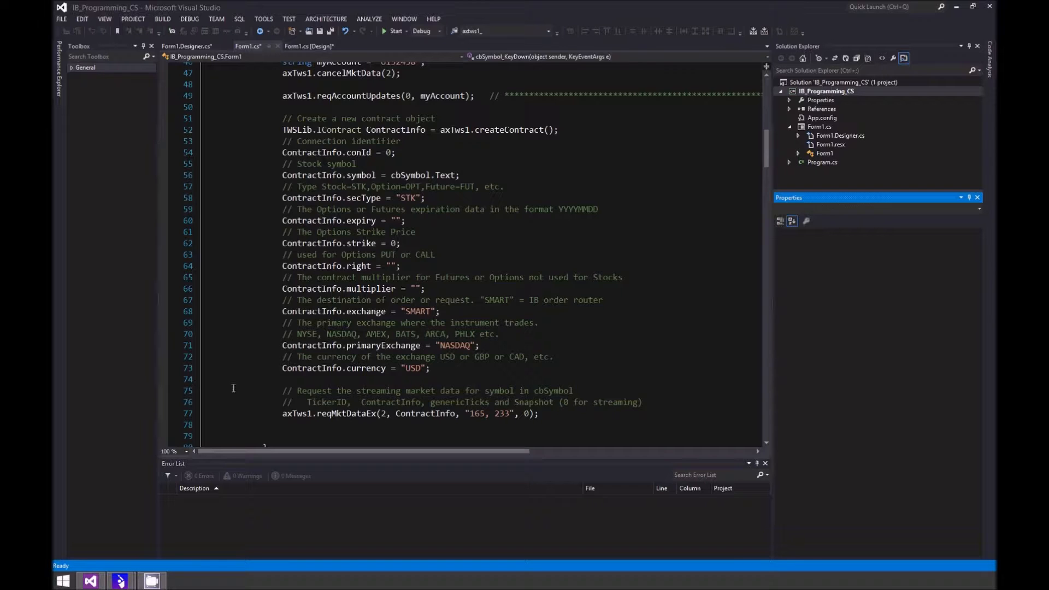
scroll("down", 3)
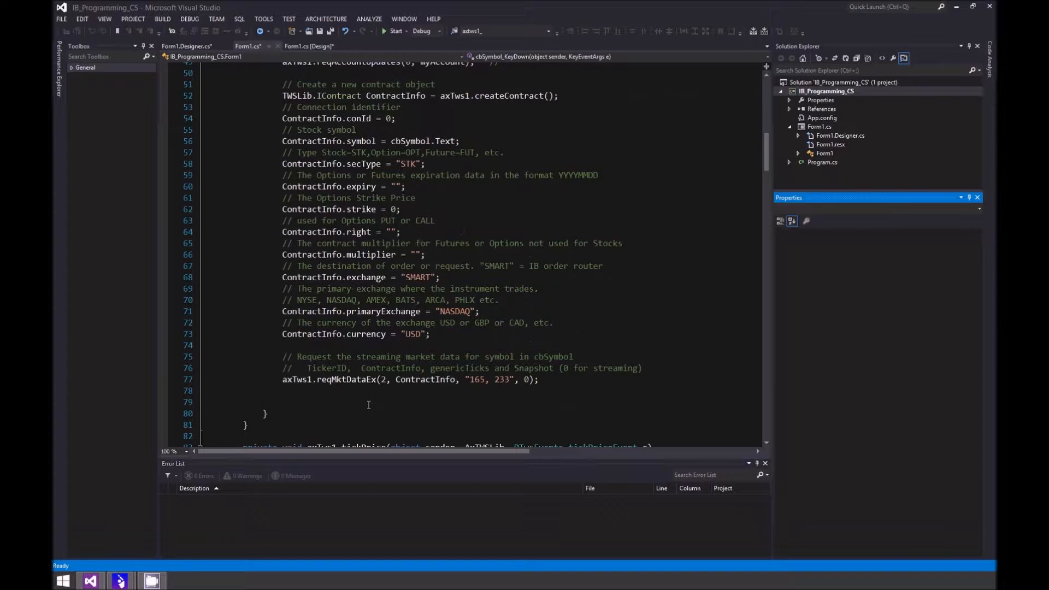
scroll("up", 3)
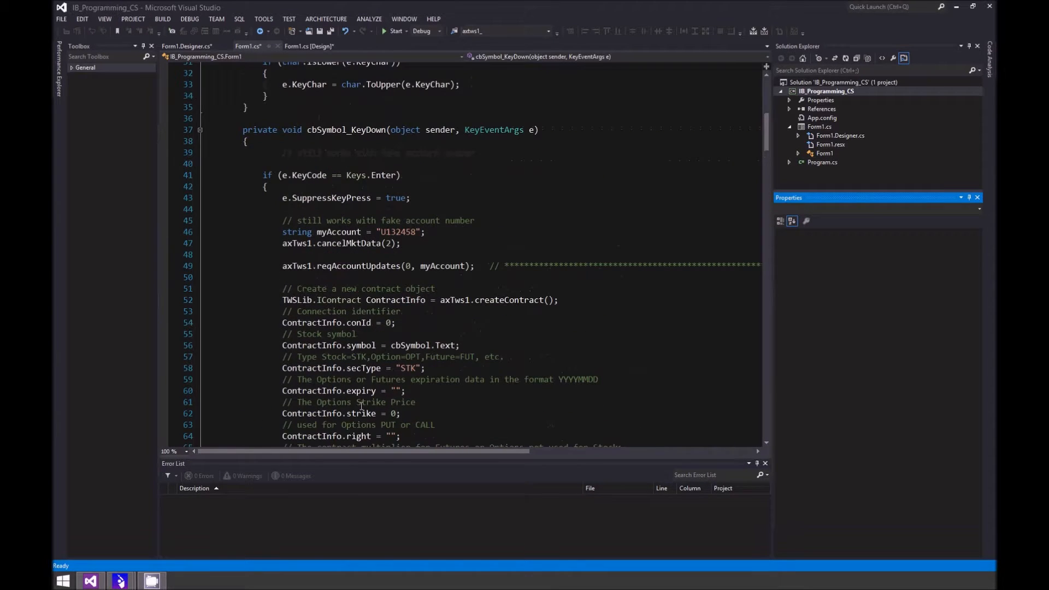
scroll("down", 3)
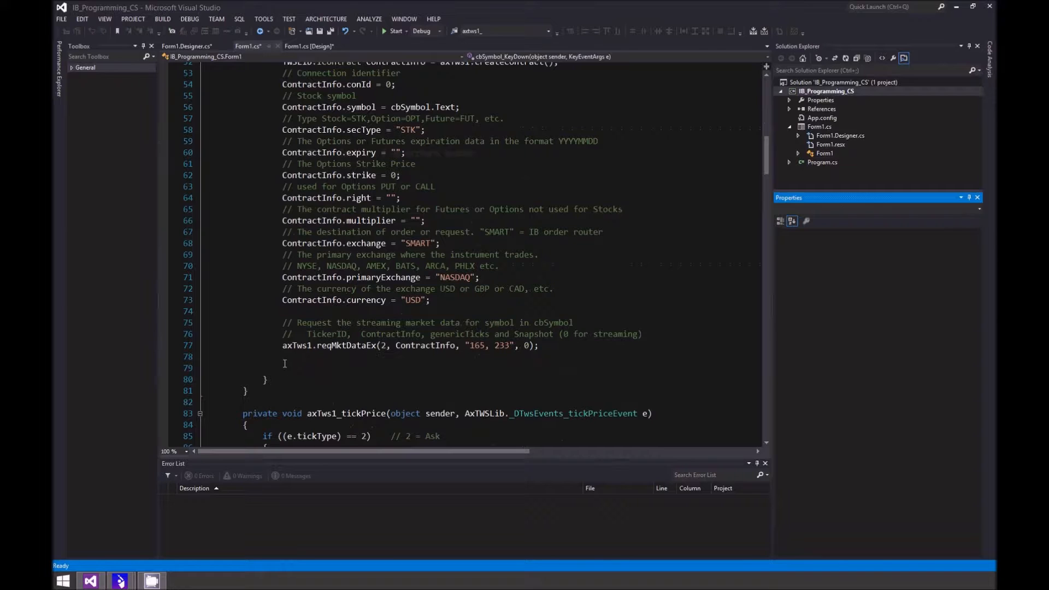
left_click(314, 369)
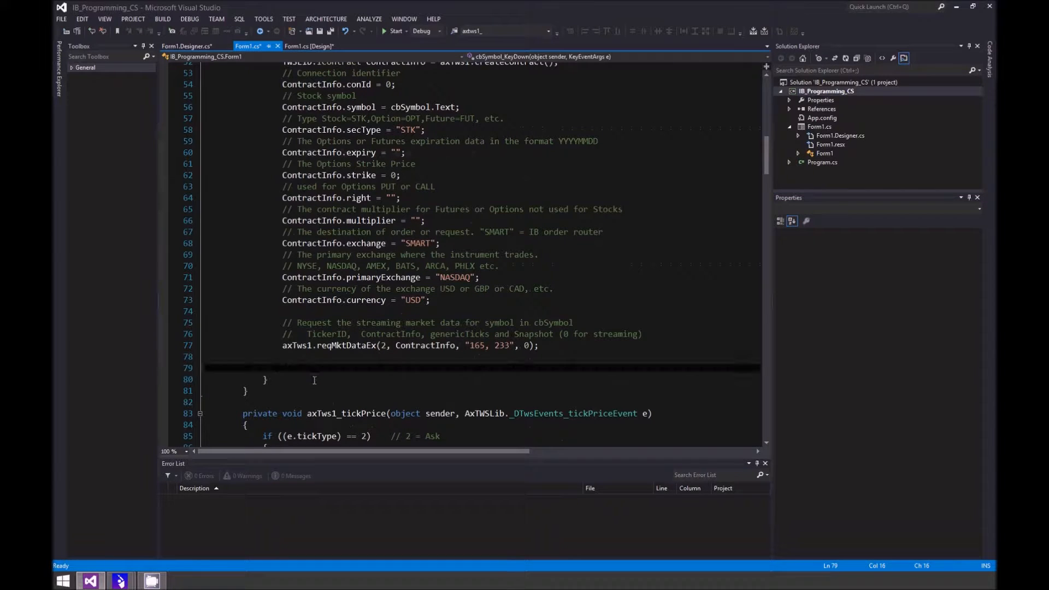
type("cbSymbol.SelectAll();")
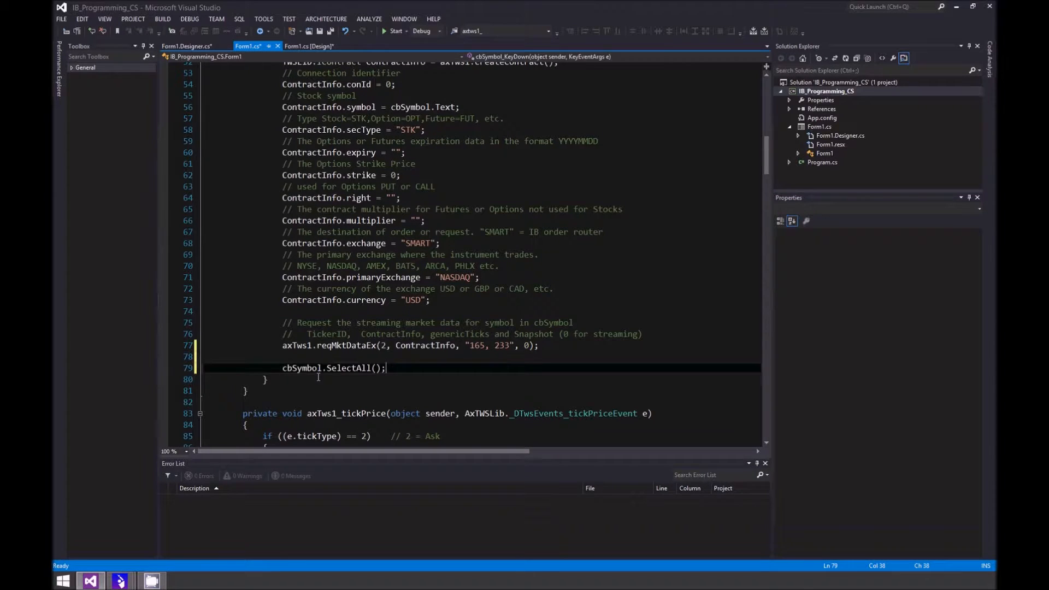
mouse_move(371, 373)
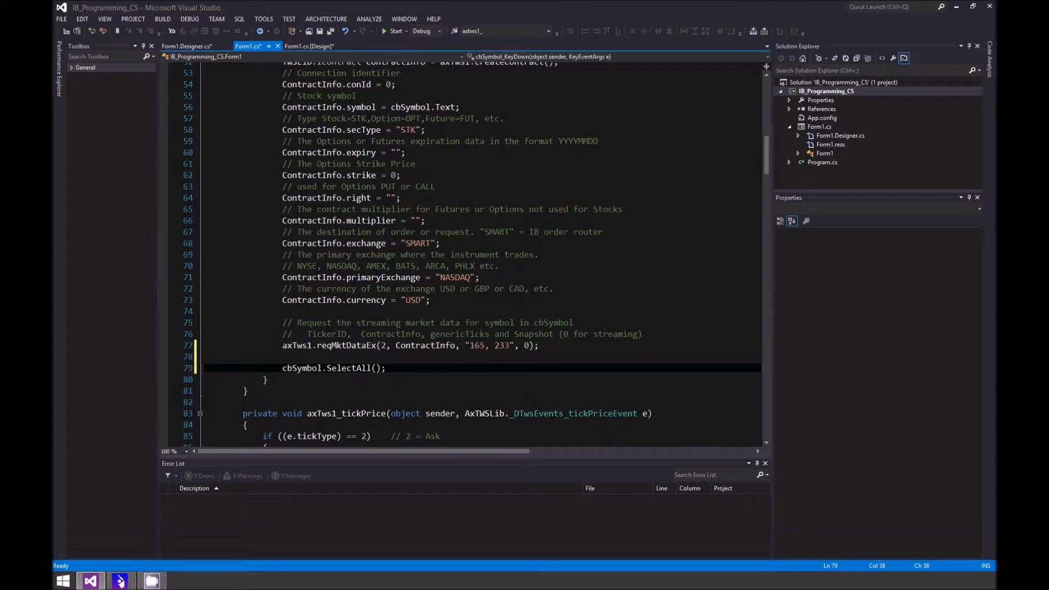
mouse_move(331, 367)
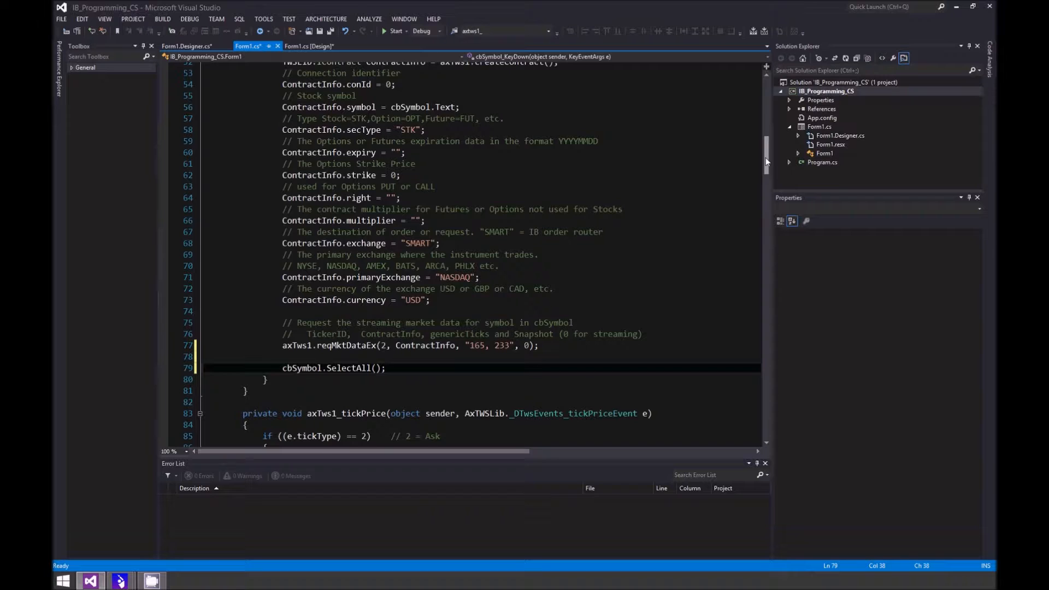
Add timer1.Start(); after axTws1.reqMktDataEx(...) in the KeyDown handler.
scroll("down", 3)
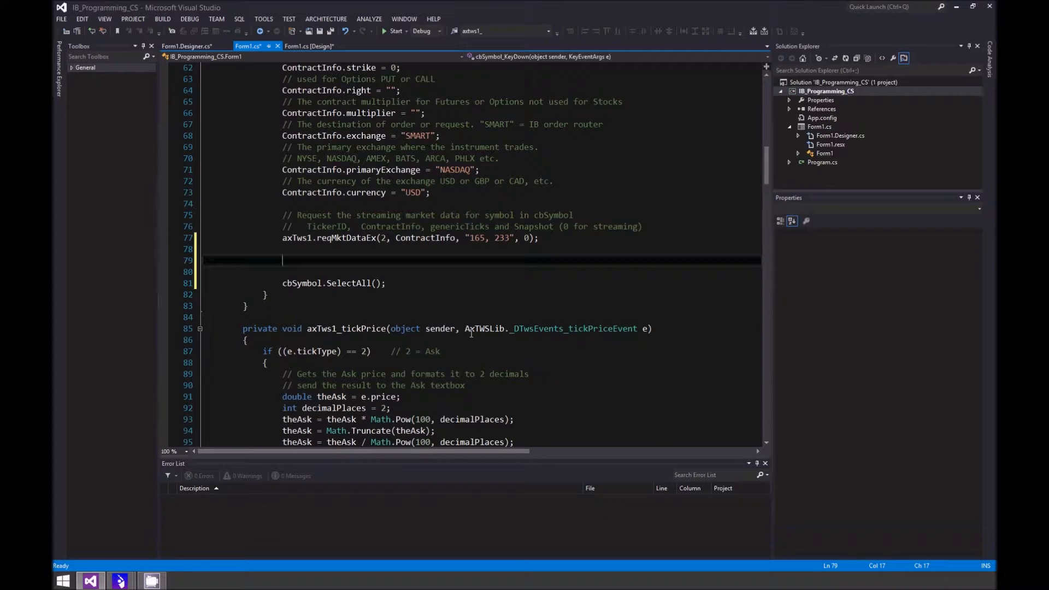
type("timer1.Start();")
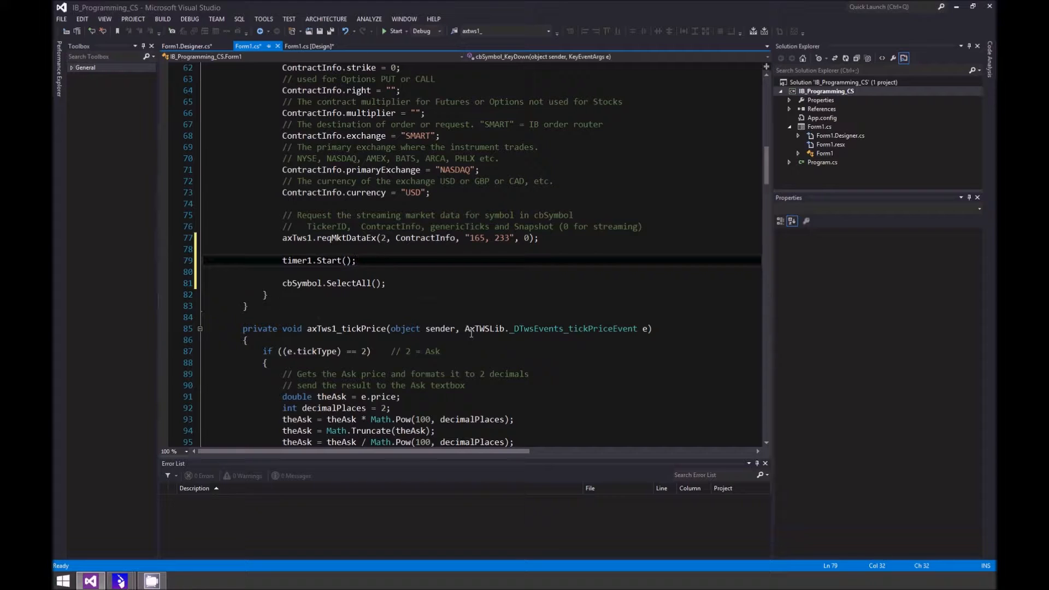
mouse_move(455, 341)
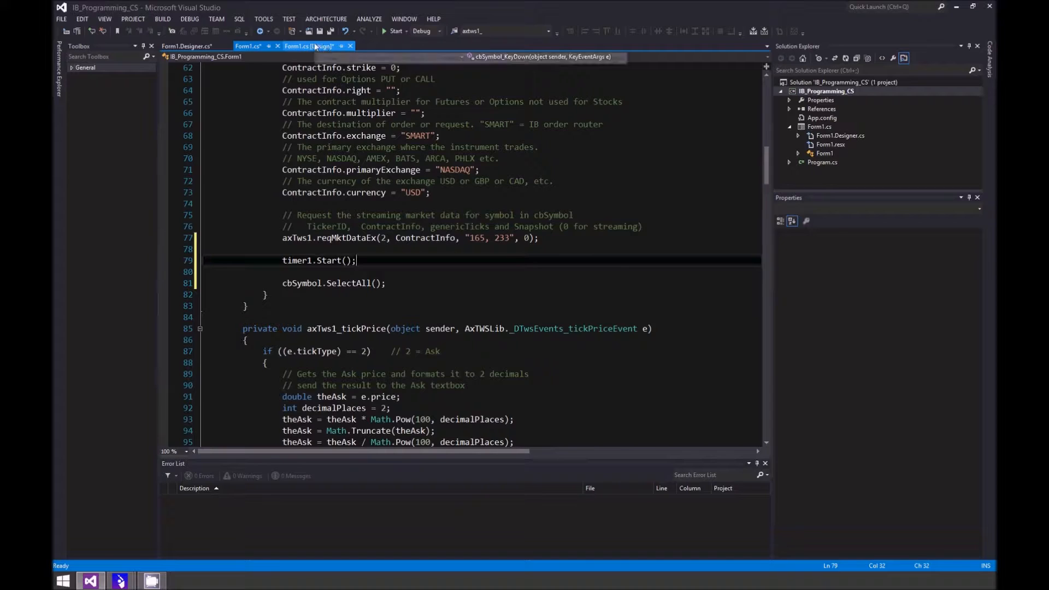
Open the Items collection editor for the cbOrderType combo box.
left_click(308, 46)
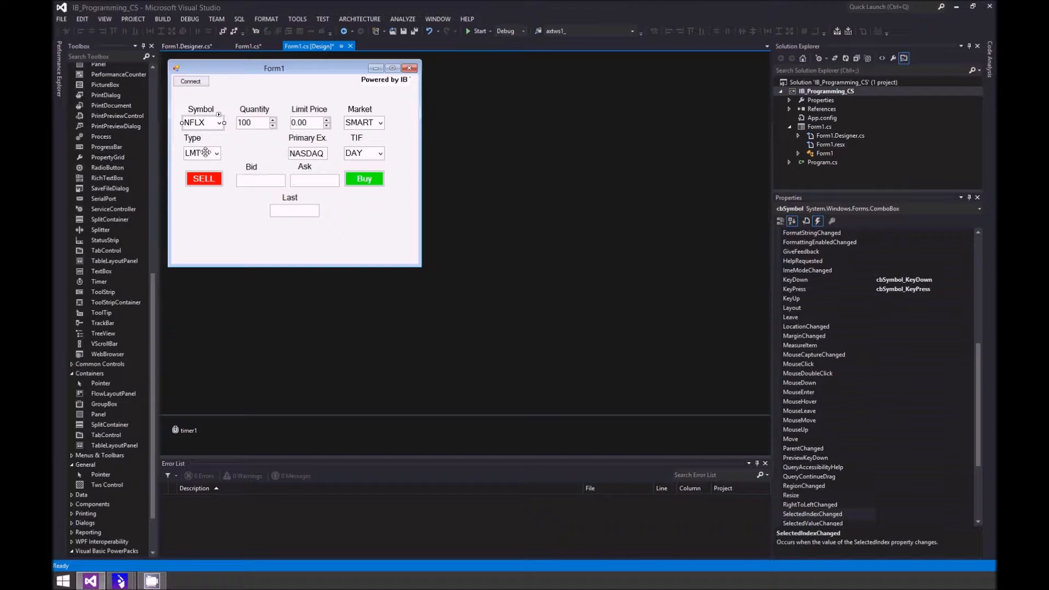
left_click(201, 153)
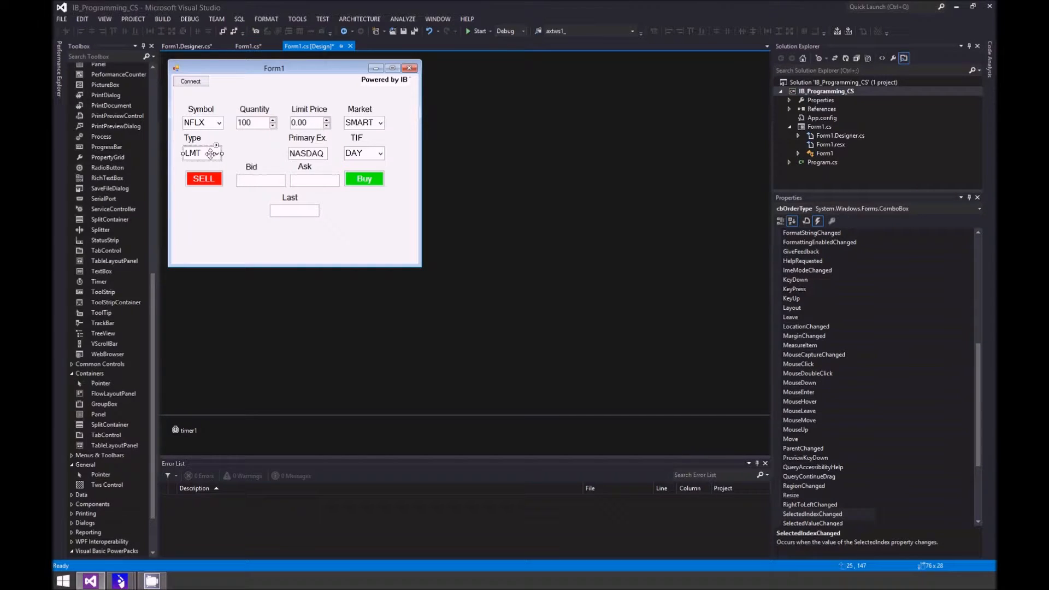
left_click(781, 221)
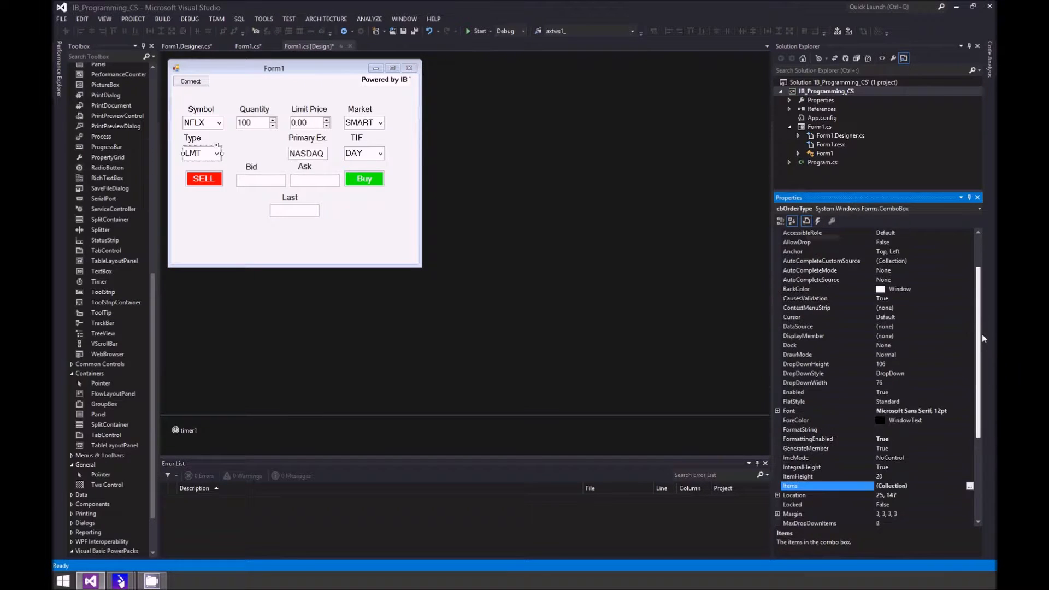
scroll("down", 3)
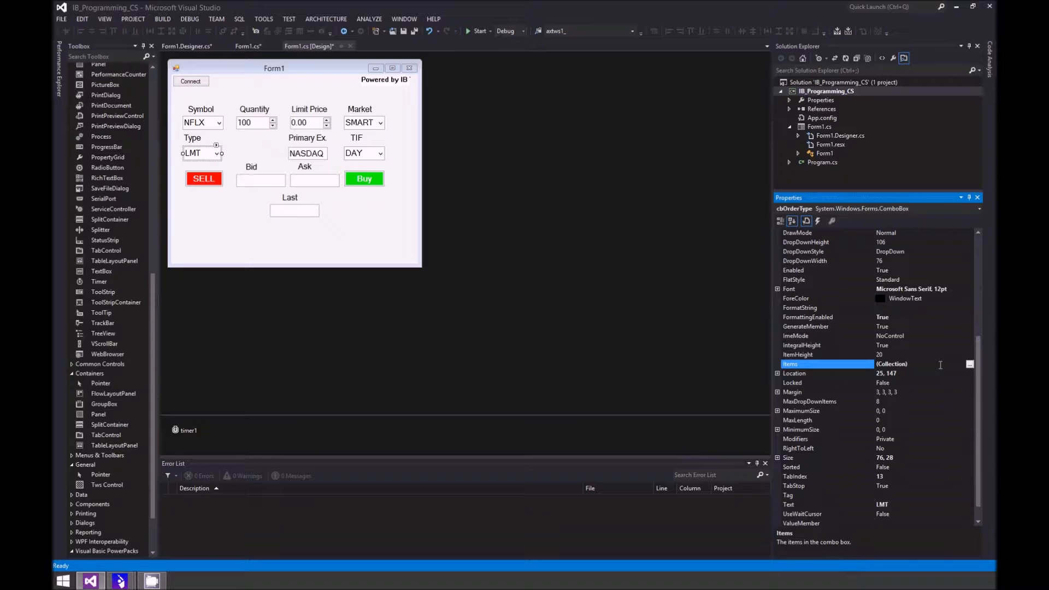
left_click(970, 364)
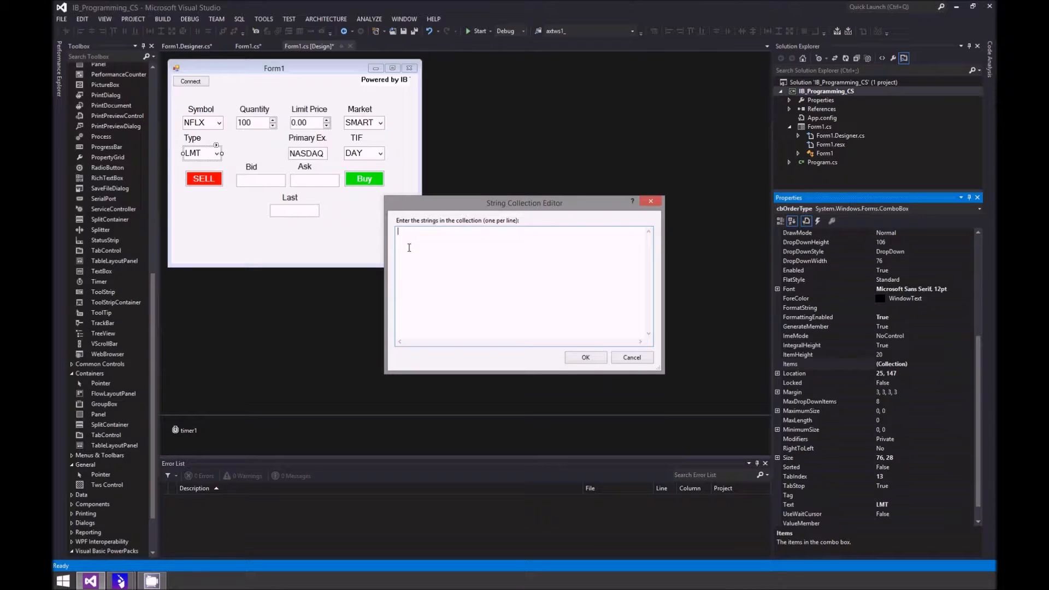
Enter LMT, STP, MKT, TRAIL, STP LMT, MOC and LOC as the Type dropdown's items.
type("LM")
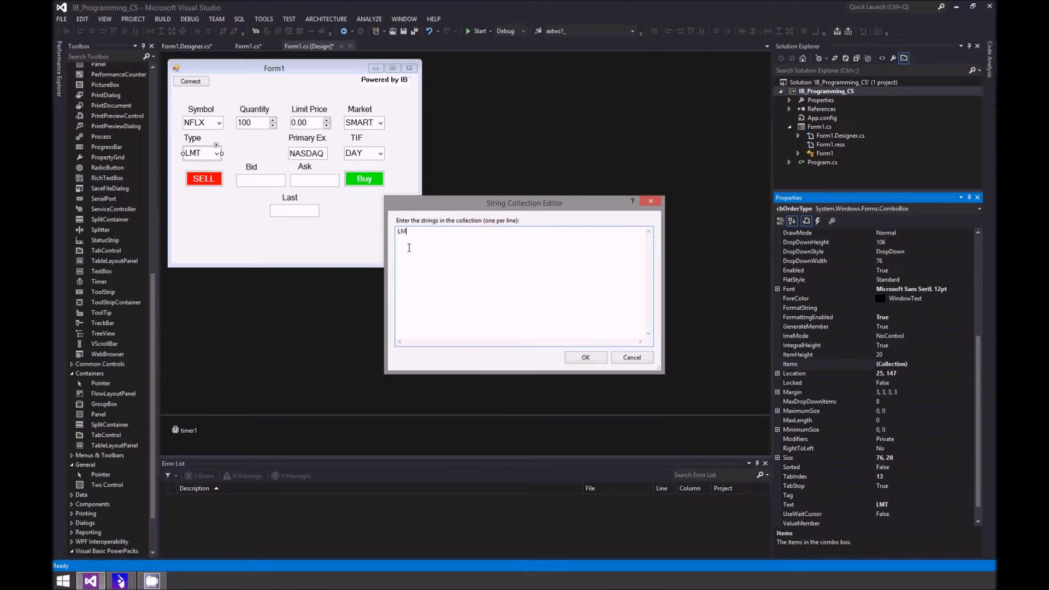
type("T")
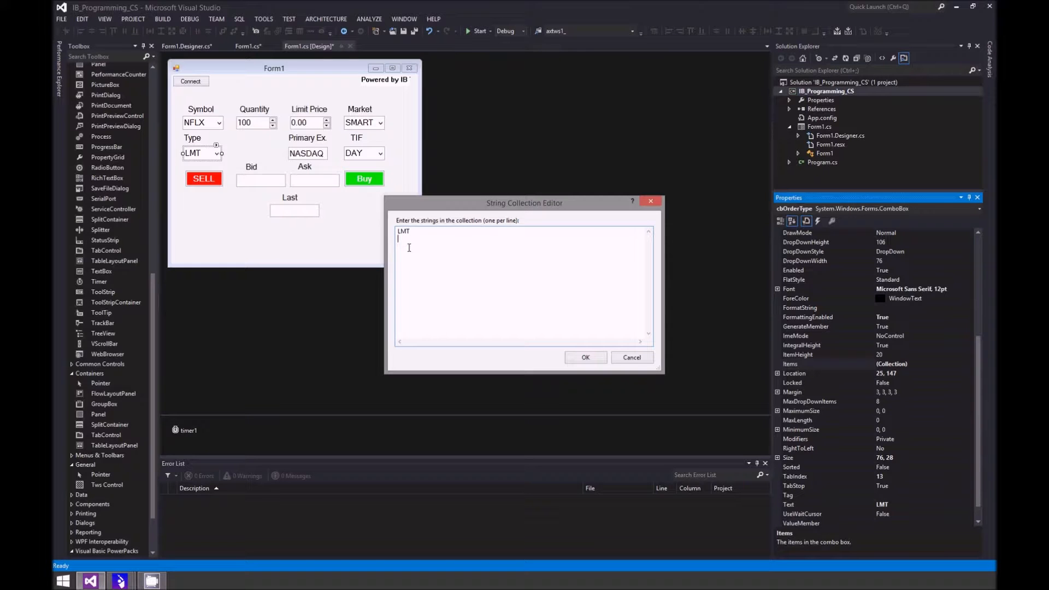
type("STP")
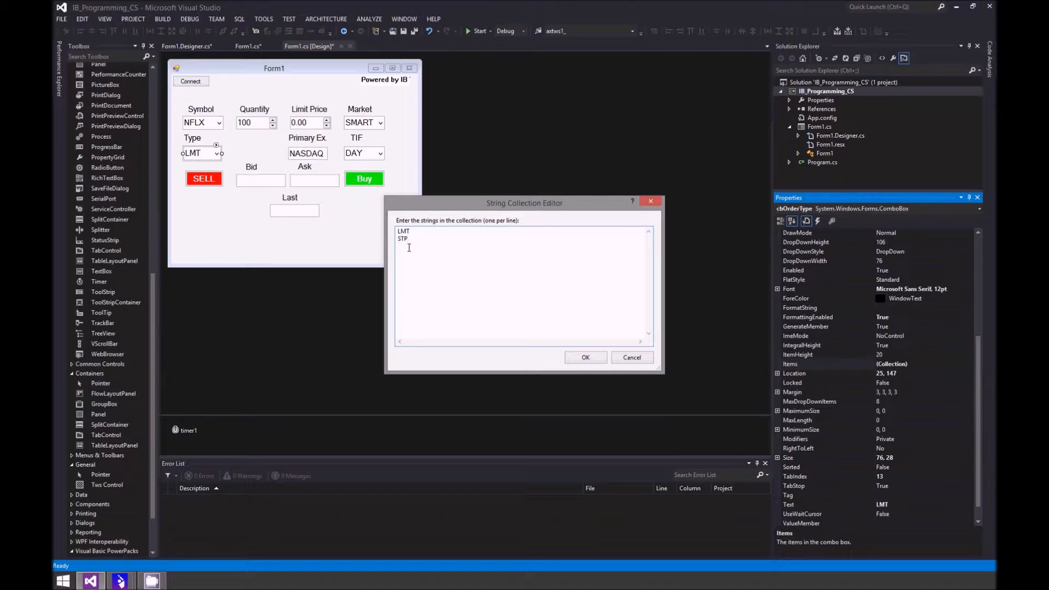
type("MKT")
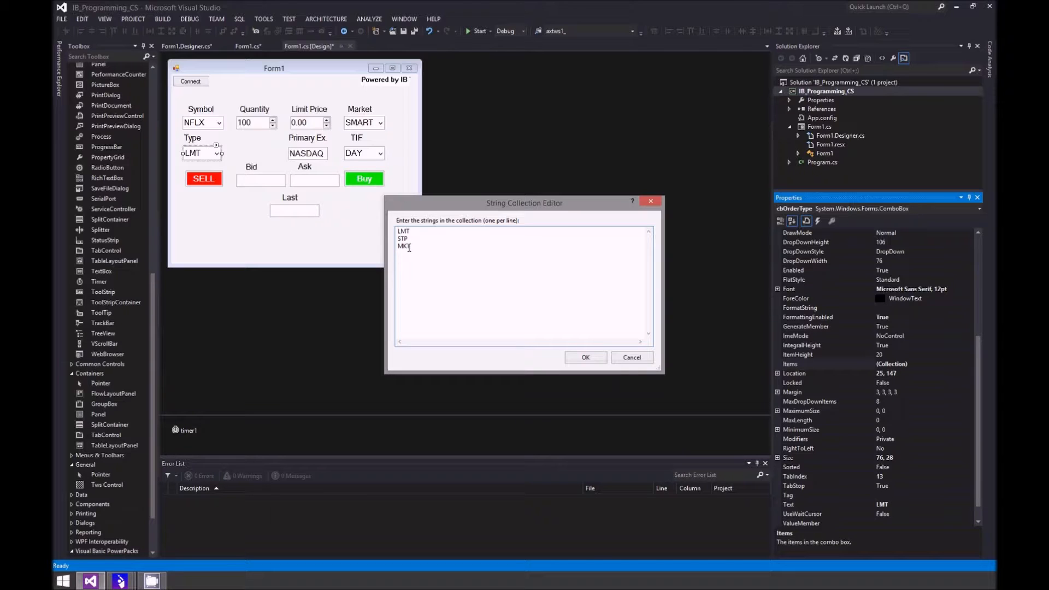
type("TRA")
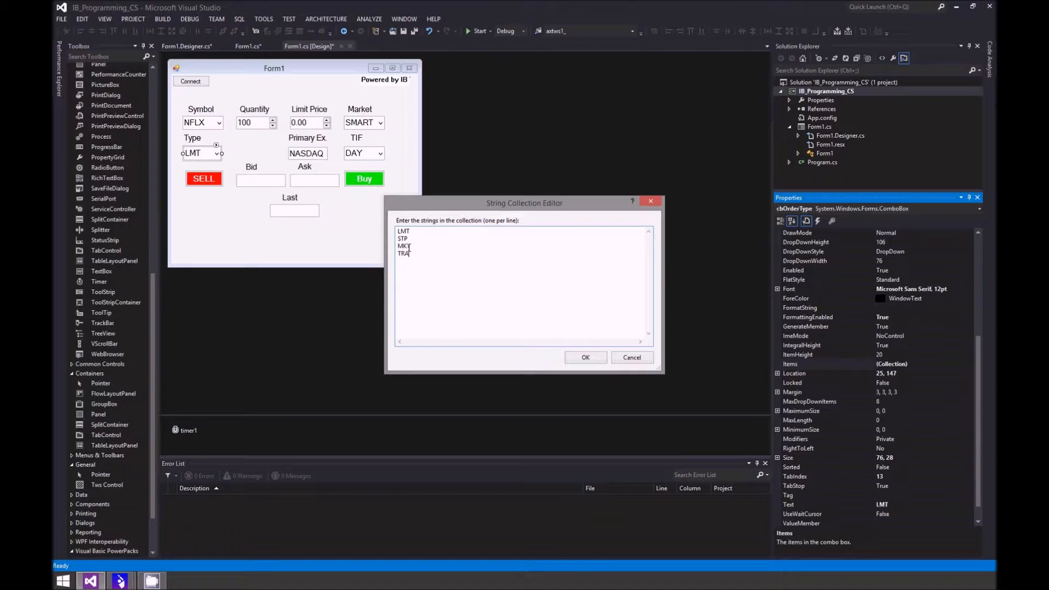
type("IL")
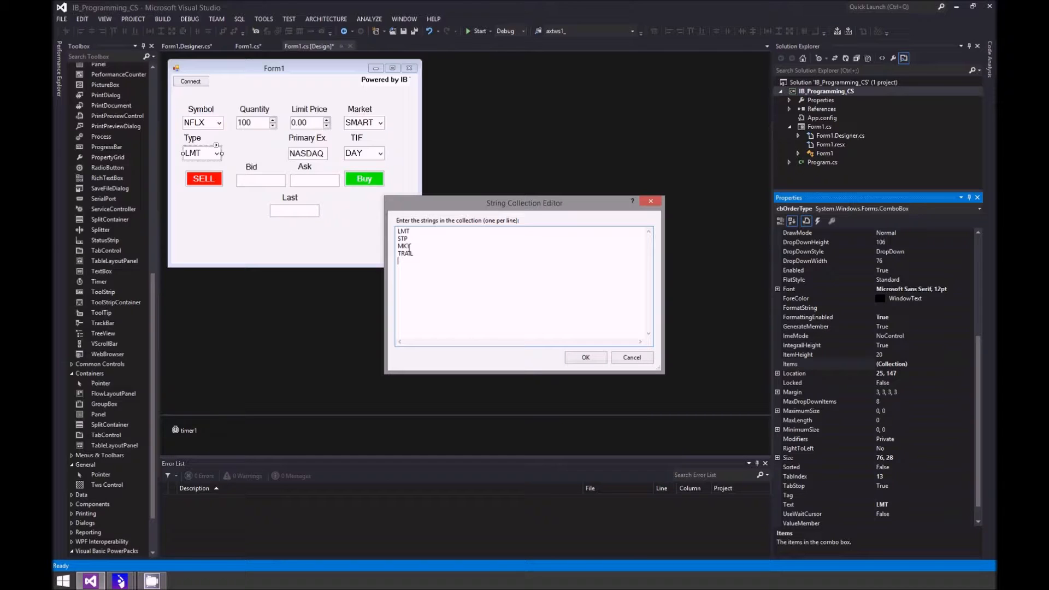
type("STP LMT")
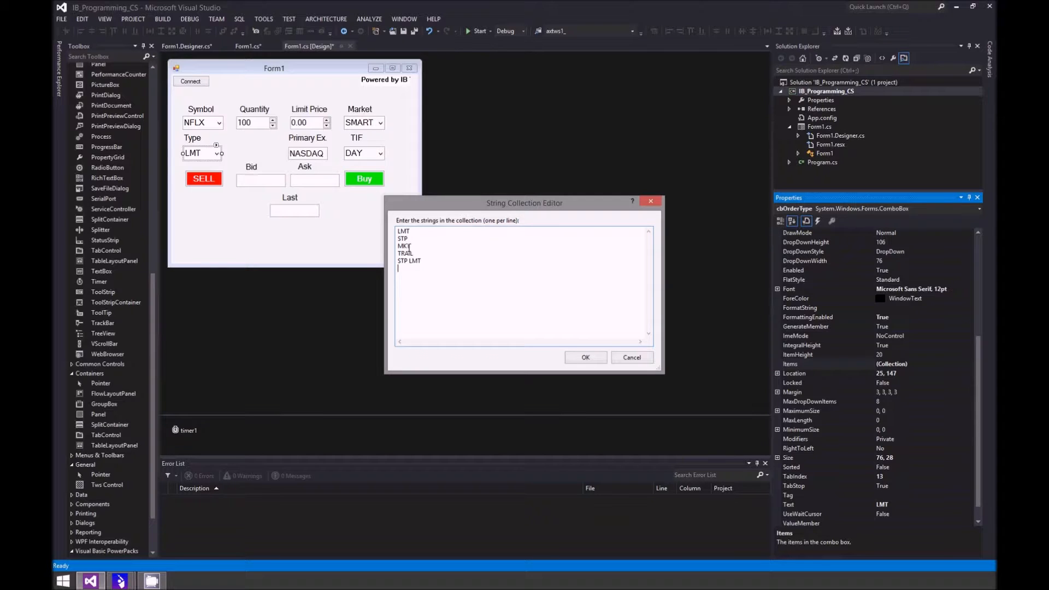
type("MOC")
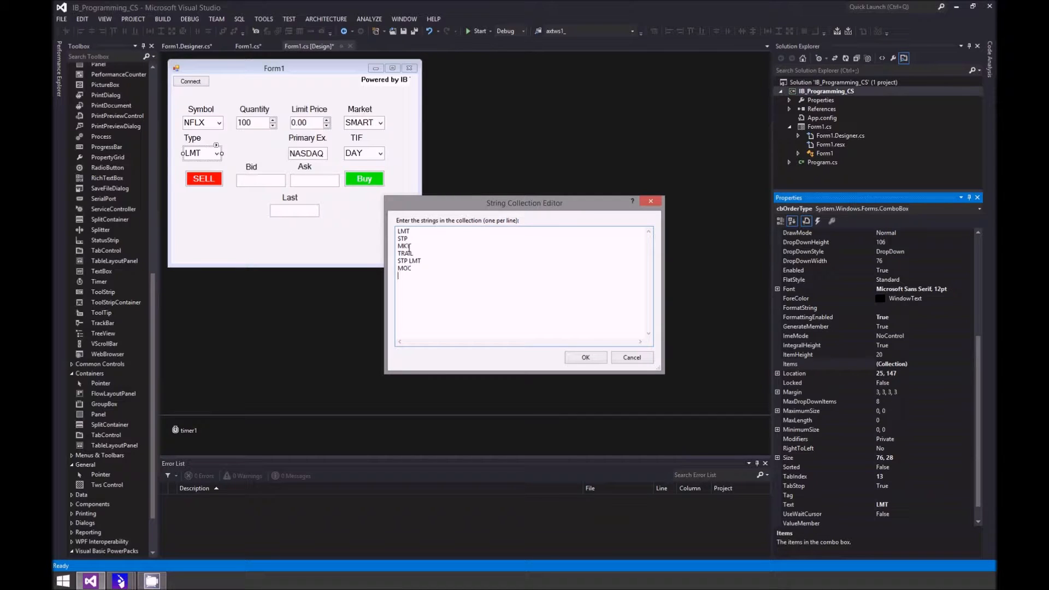
type("LOC")
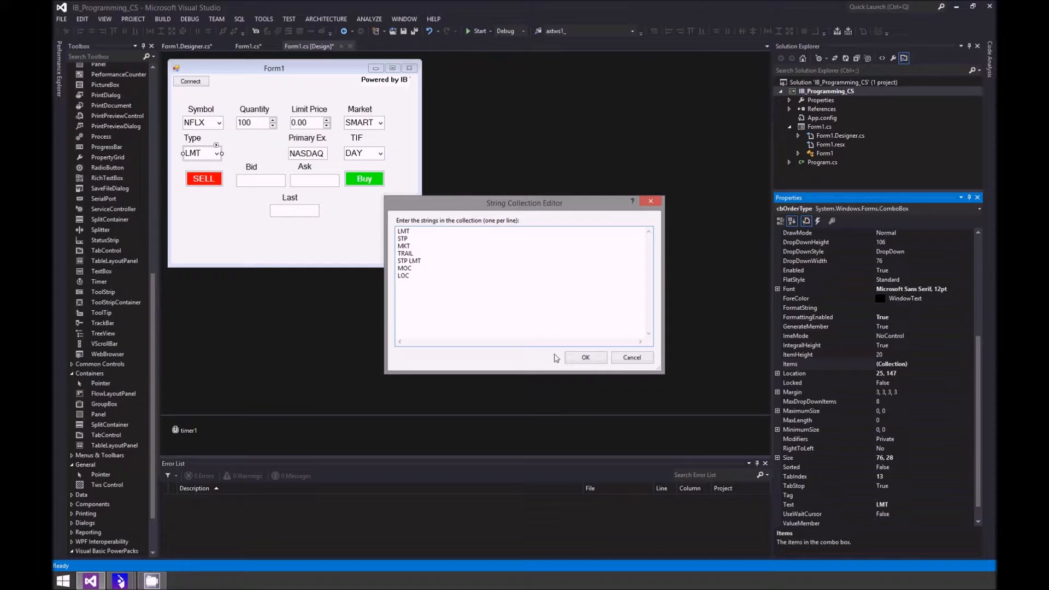
left_click(585, 357)
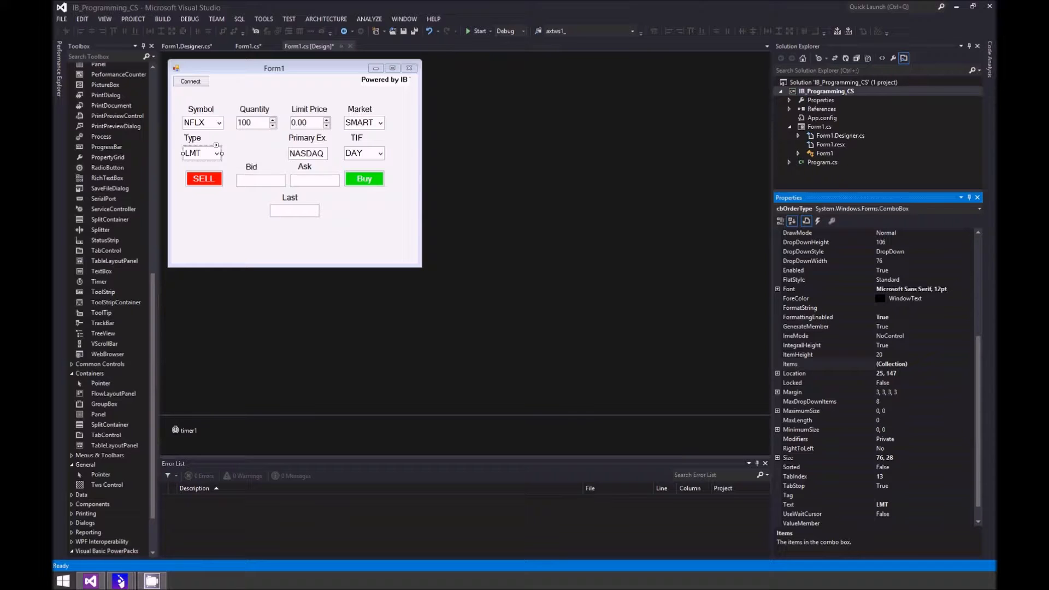
mouse_move(101, 271)
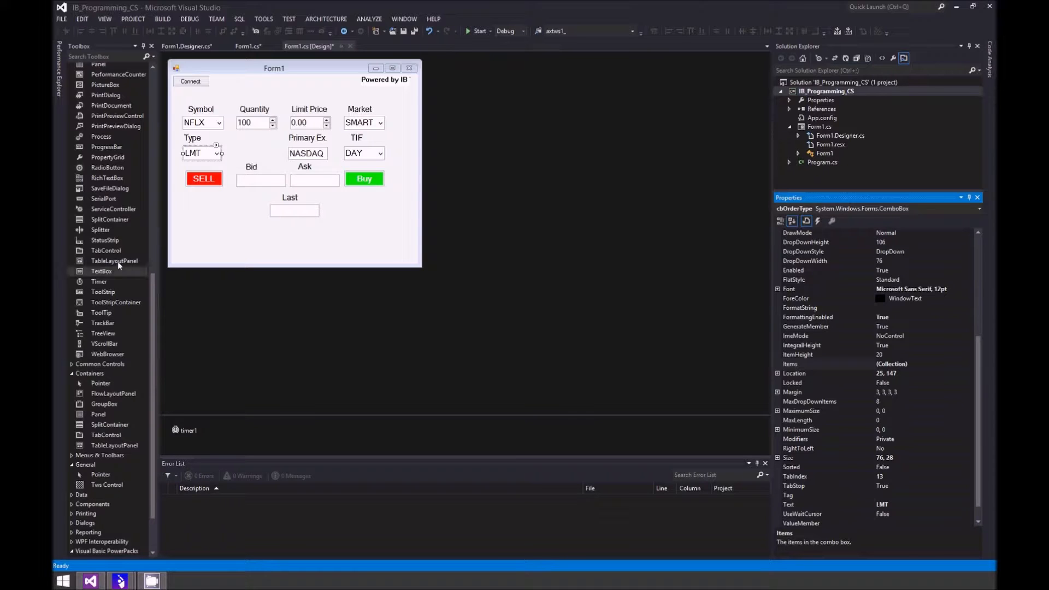
mouse_move(210, 255)
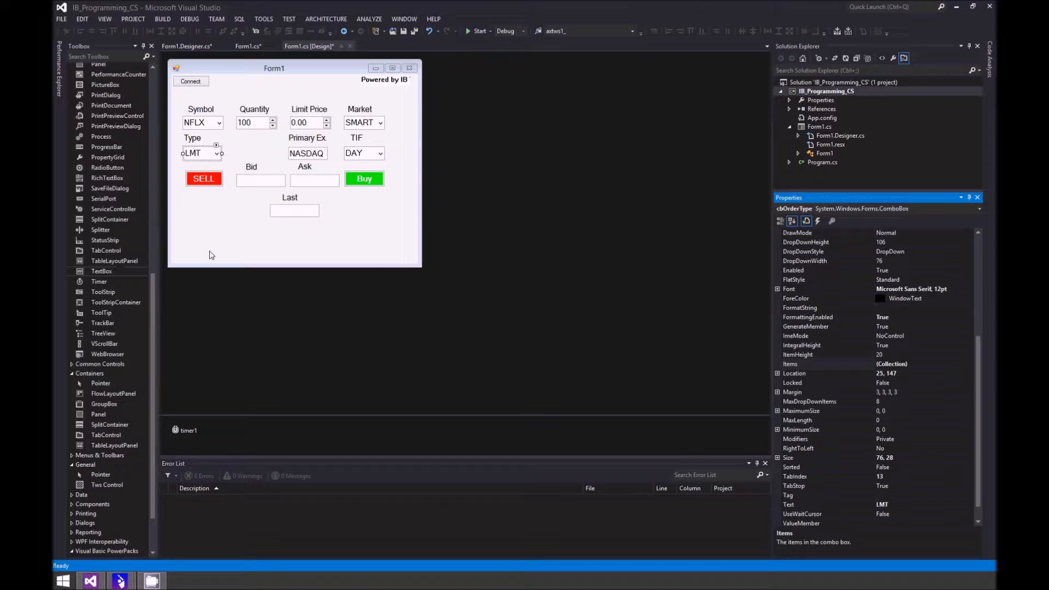
mouse_move(227, 230)
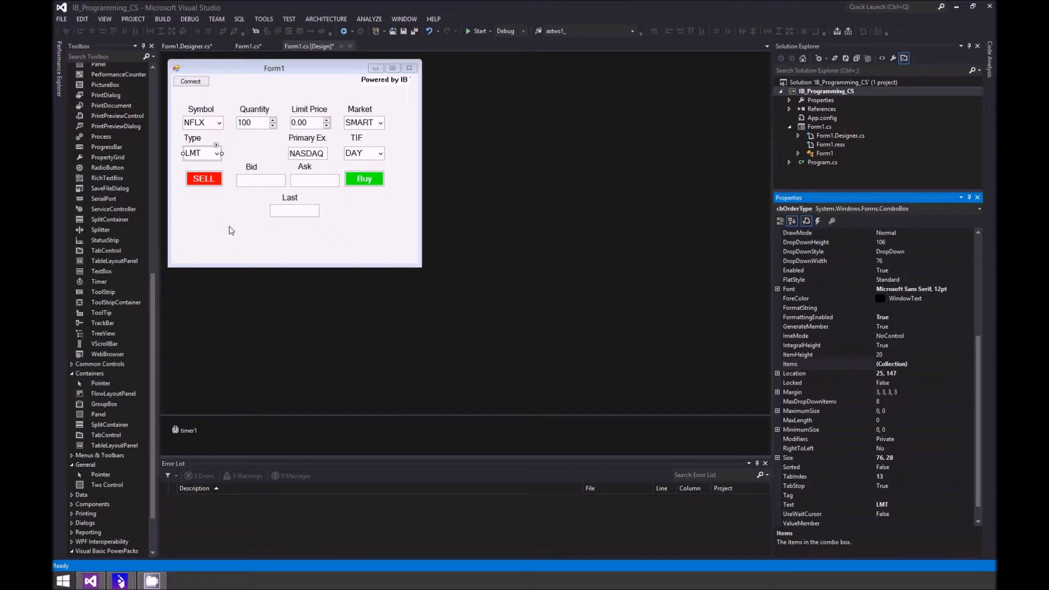
mouse_move(253, 224)
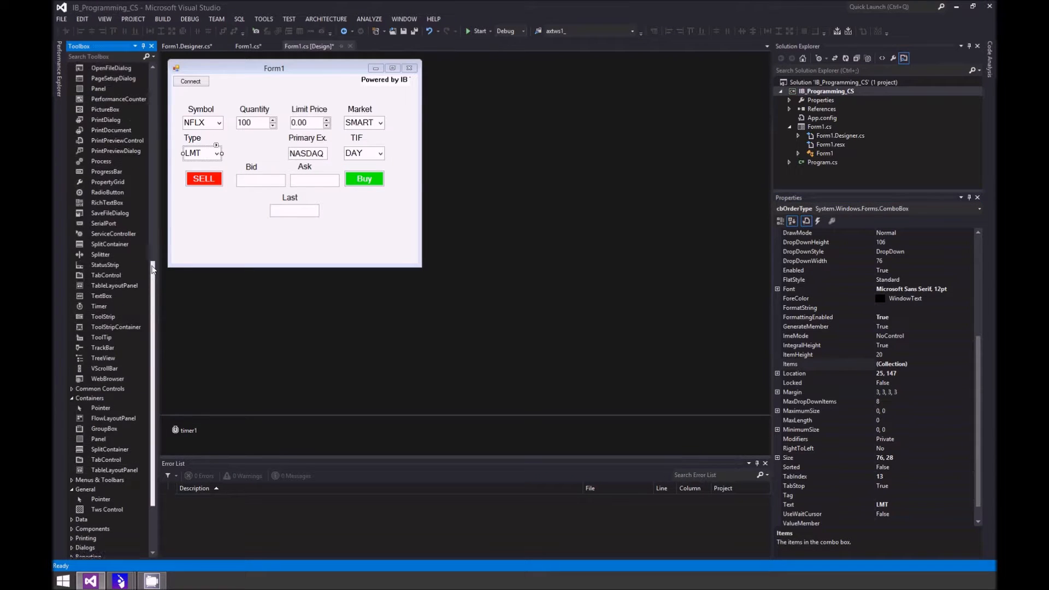
scroll("up", 3)
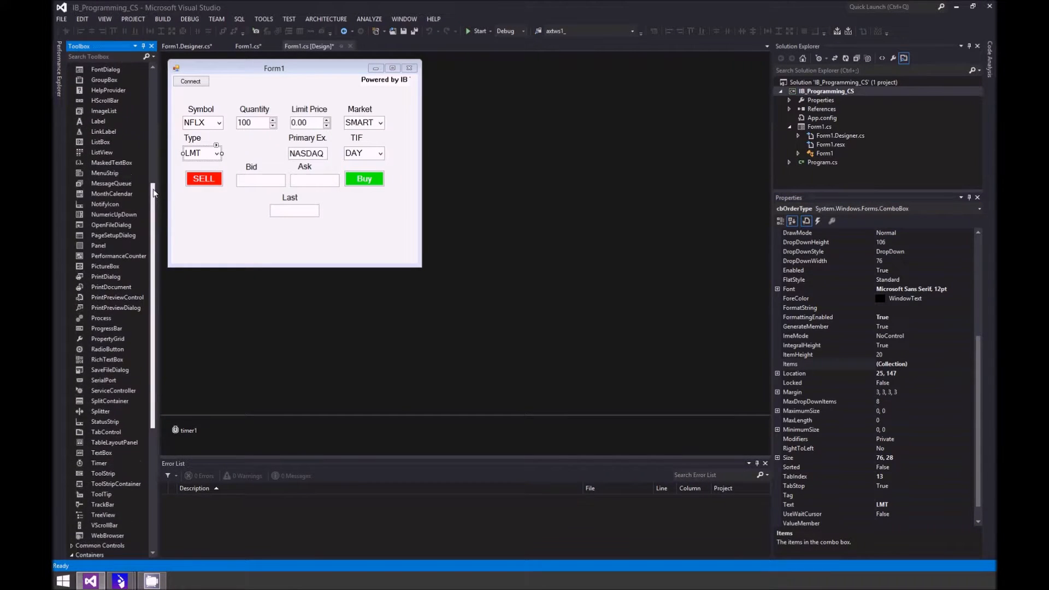
scroll("up", 3)
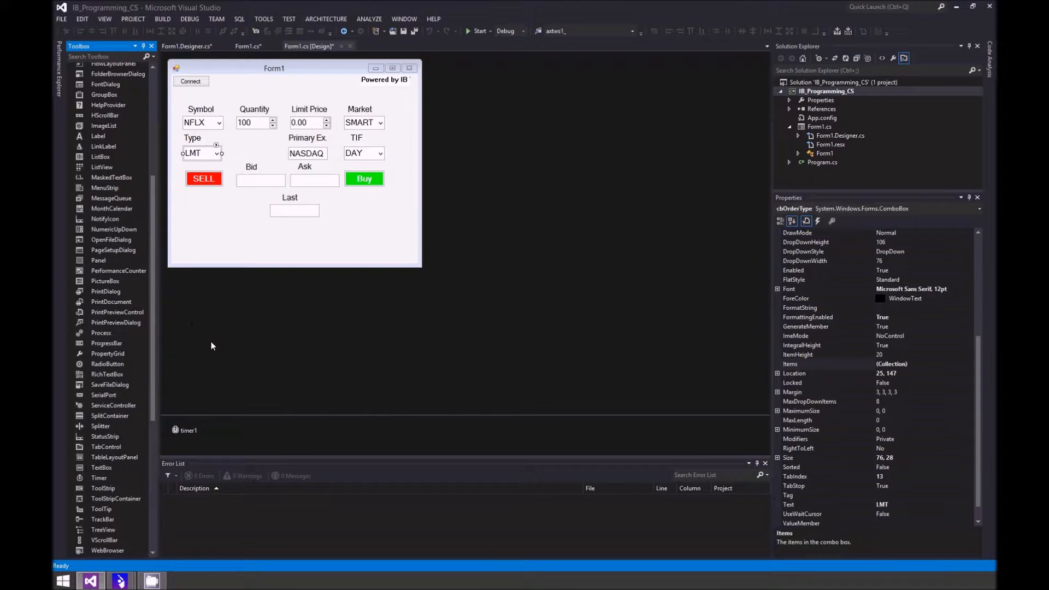
mouse_move(153, 309)
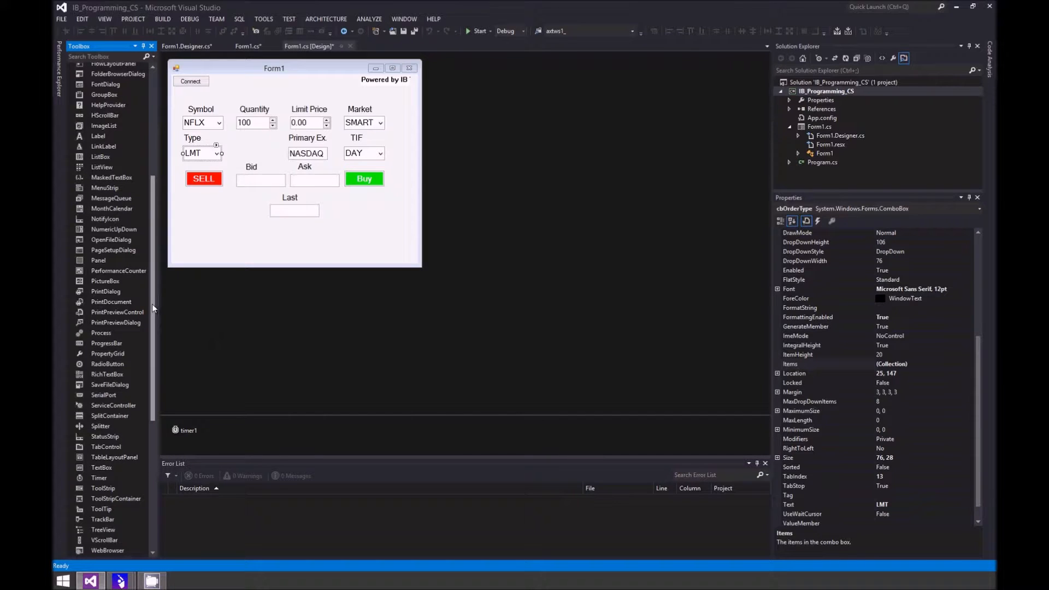
scroll("up", 3)
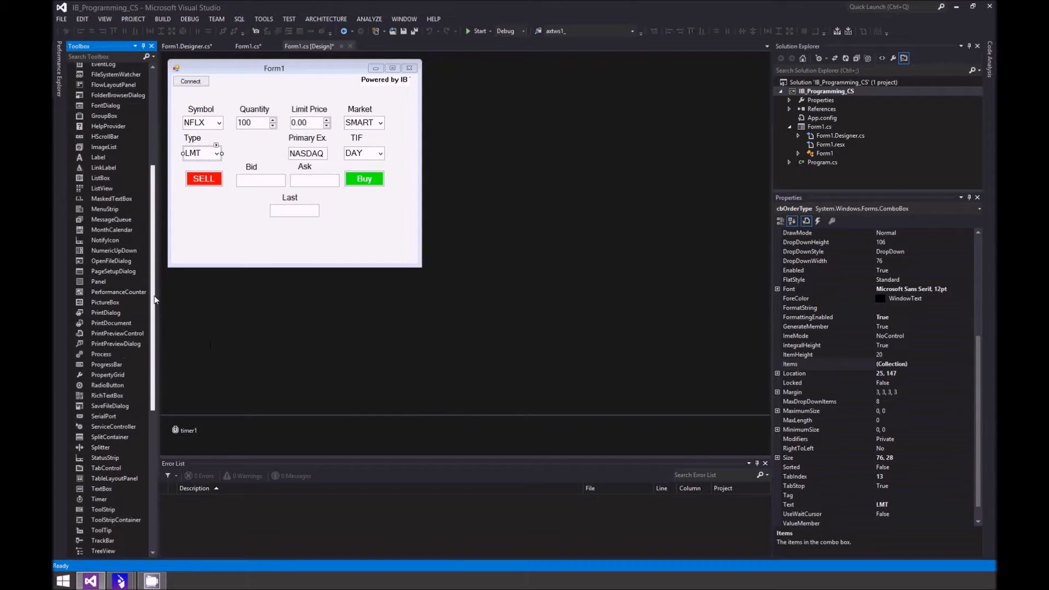
scroll("down", 3)
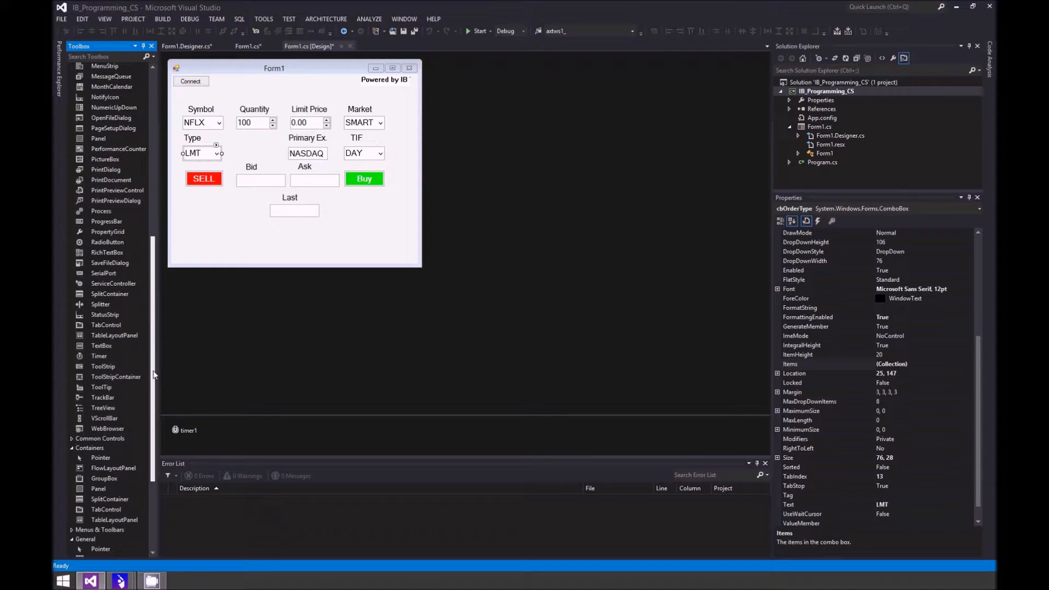
left_click(102, 346)
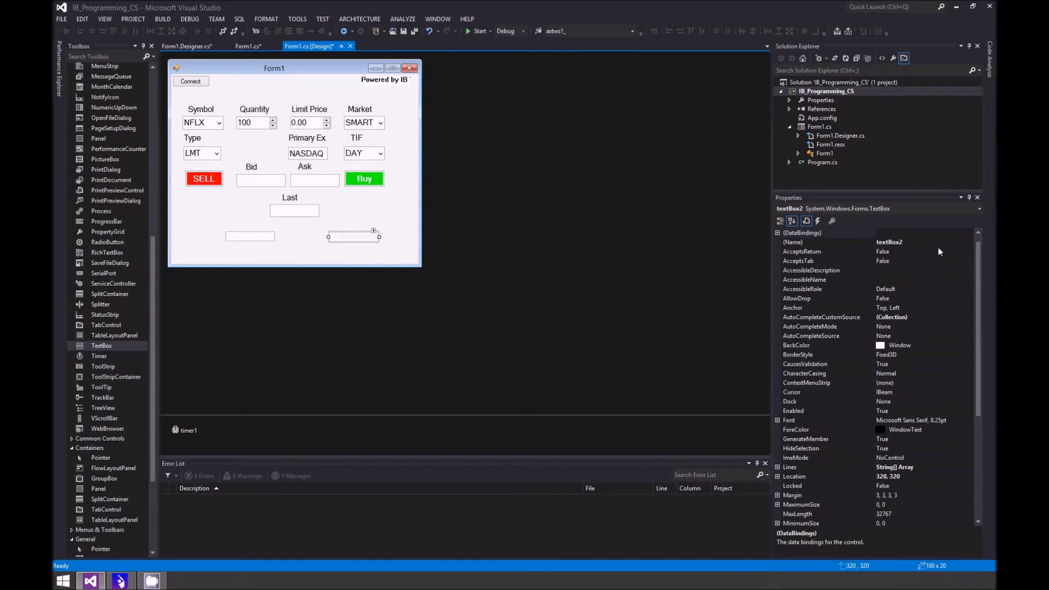
Rename textBox2's (Name) property to tbPosition.
left_click(803, 241)
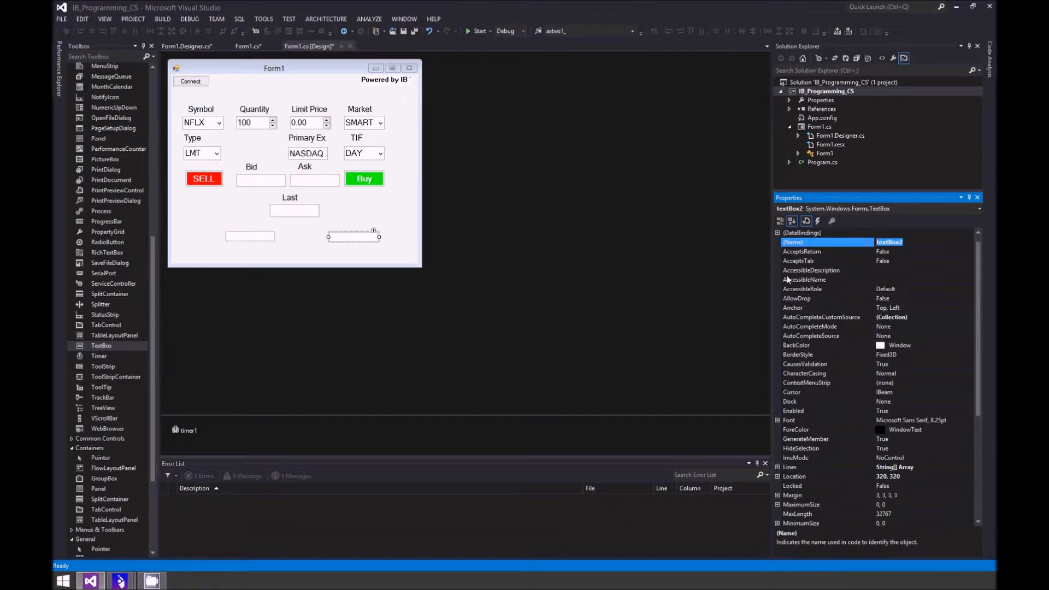
mouse_move(778, 282)
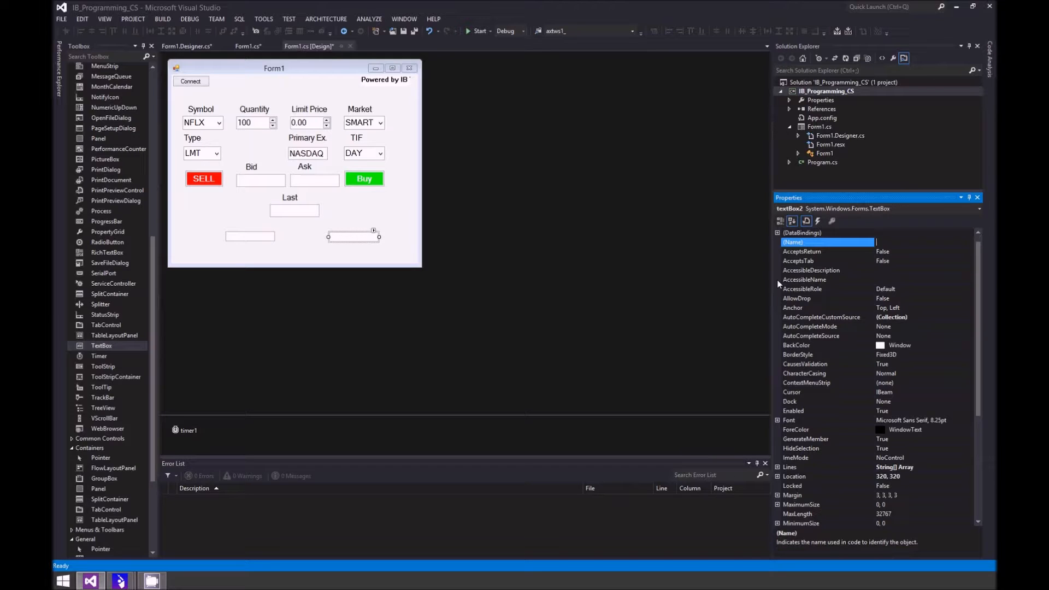
type("tbAvg")
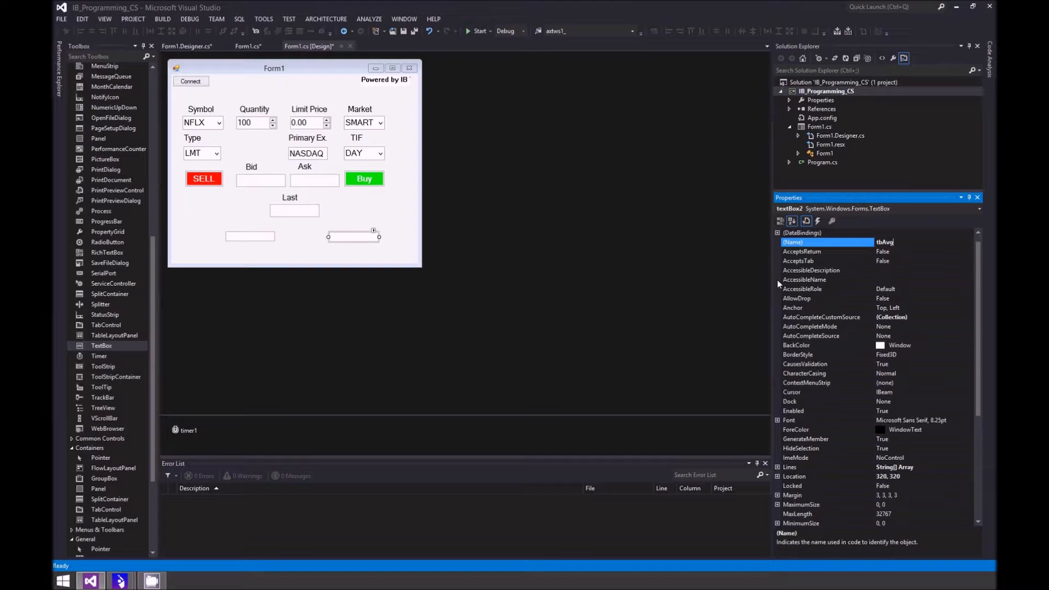
type("Posit")
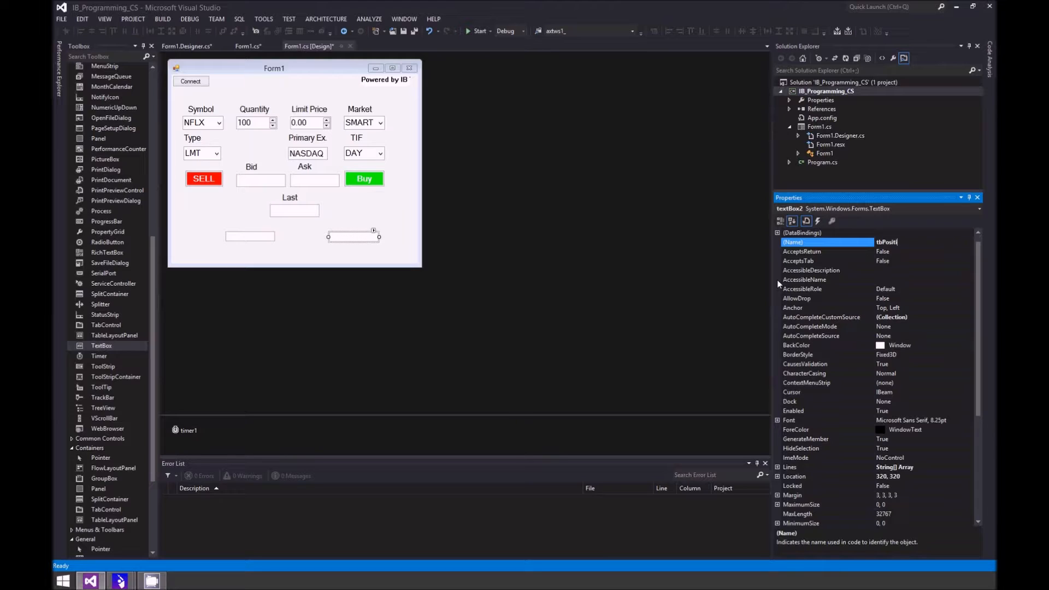
type("on")
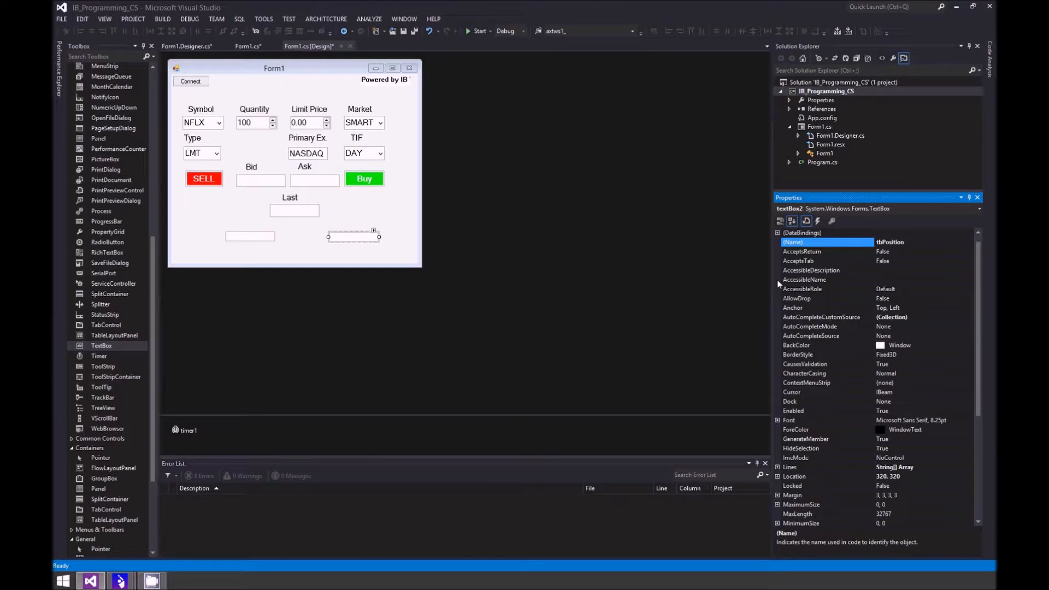
left_click(353, 236)
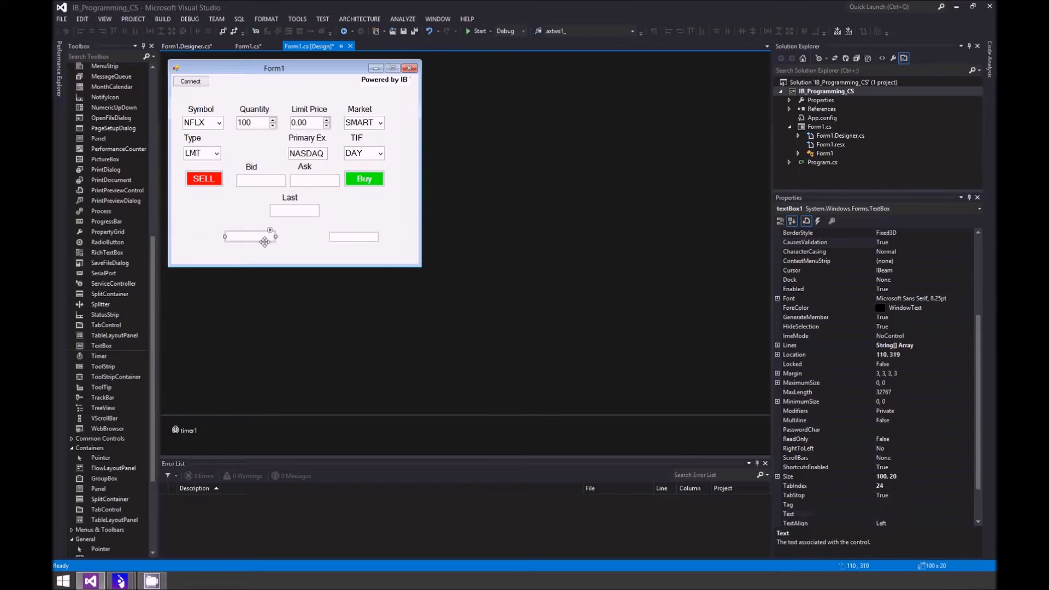
Name the left bottom text box tbAvgPrice in the Properties window.
scroll("up", 3)
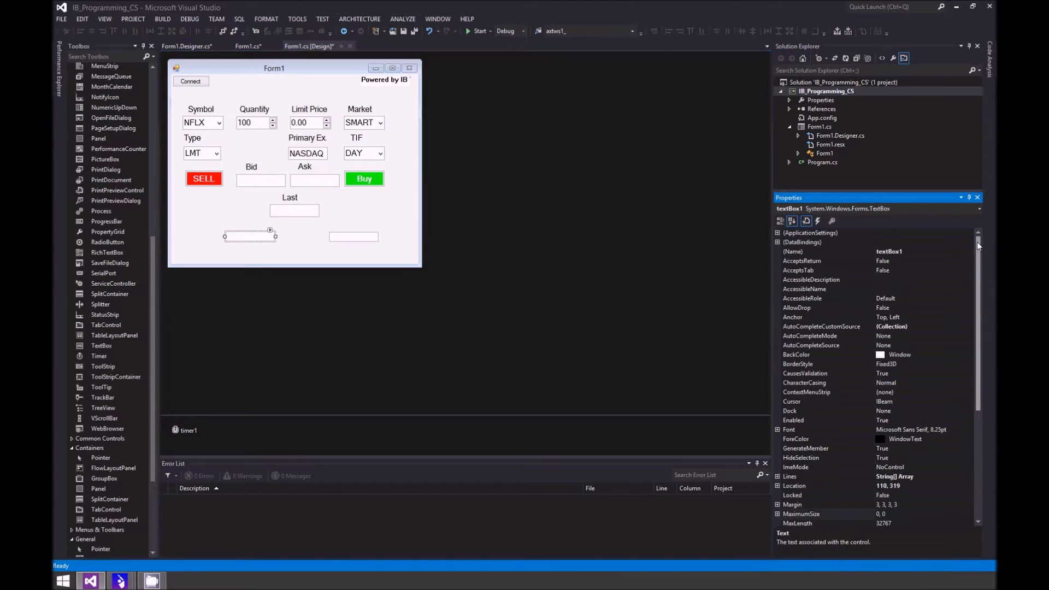
left_click(803, 252)
type("tbAvgPrice")
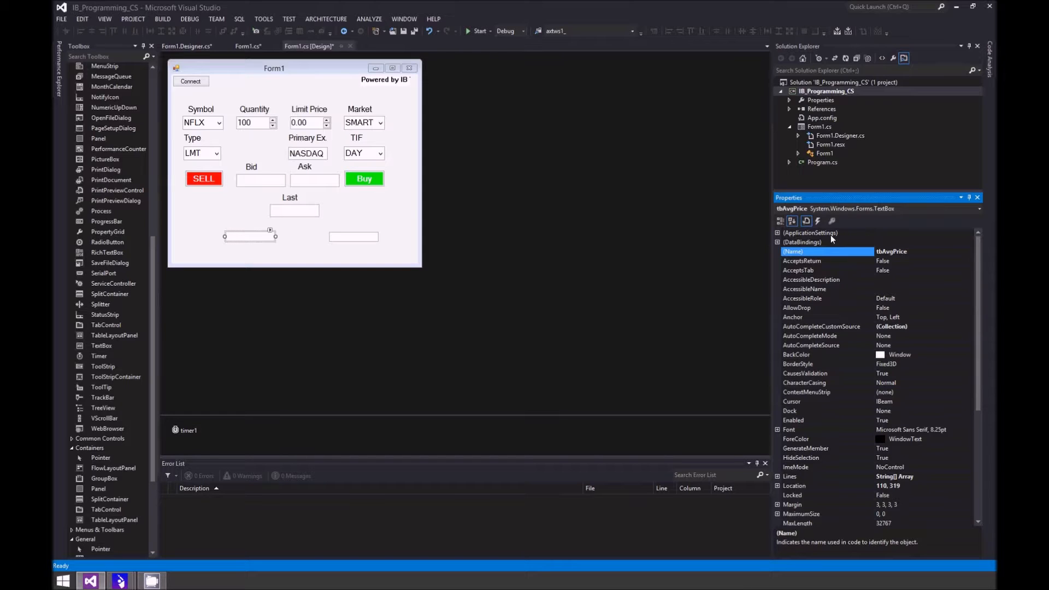
mouse_move(854, 246)
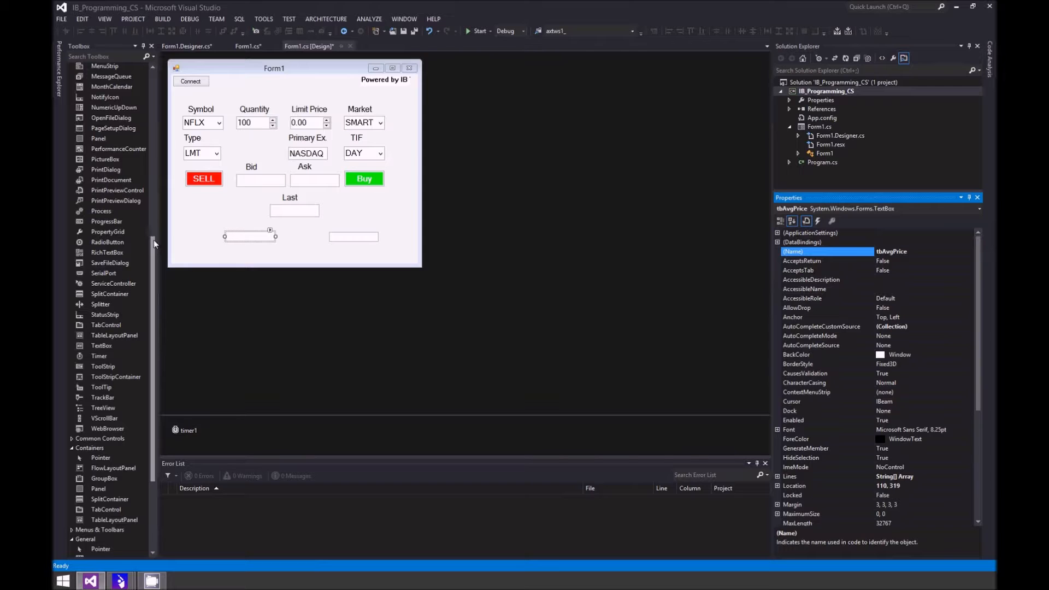
scroll("up", 3)
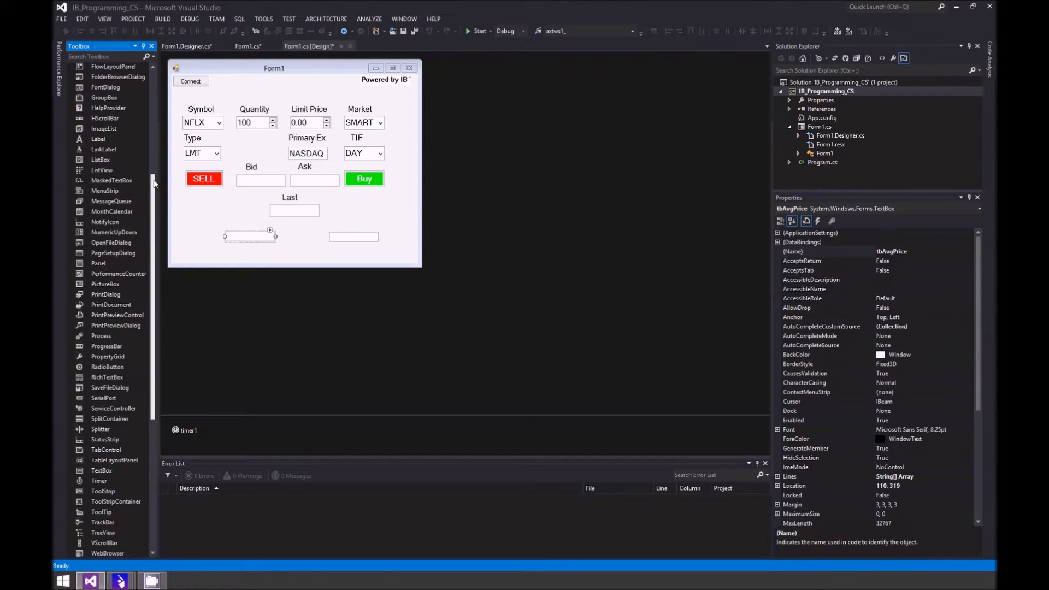
Add two caption labels beside the bottom text boxes and select label11's Text property.
left_click(97, 144)
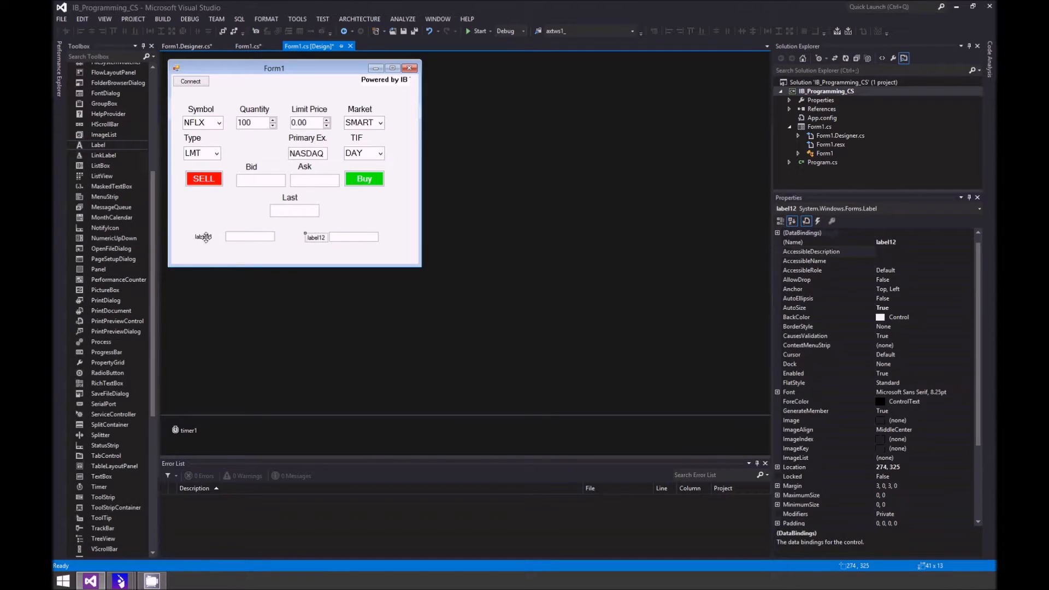
left_click(203, 237)
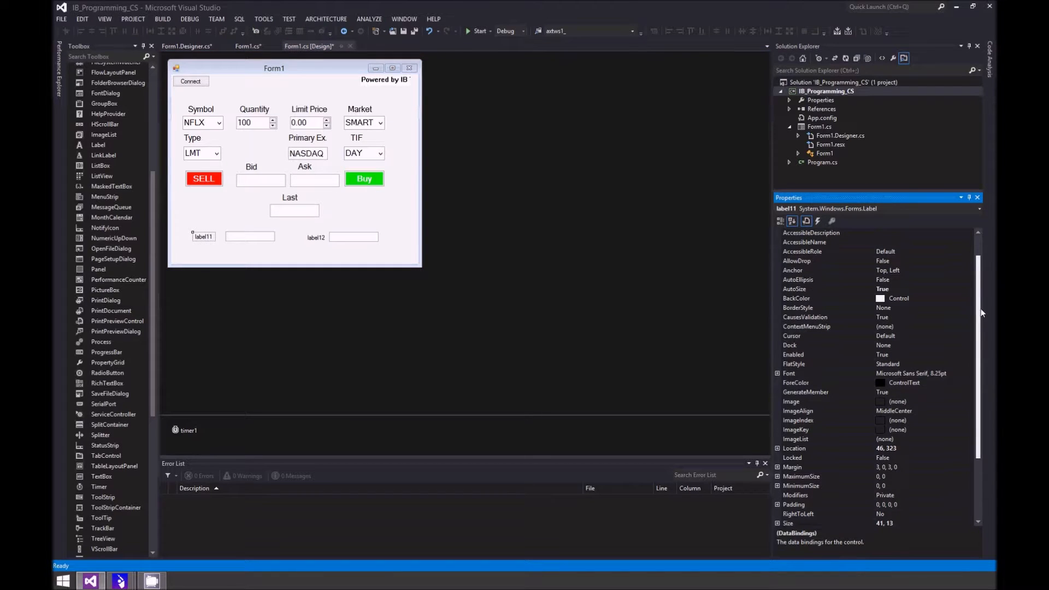
scroll("down", 3)
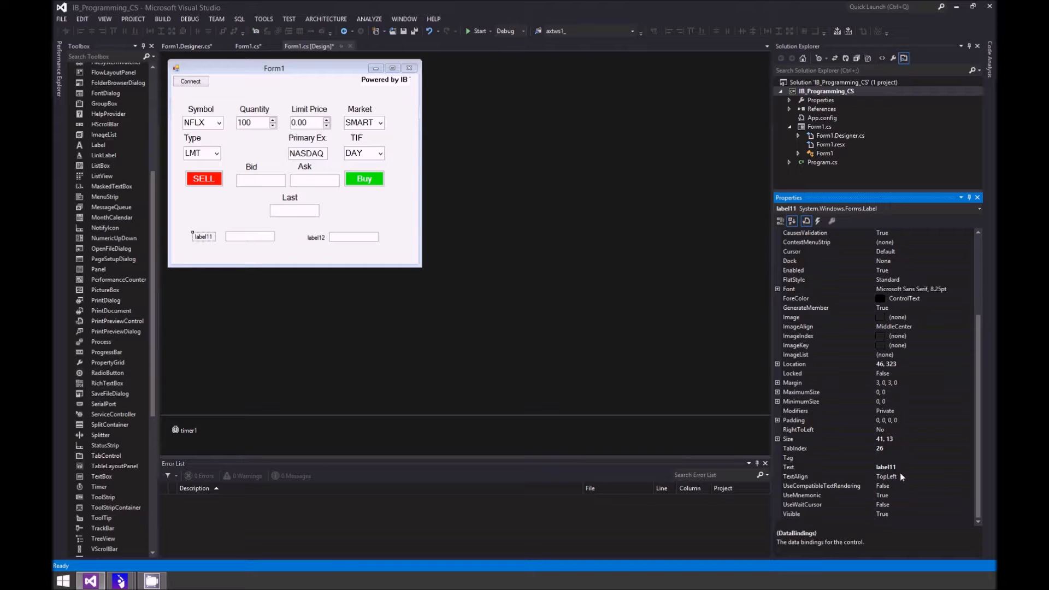
left_click(820, 467)
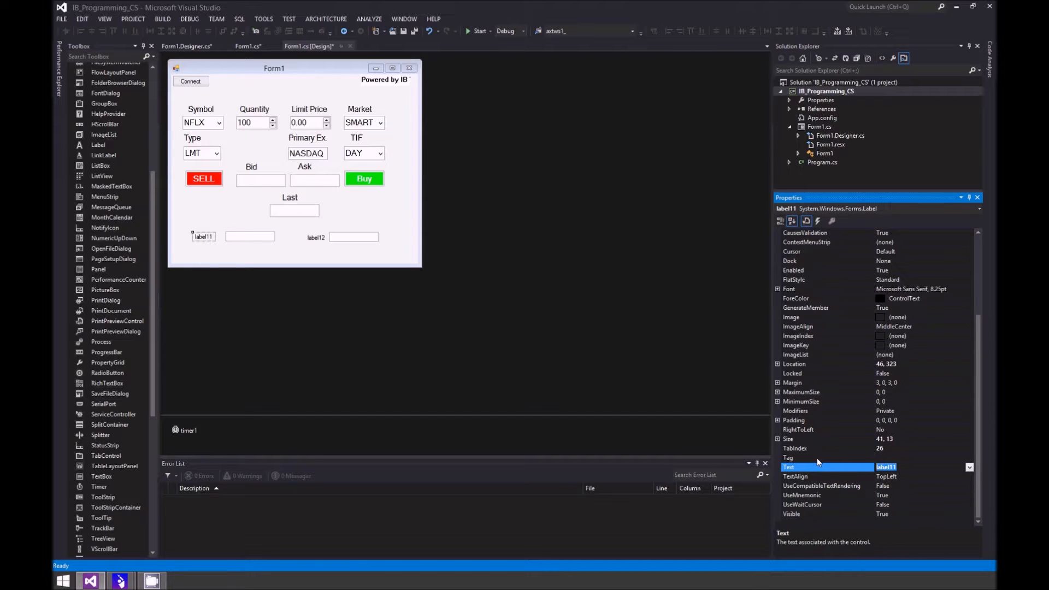
Set the left label's caption to Average Price.
type("A")
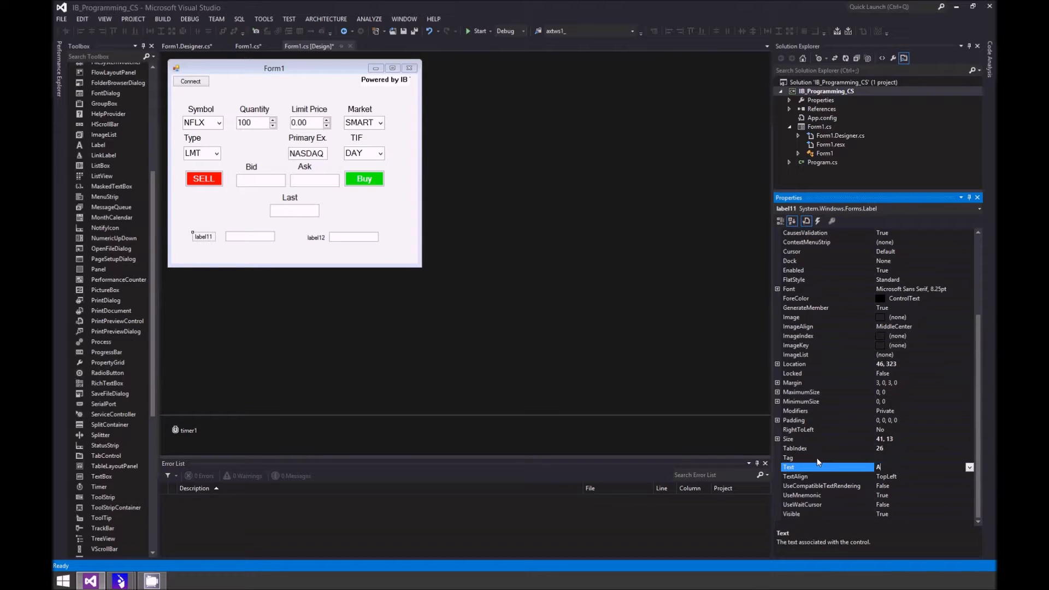
type("verage Price")
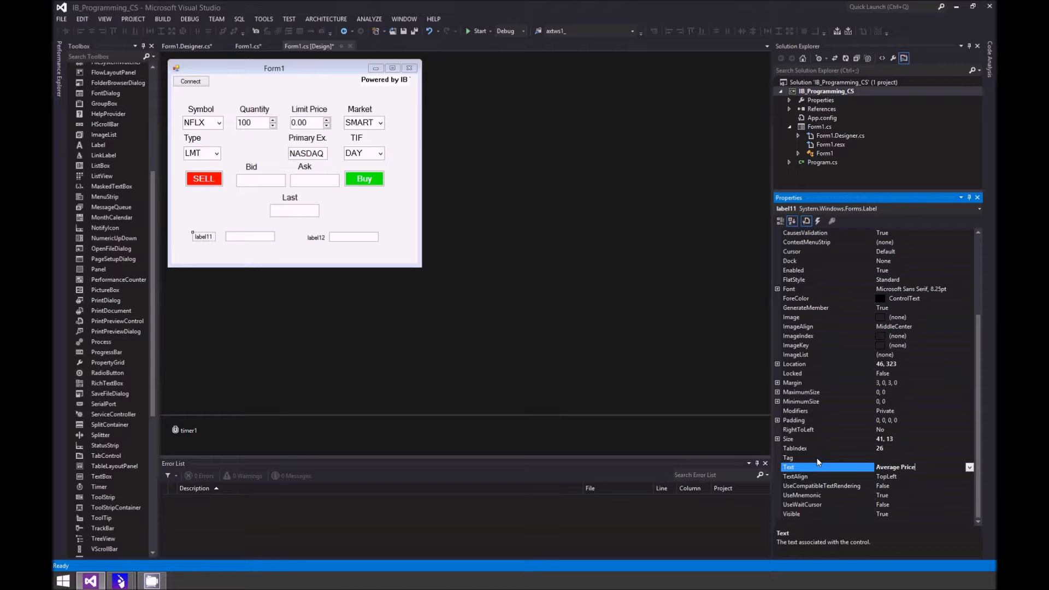
key("Return")
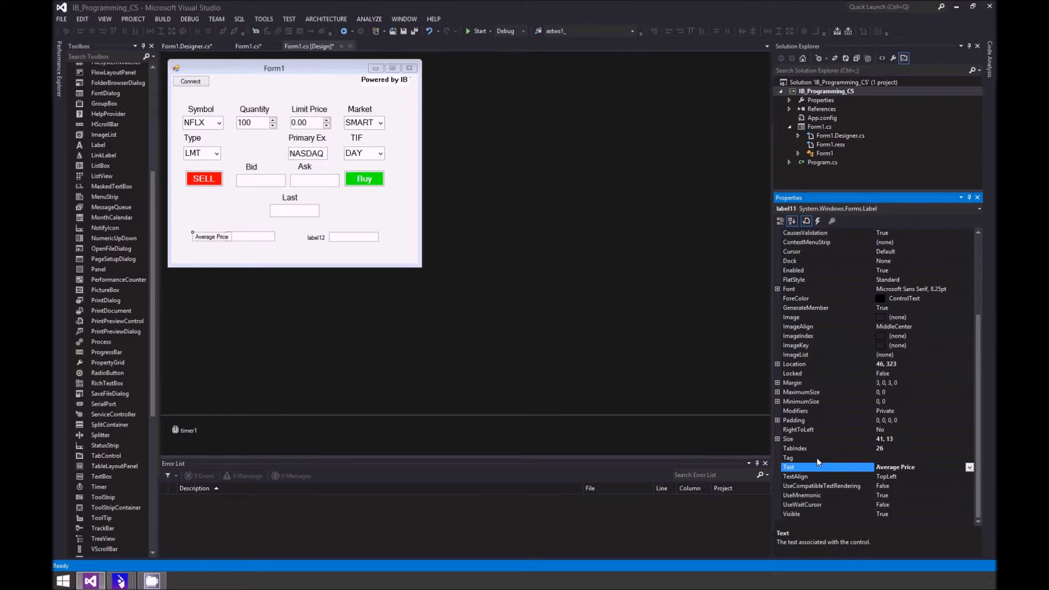
left_click(917, 467)
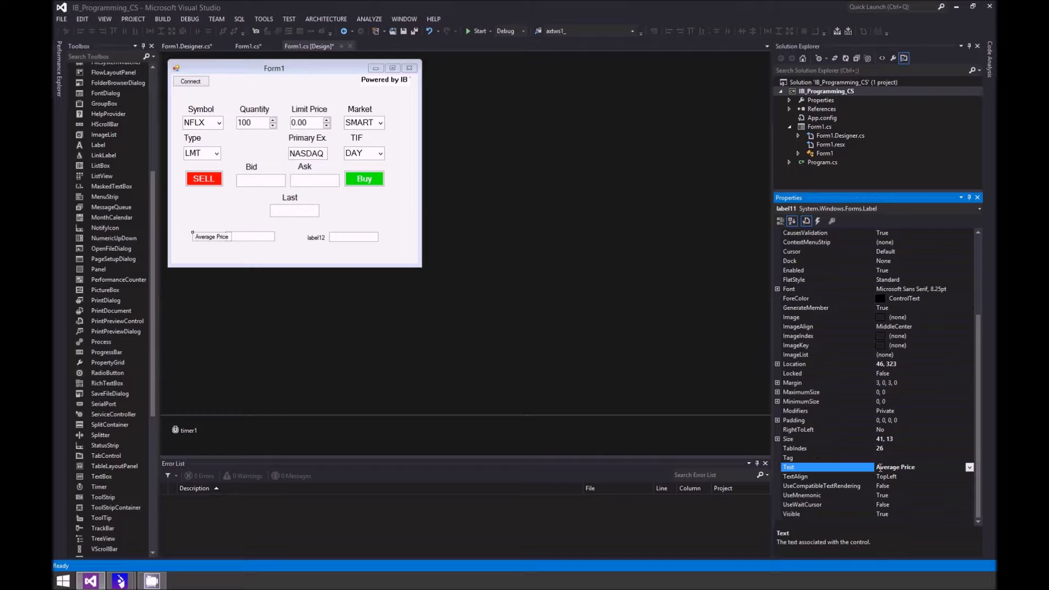
mouse_move(983, 363)
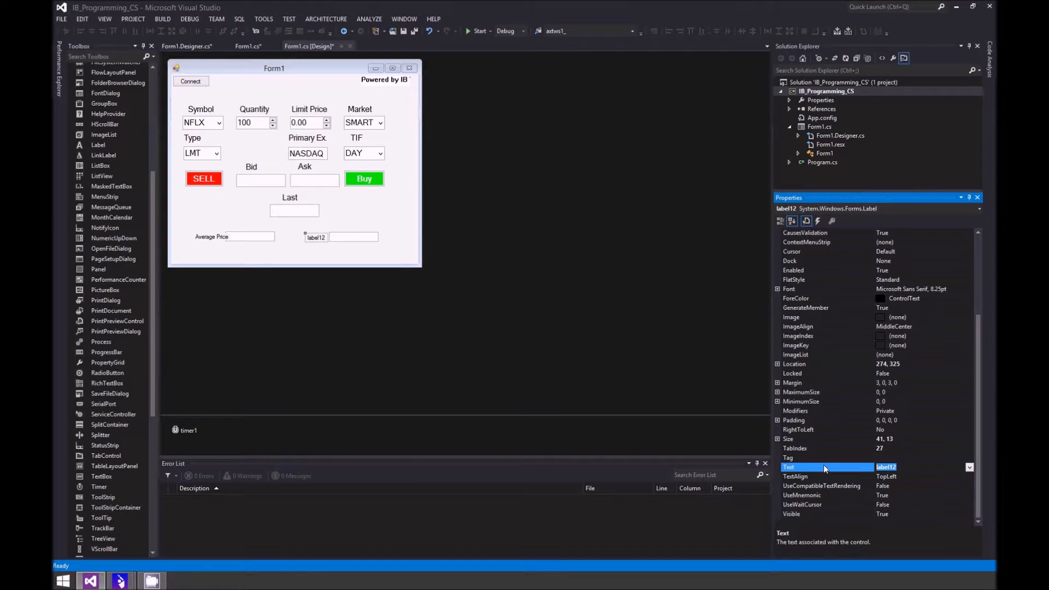
Caption label12 Position and nudge the Average Price label further left.
type("Position")
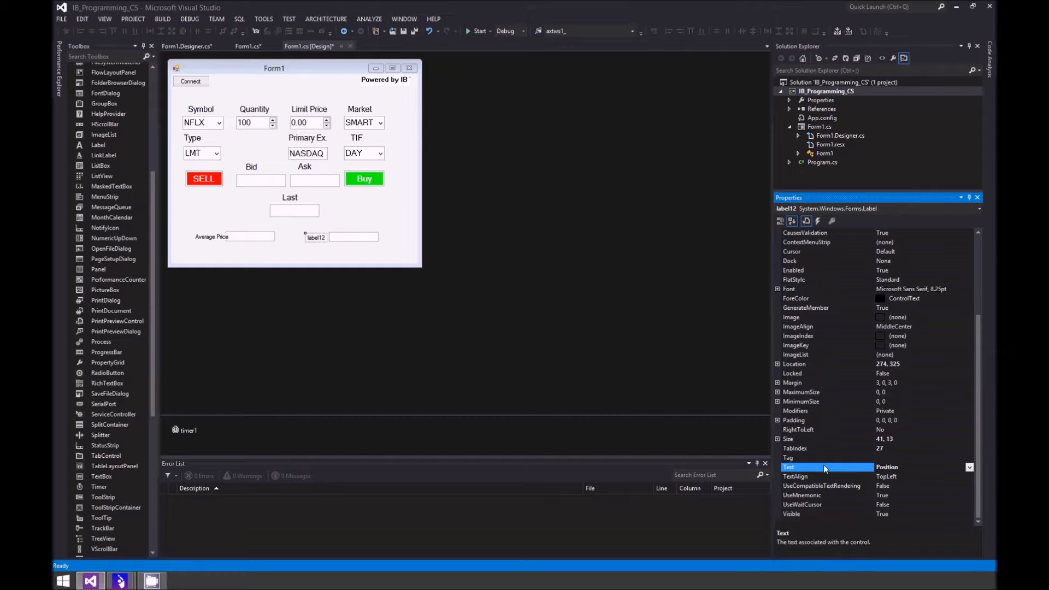
type("Position")
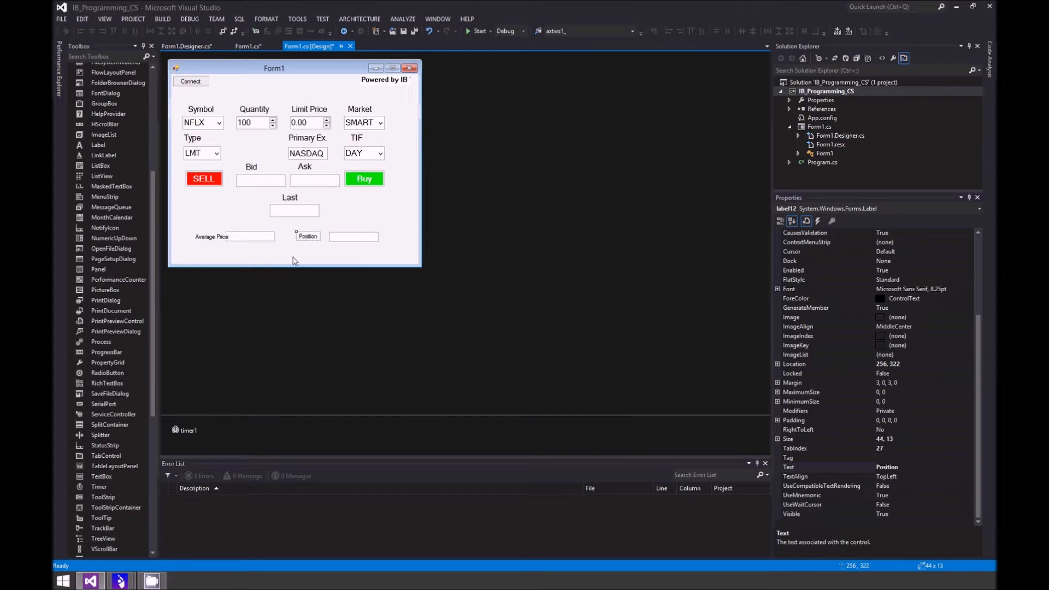
left_click(211, 236)
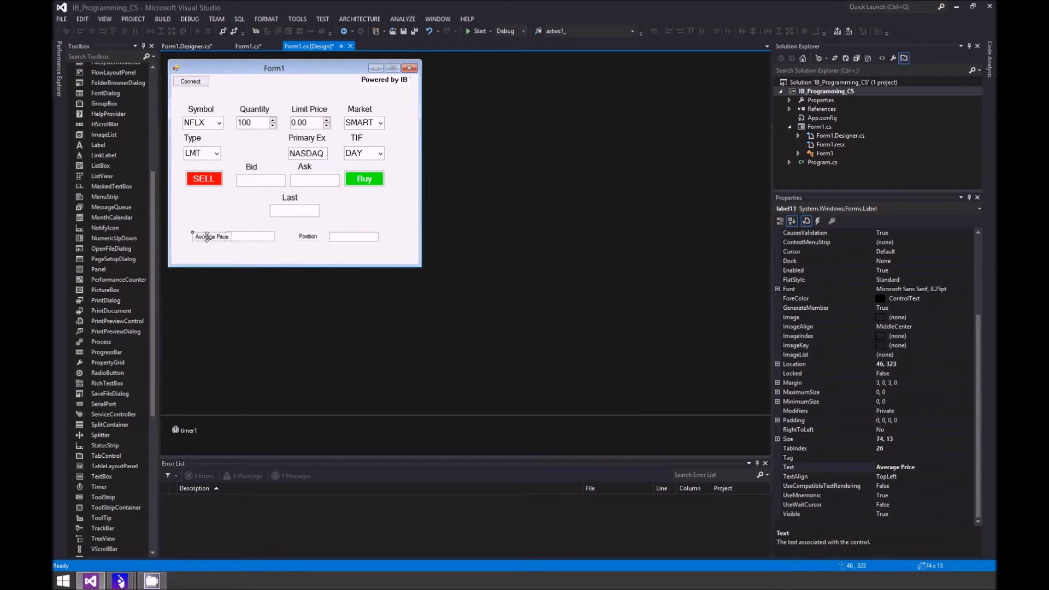
left_click_drag(211, 236, 202, 236)
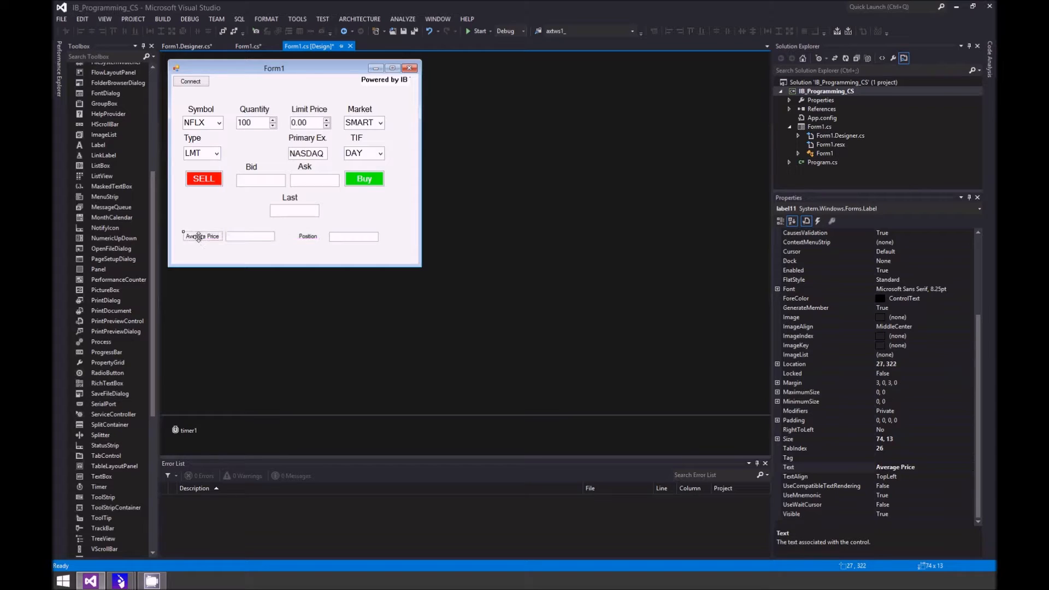
mouse_move(221, 254)
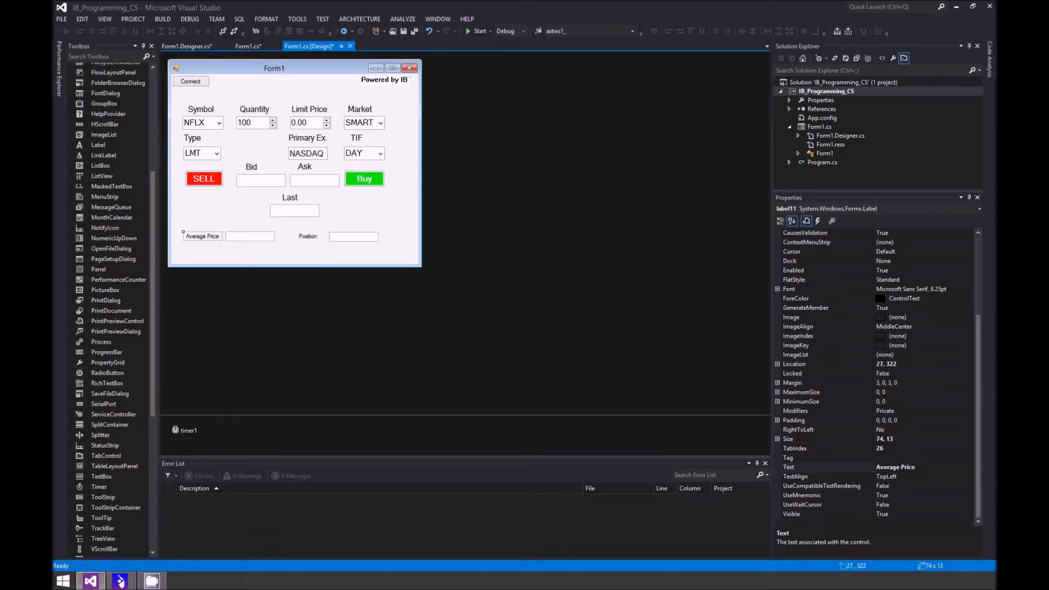
mouse_move(479, 310)
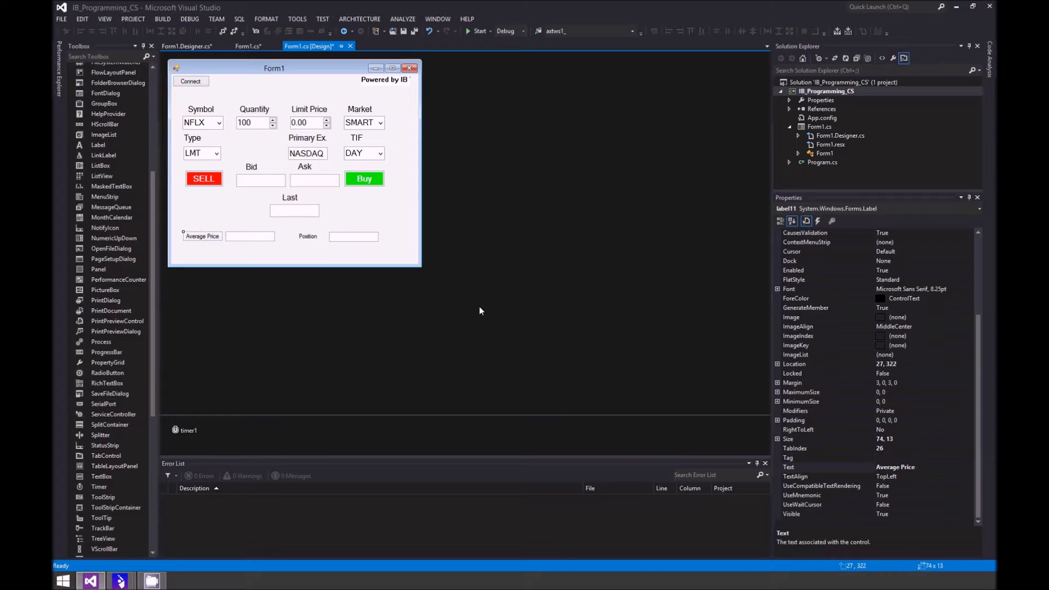
mouse_move(497, 295)
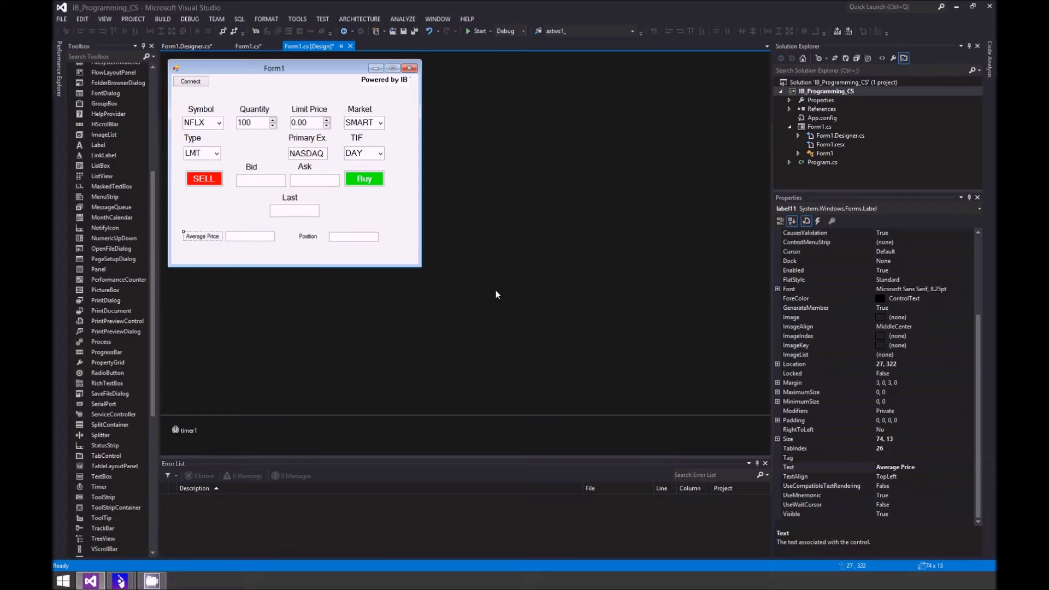
mouse_move(381, 85)
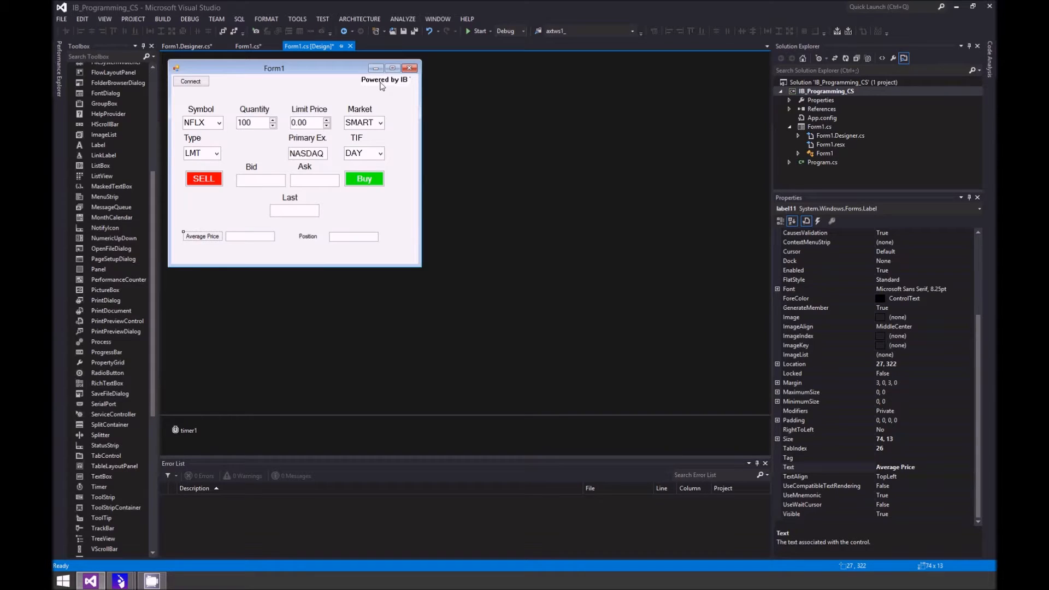
Show axTws1's events list and choose the updatePortfolioEx event.
left_click(385, 80)
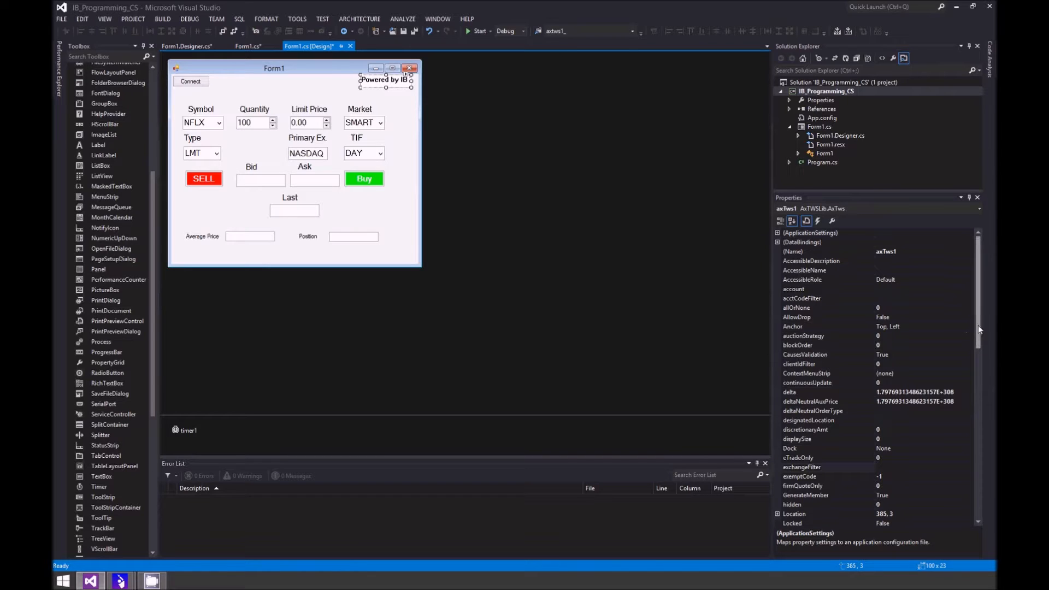
left_click(817, 221)
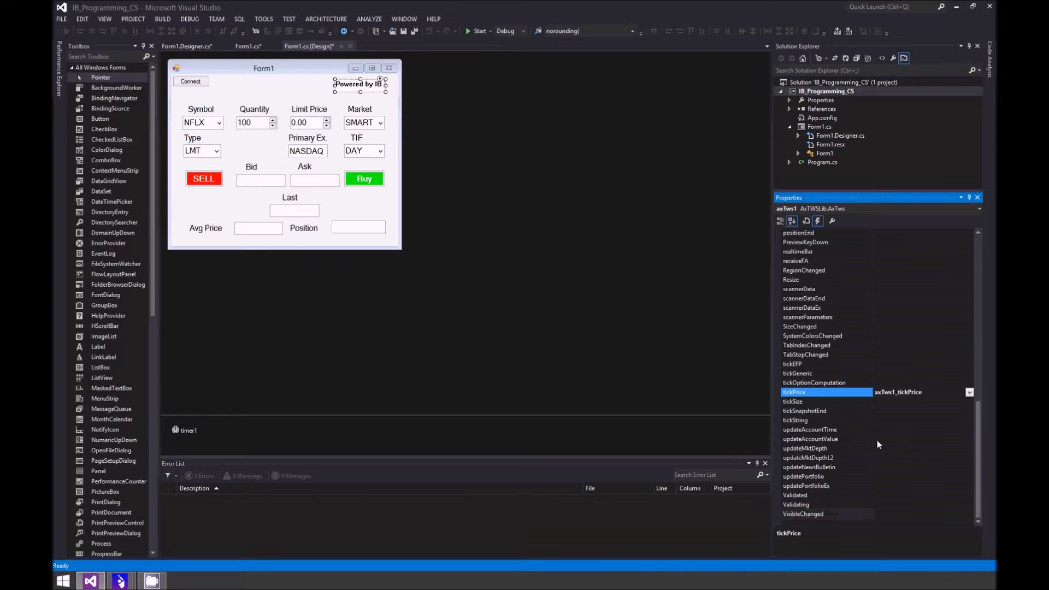
mouse_move(830, 497)
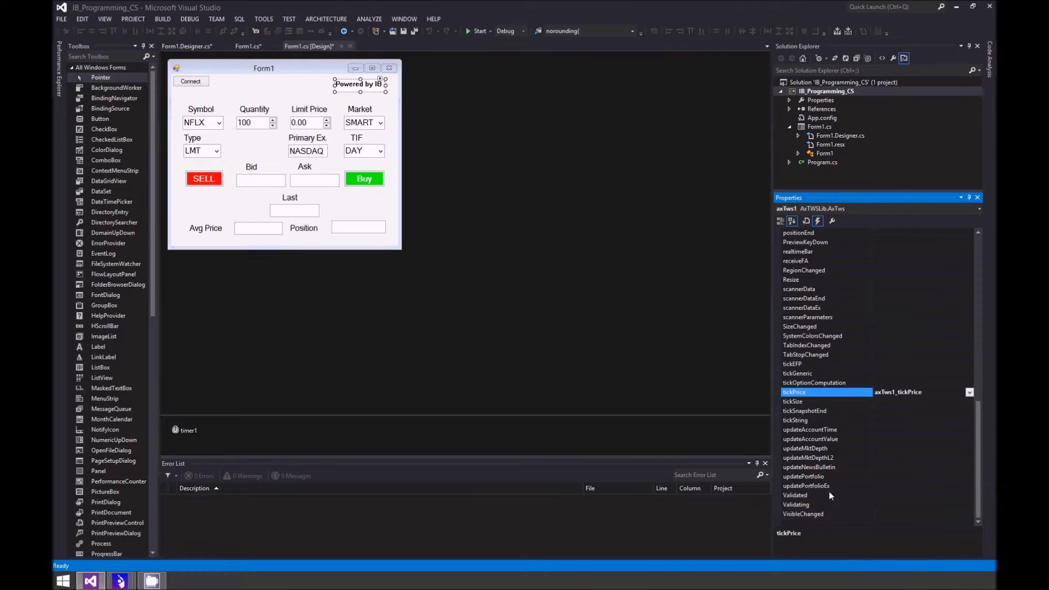
left_click(807, 485)
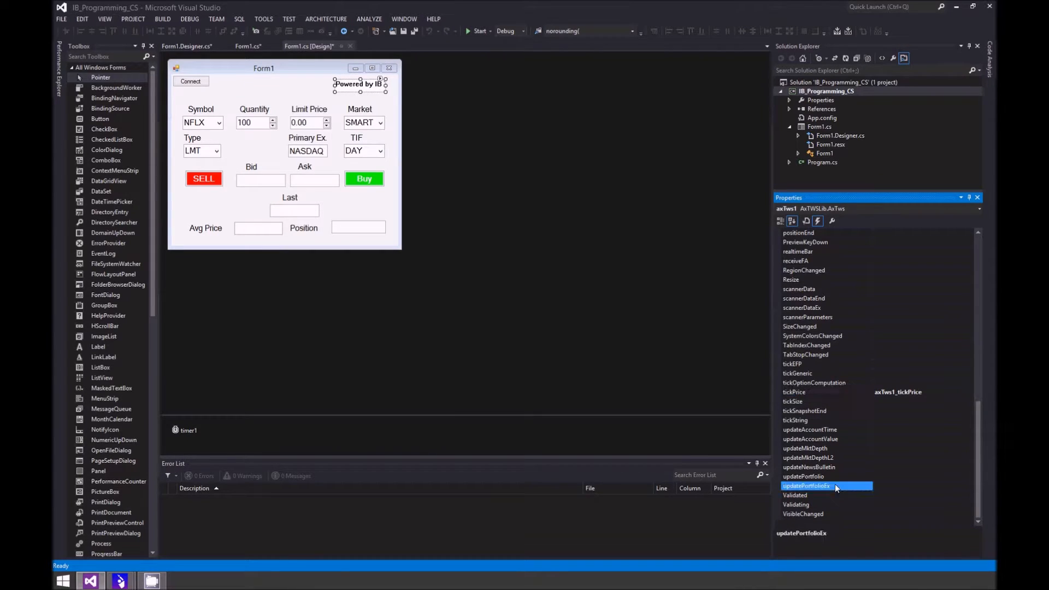
double_click(806, 485)
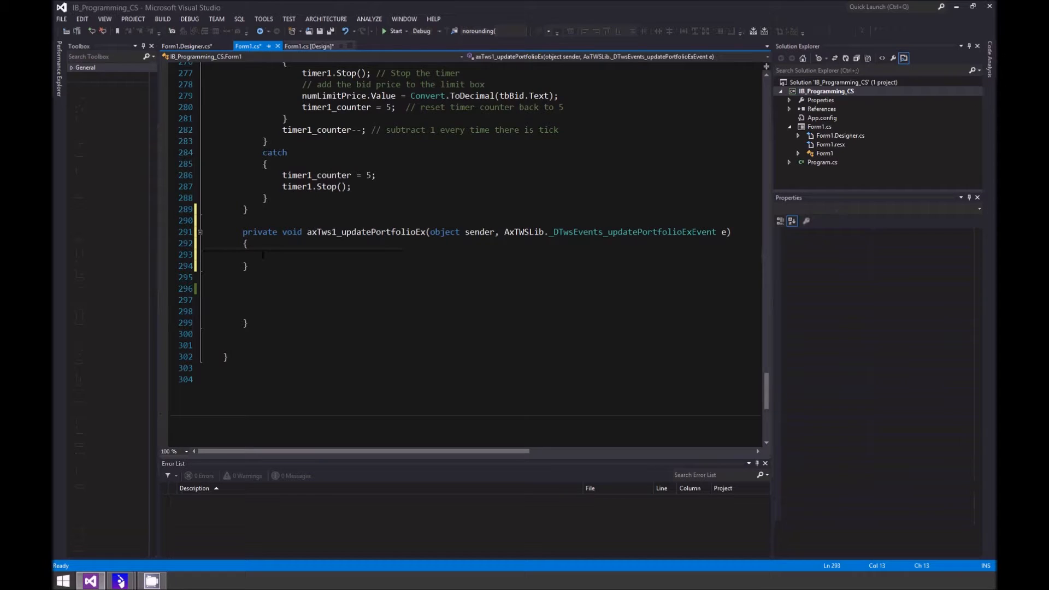
right_click(263, 255)
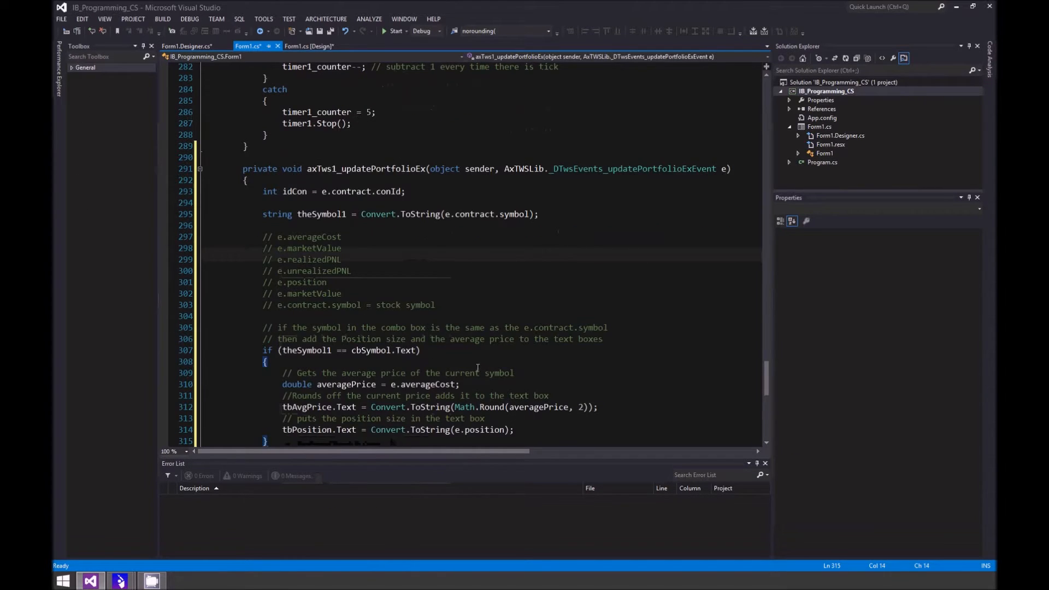
scroll("down", 3)
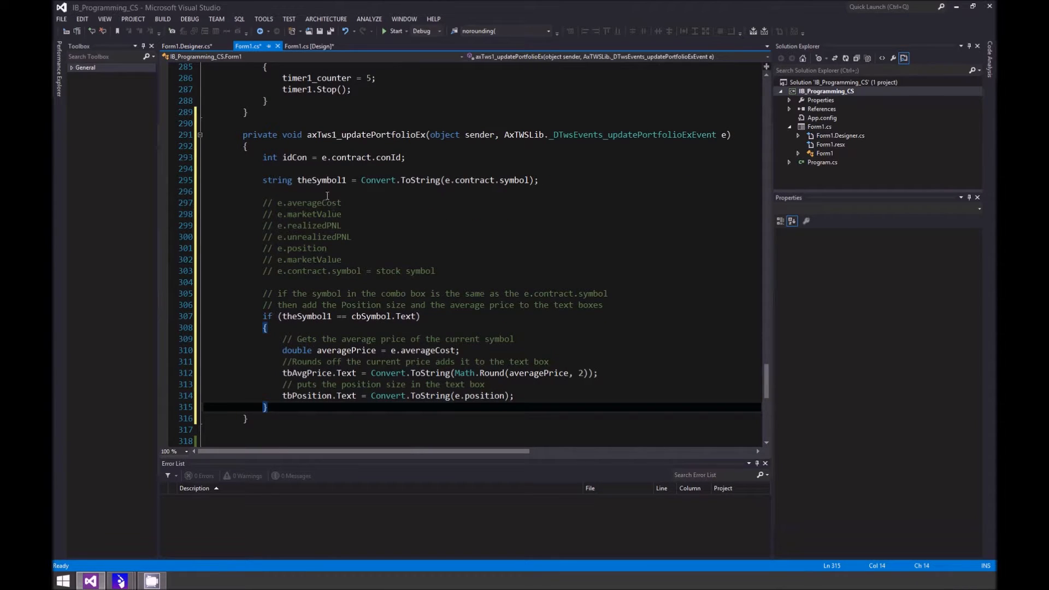
mouse_move(431, 259)
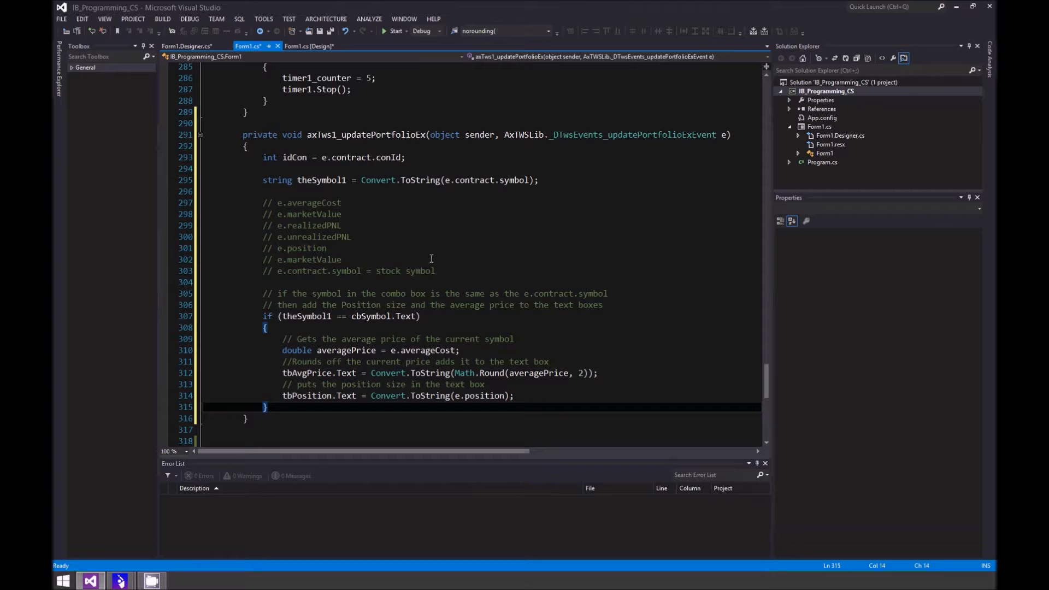
mouse_move(61, 247)
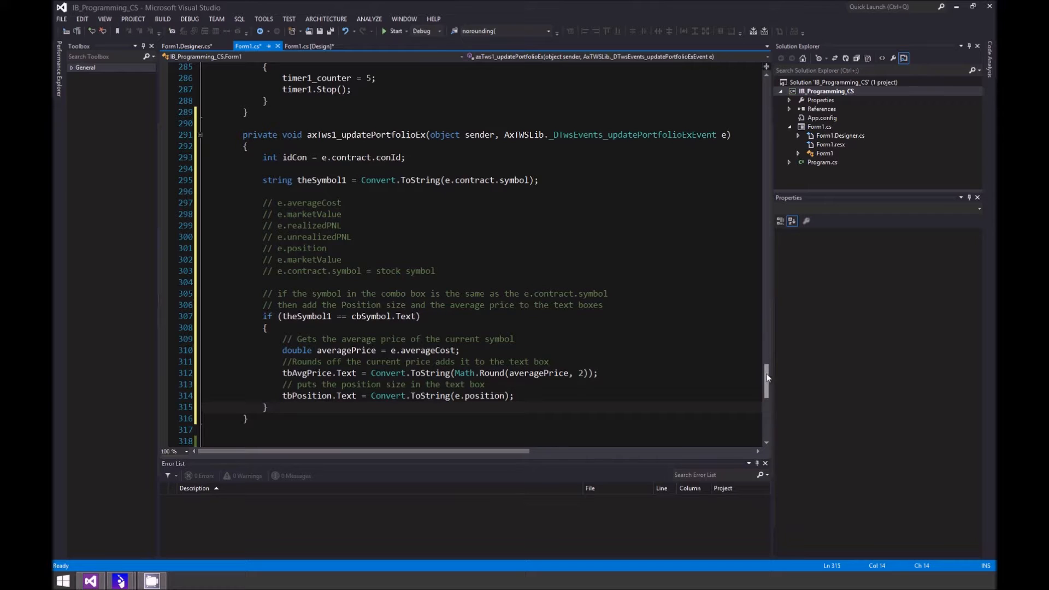
Navigate from cbSymbol on the design view to its KeyDown handler code.
left_click(309, 46)
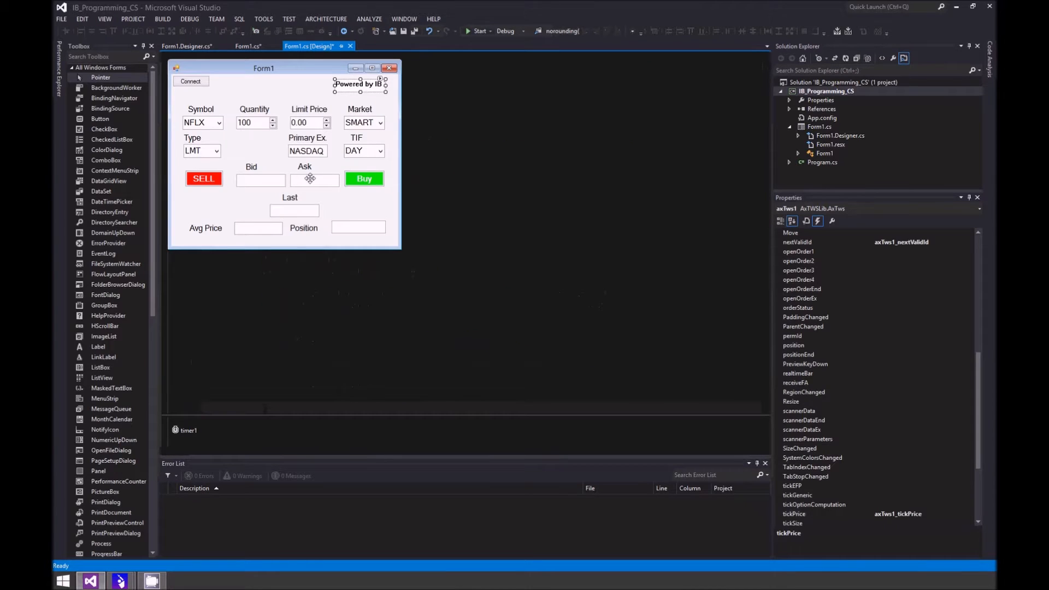
left_click(202, 123)
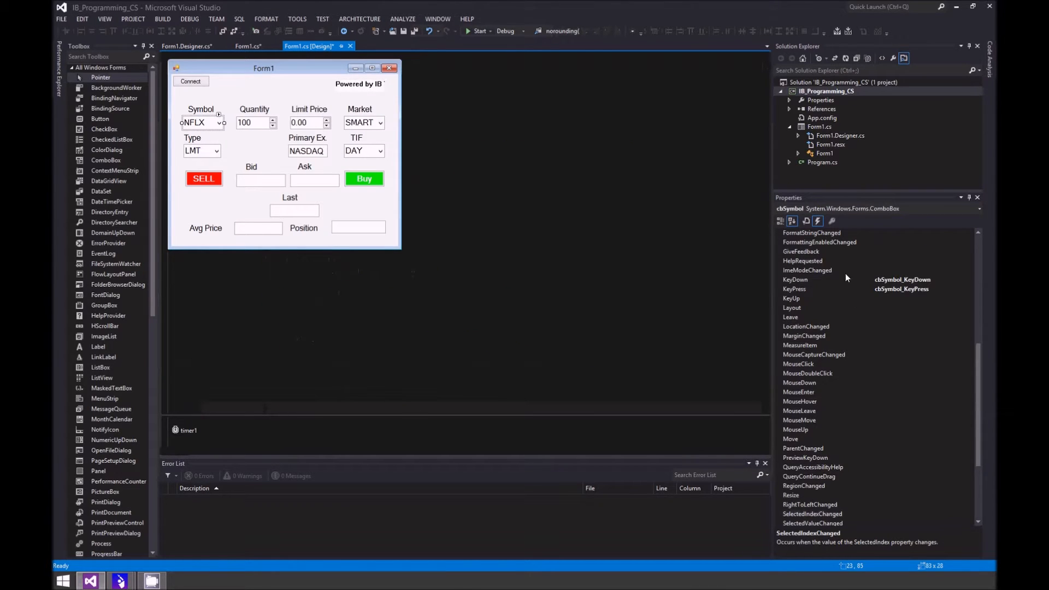
left_click(248, 46)
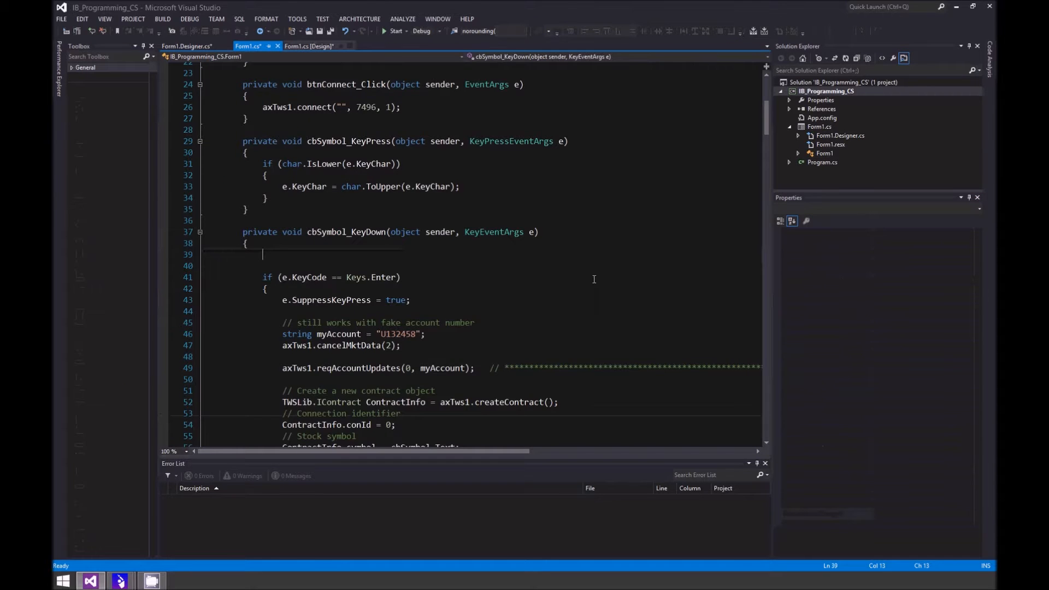
scroll("down", 3)
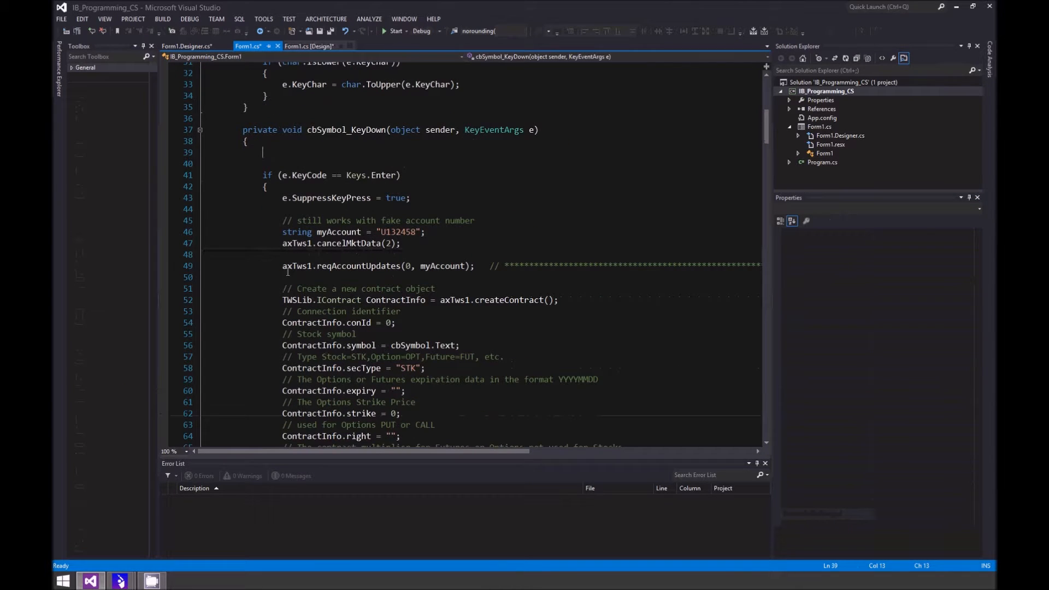
mouse_move(293, 266)
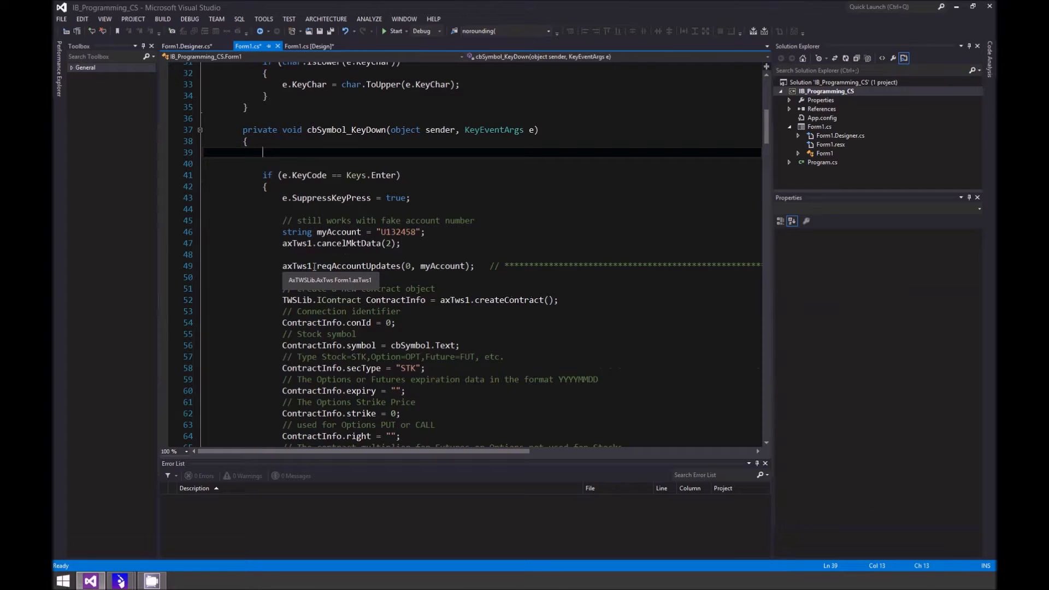
mouse_move(408, 266)
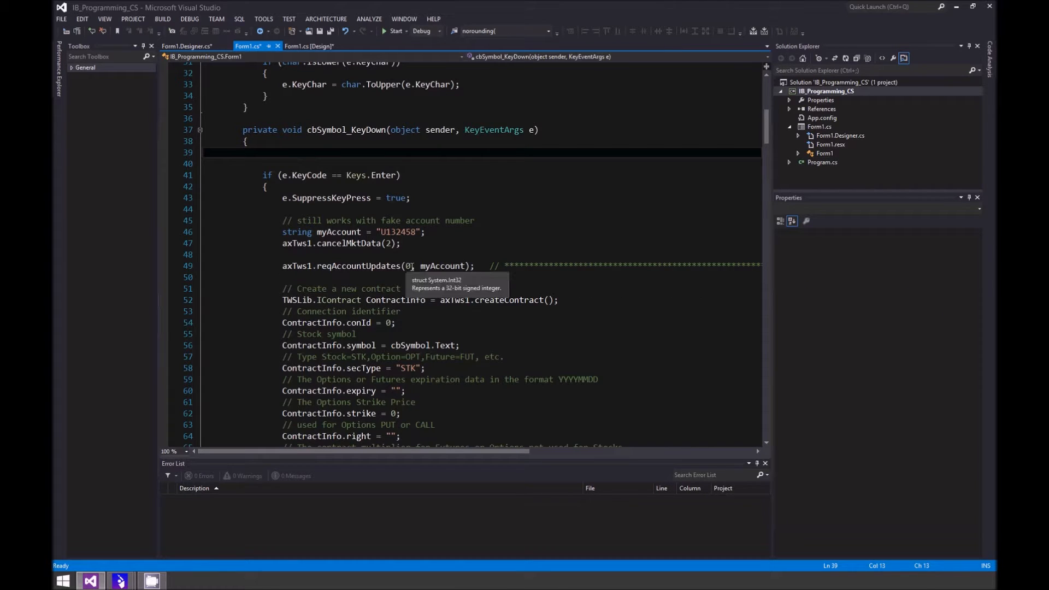
mouse_move(489, 277)
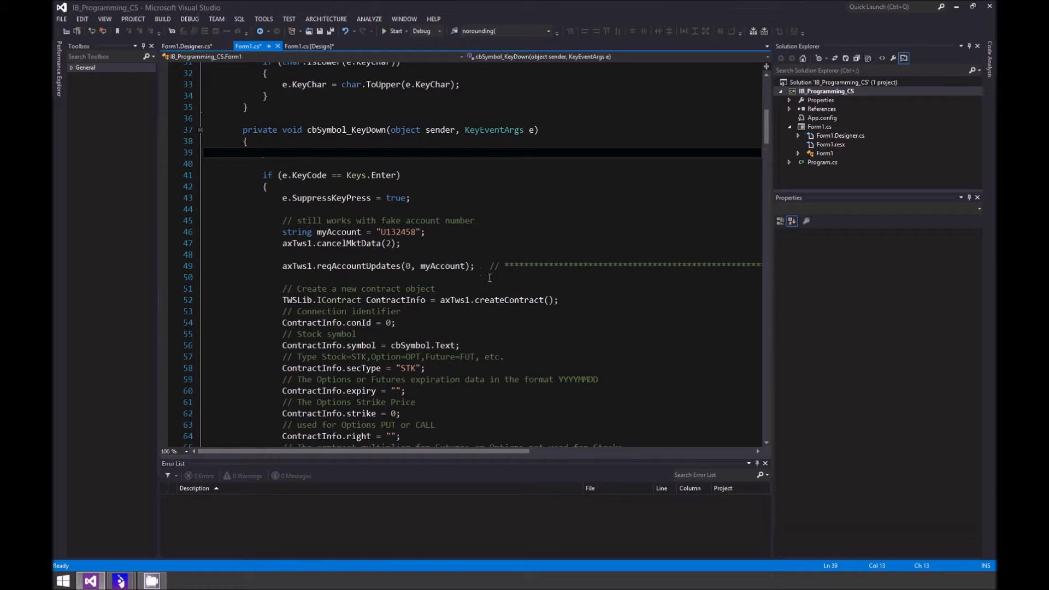
scroll("down", 3)
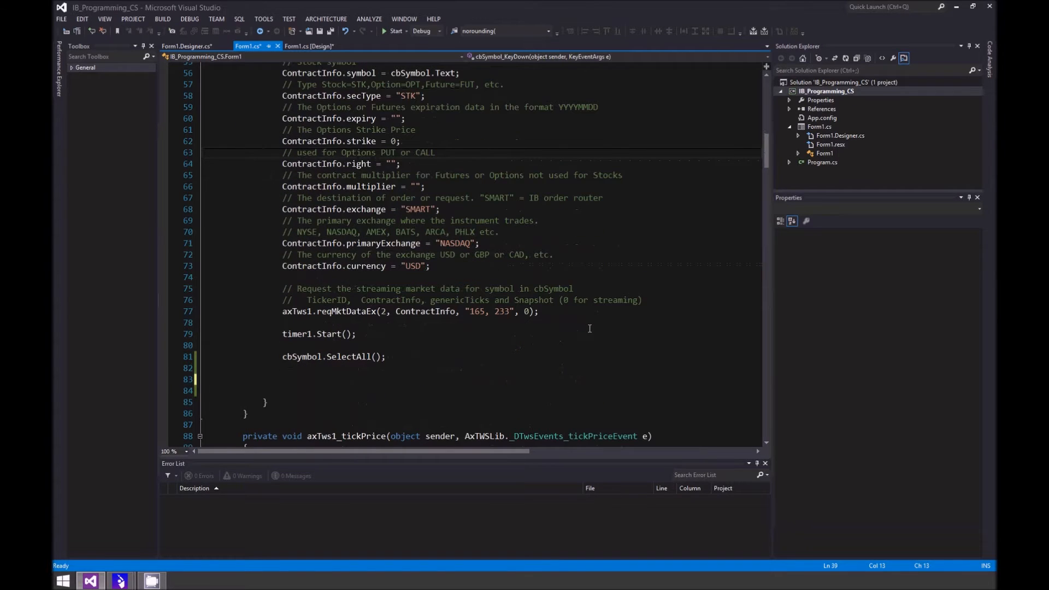
mouse_move(304, 357)
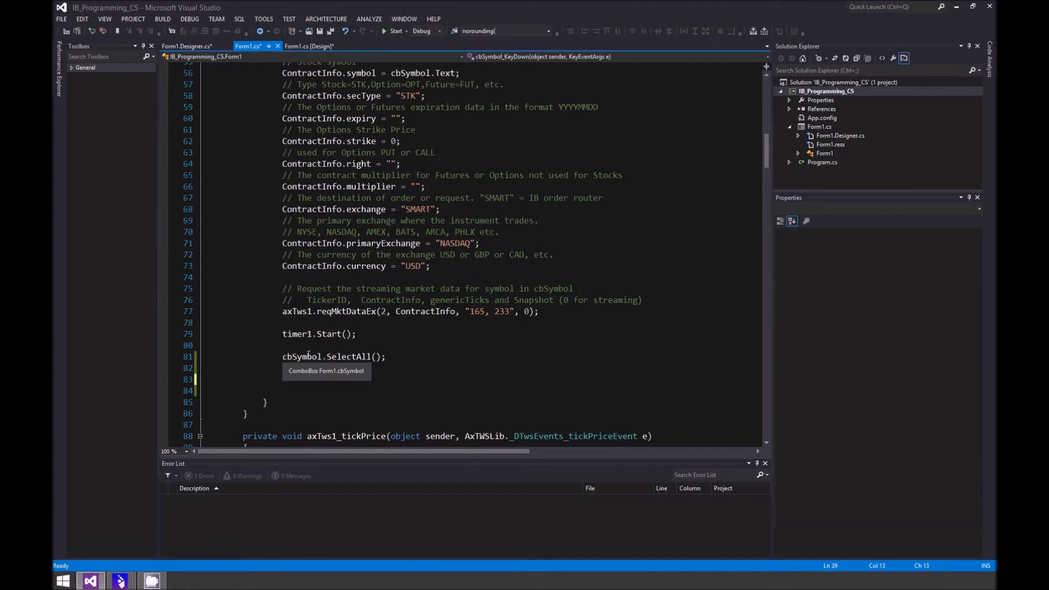
mouse_move(295, 368)
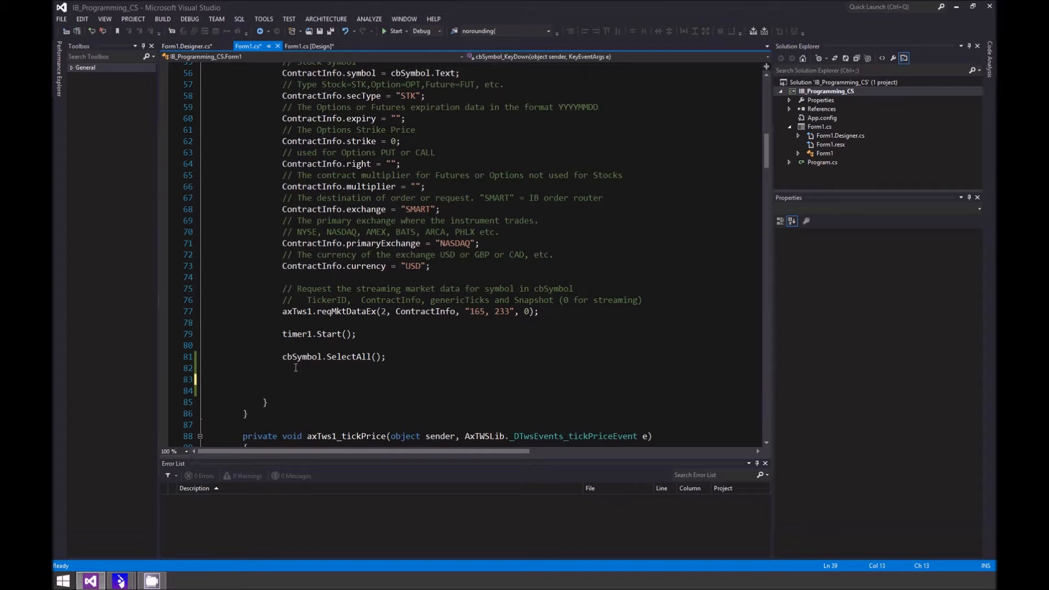
Add axTws1.reqAccountUpdates(1, myAccount); after cbSymbol.SelectAll(), commented as requesting account updates.
left_click(363, 390)
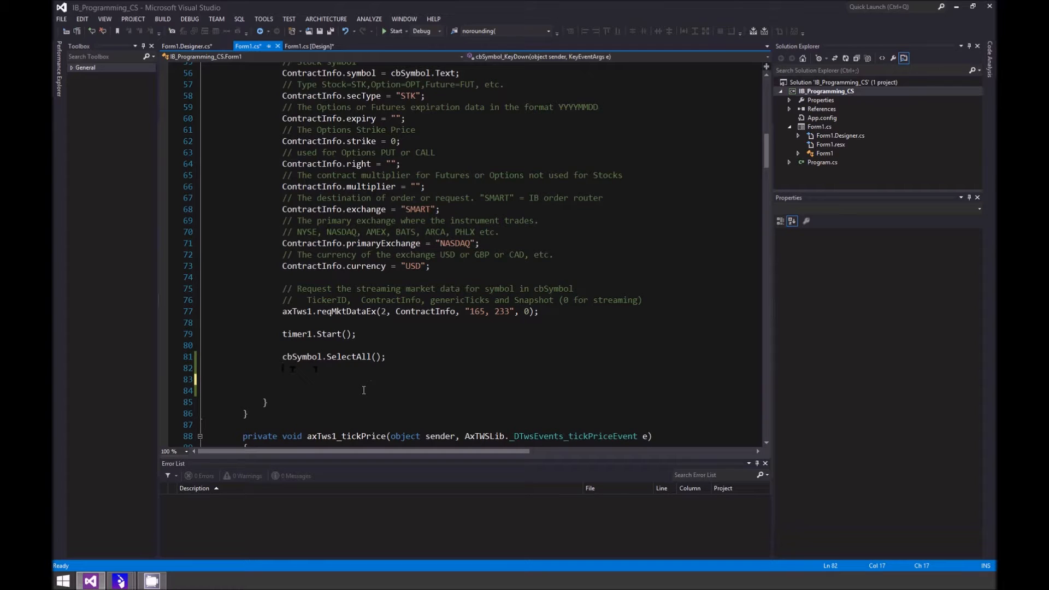
type("axTws1.reqAccountUpdates(1, myAccount); // requests account updates")
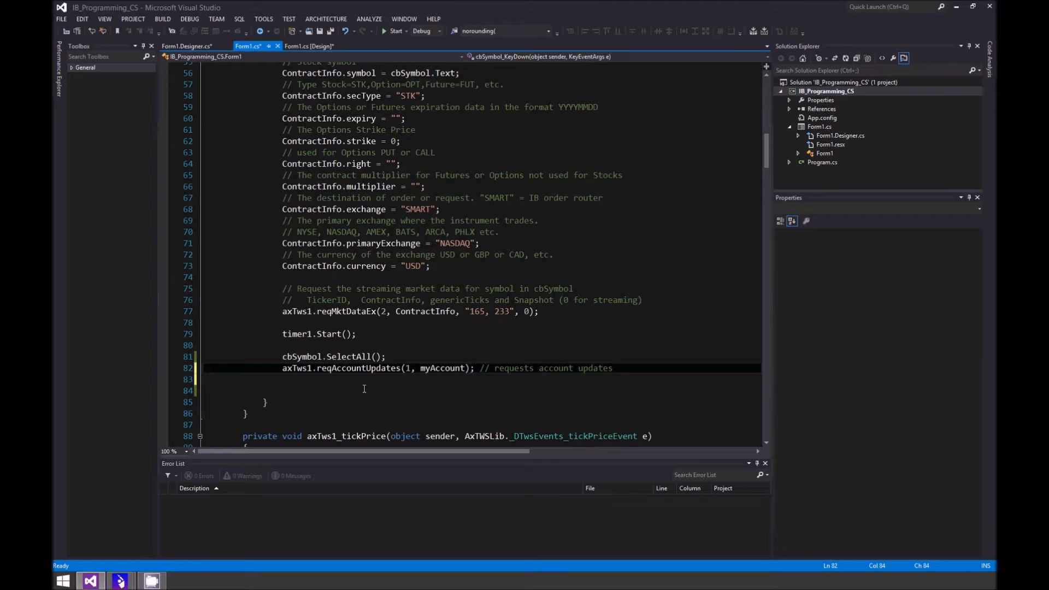
mouse_move(369, 369)
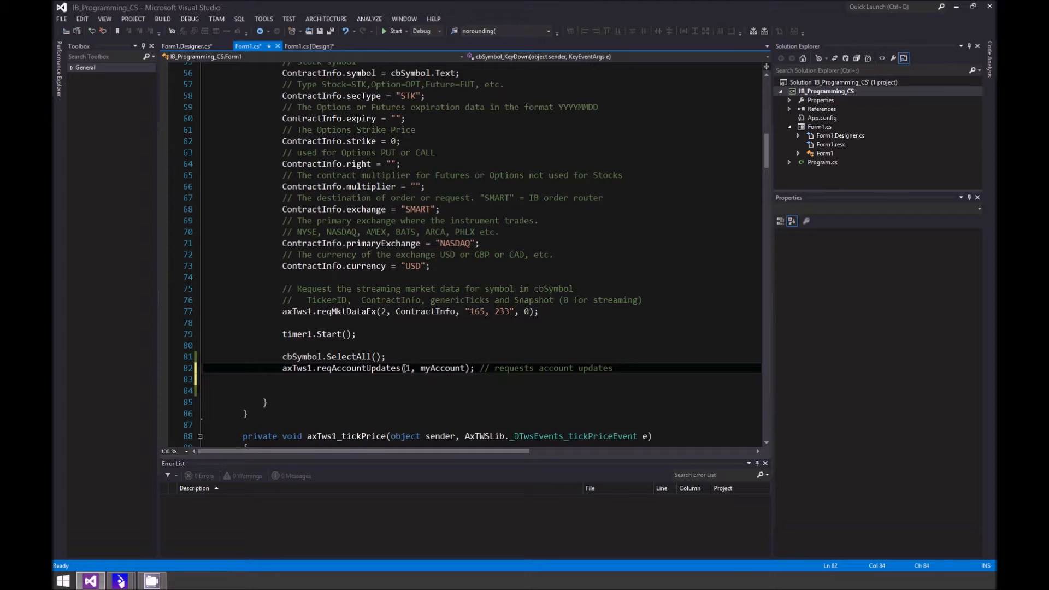
left_click(611, 368)
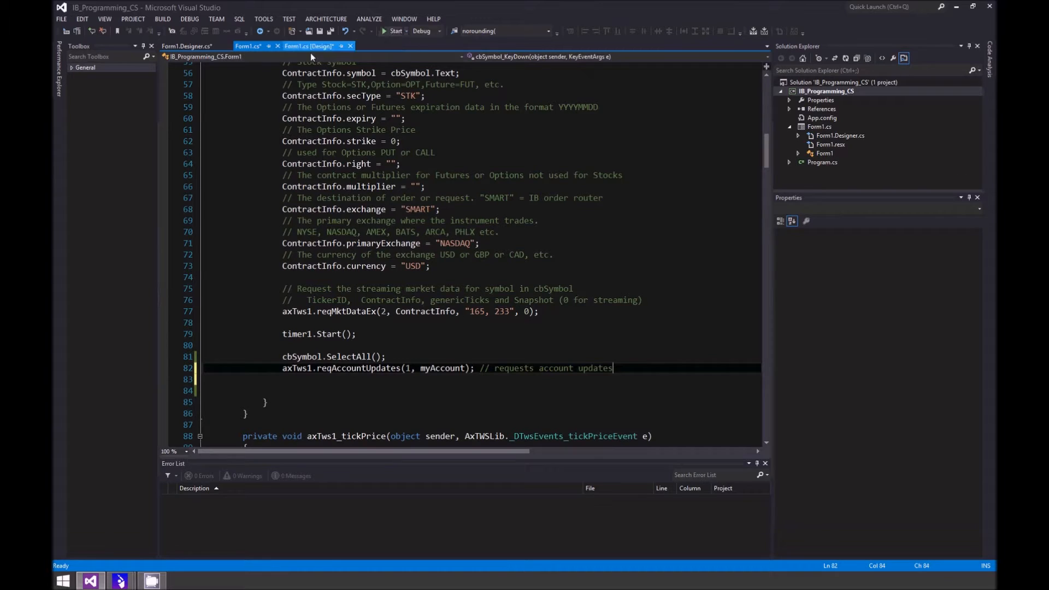
Run the trading app and select NFLX in the Symbol box to stream live bid, ask and last prices.
left_click(310, 46)
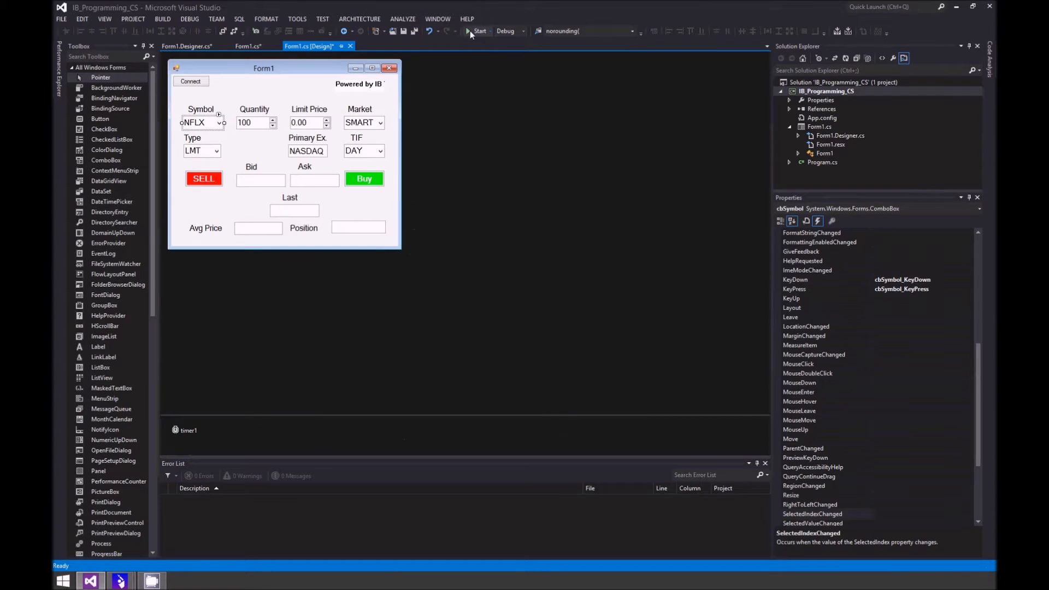
left_click(476, 31)
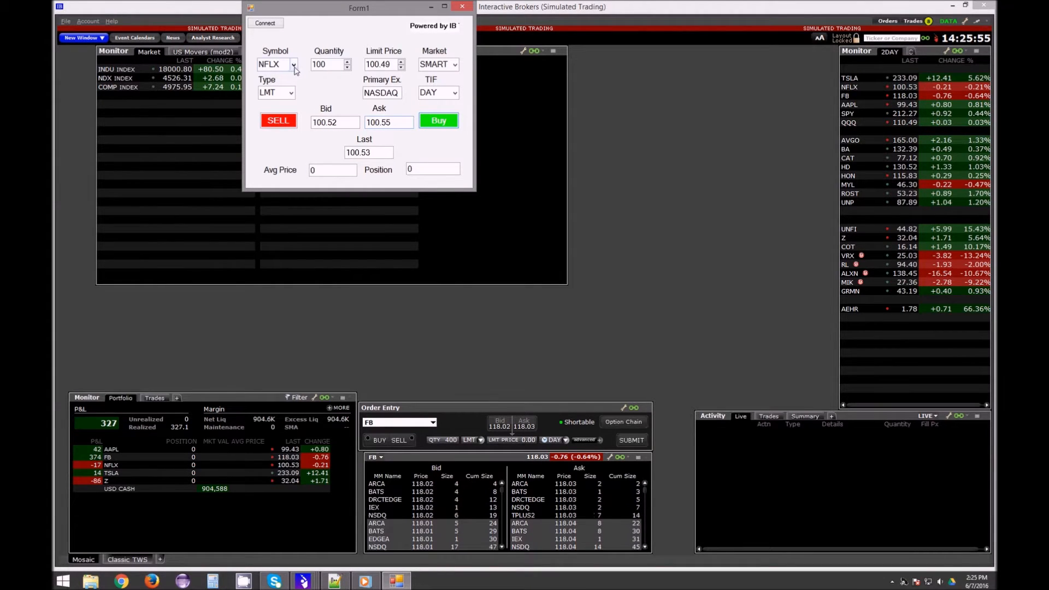
mouse_move(319, 137)
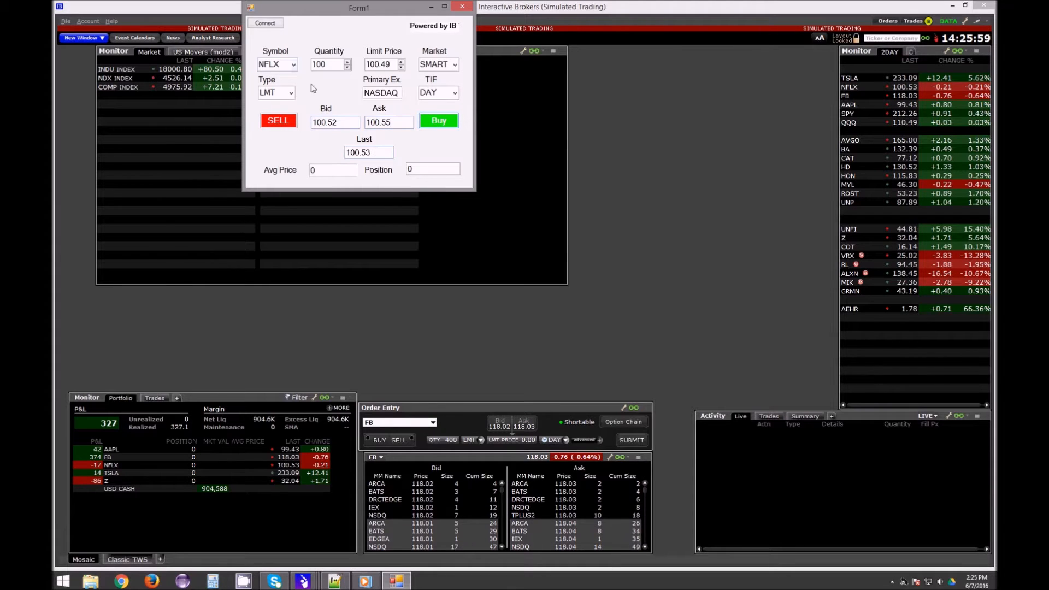
triple_click(275, 65)
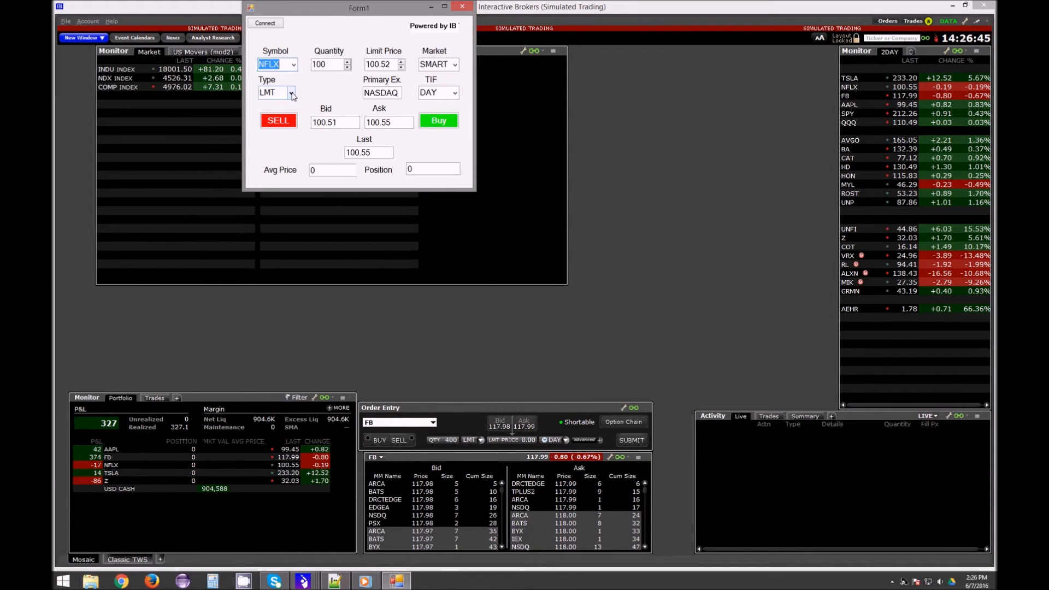
left_click(291, 92)
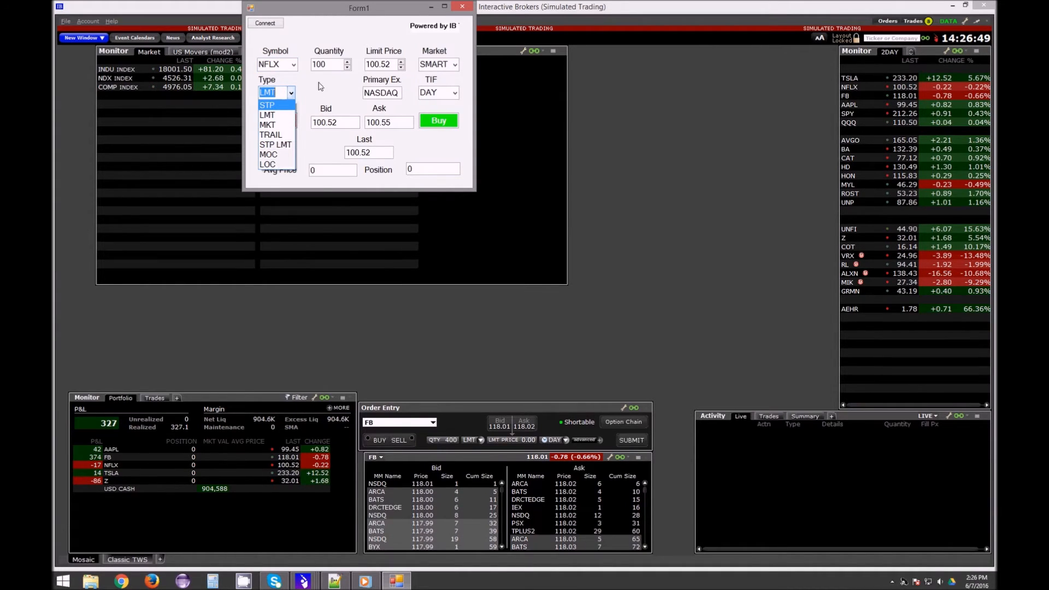
left_click(267, 115)
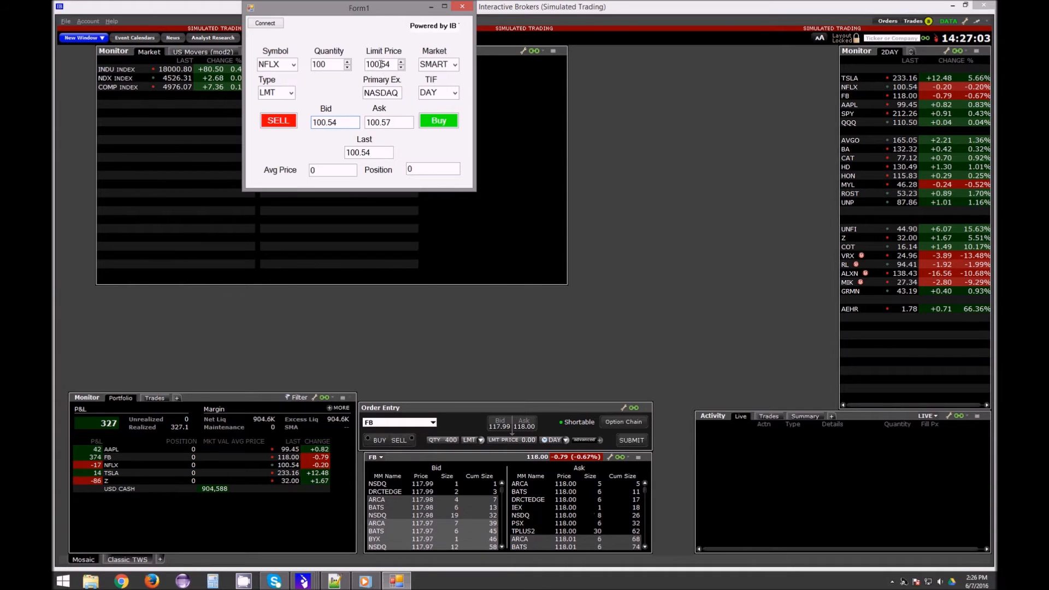
Sell 100 NFLX at the bid, cancel the unfilled 100.54 order, then buy 100 back to flatten the position.
left_click(277, 122)
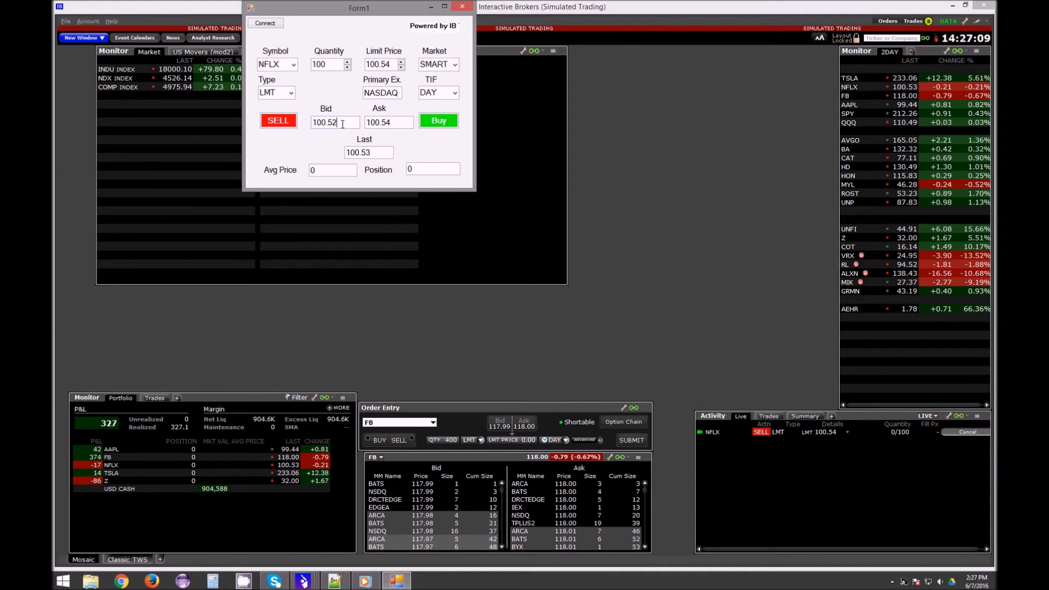
left_click(277, 120)
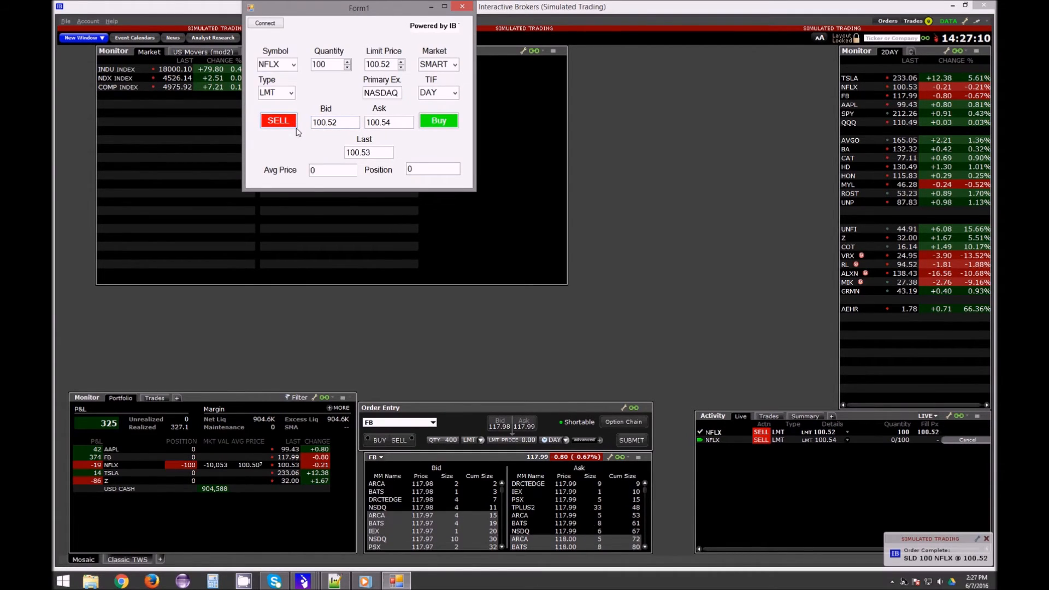
left_click(278, 120)
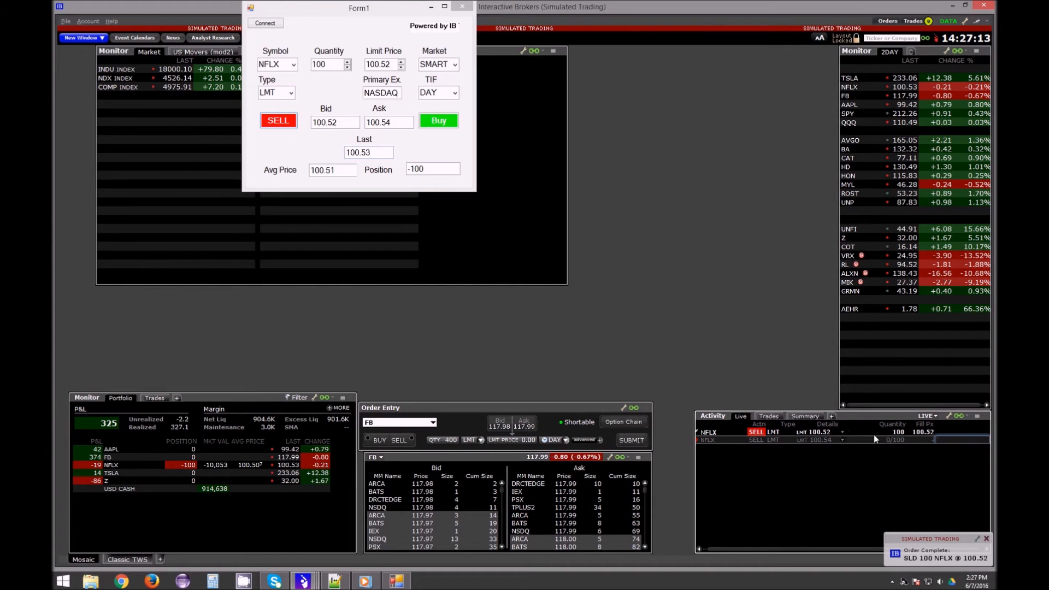
left_click(400, 422)
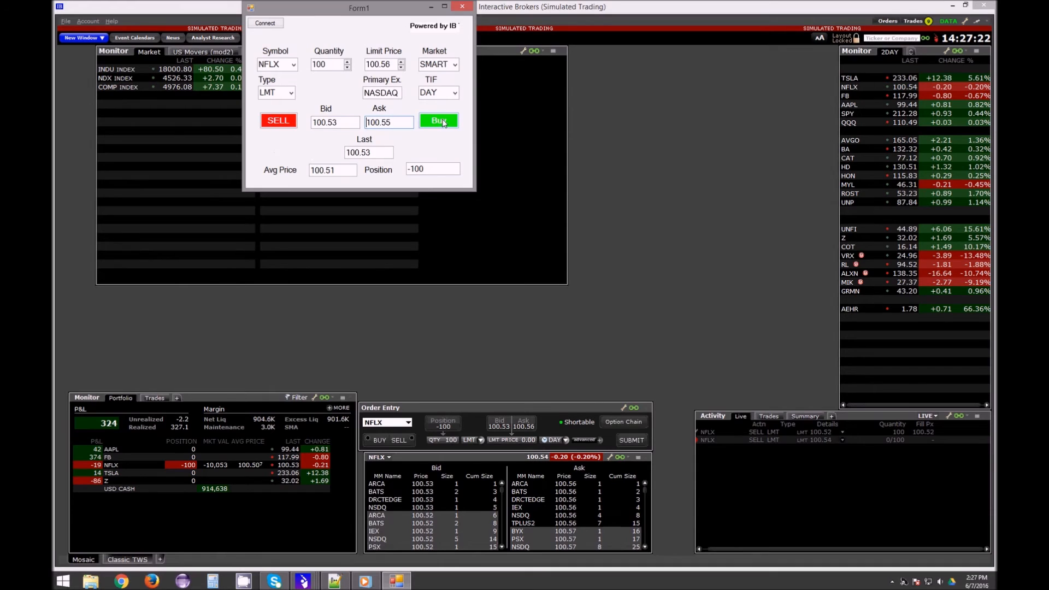
left_click(439, 122)
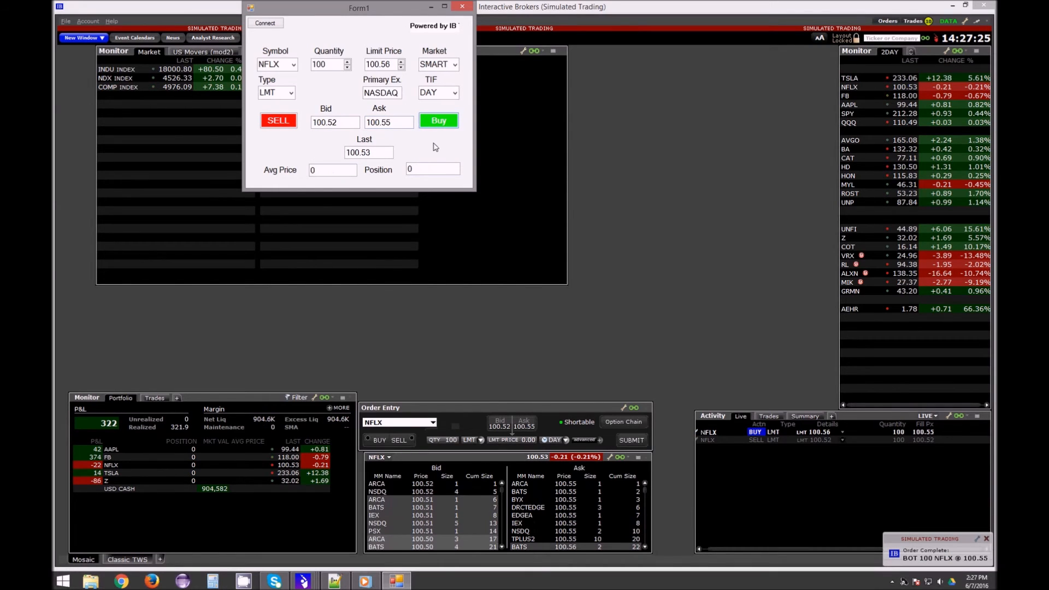